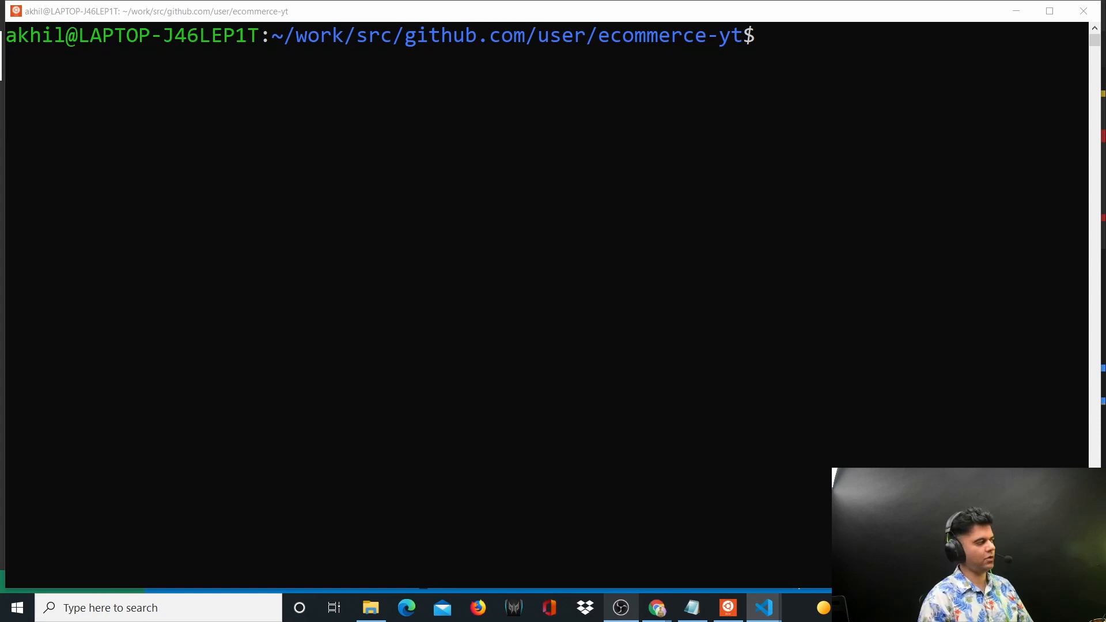
{"action": "mouse_move", "coordinate": [775, 41]}
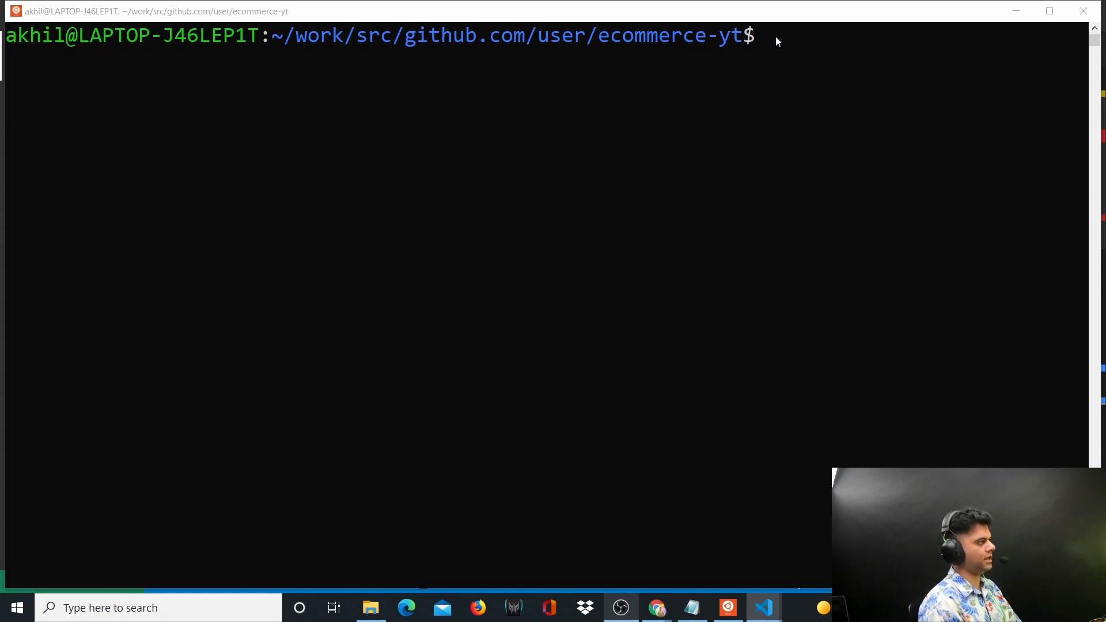
Run go mod tidy in the WSL terminal to fetch MongoDB, Gin, JWT and bcrypt packages.
{"action": "type", "text": "go mod tidy"}
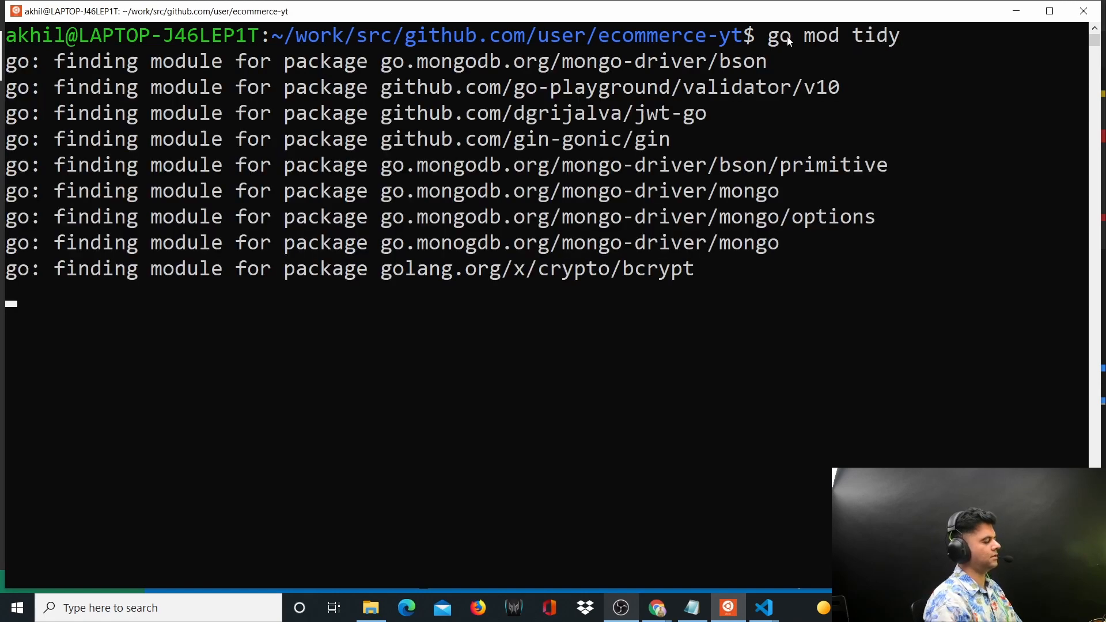
{"action": "left_click", "coordinate": [763, 607]}
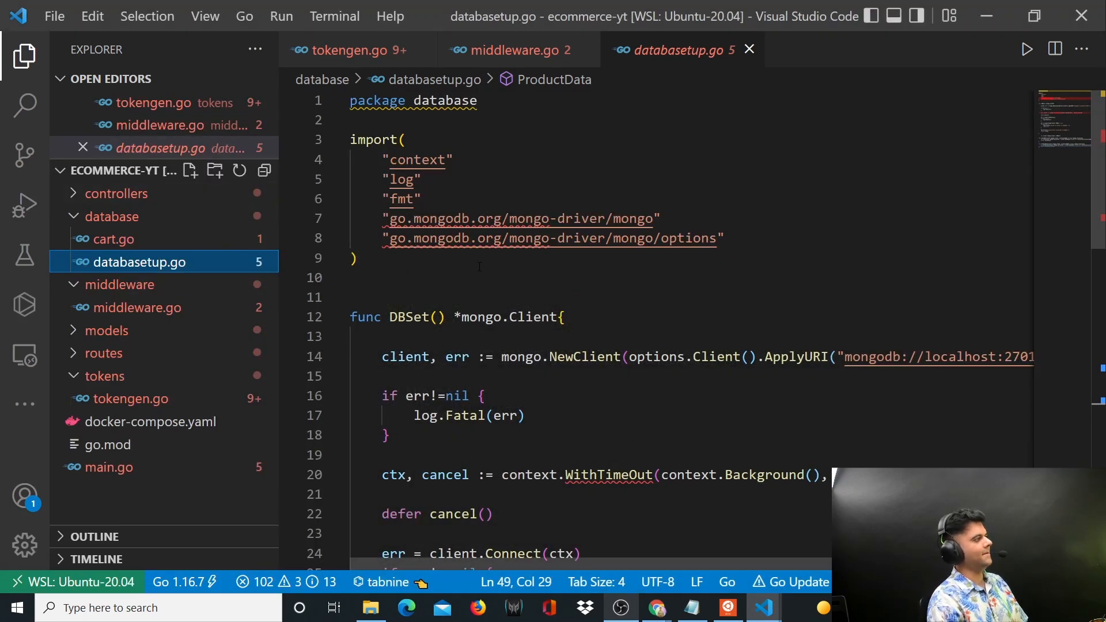
Open database/cart.go to show the stub AddProductToCart function.
{"action": "left_click", "coordinate": [112, 239]}
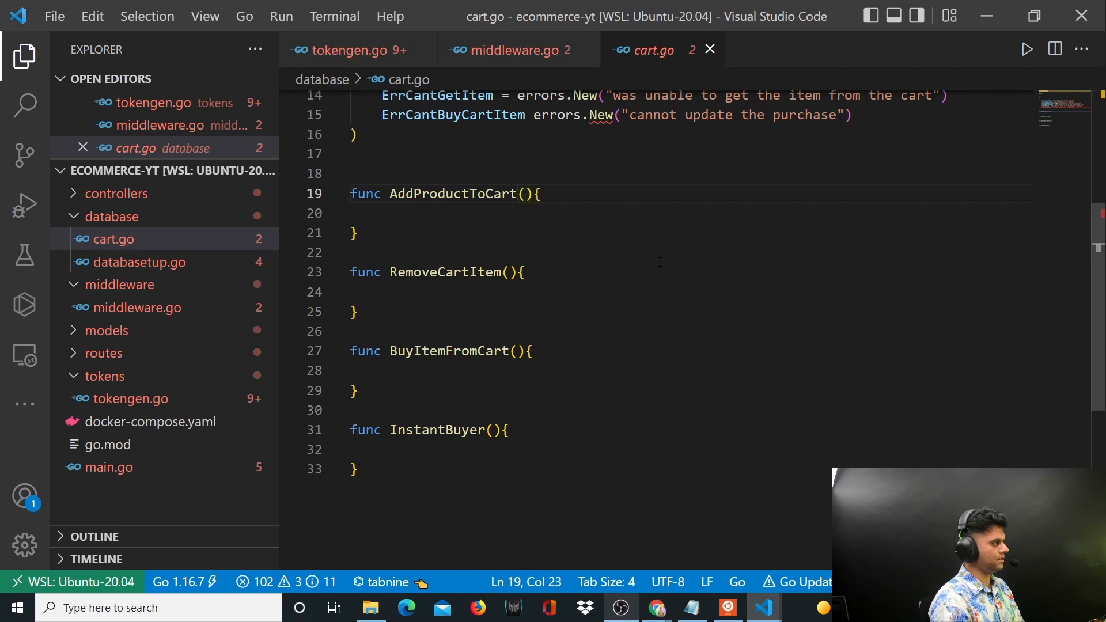
Add ctx context.Context and prodCollection, userCollection *mongo.Collection parameters to AddProductToCart.
{"action": "type", "text": "ctx"}
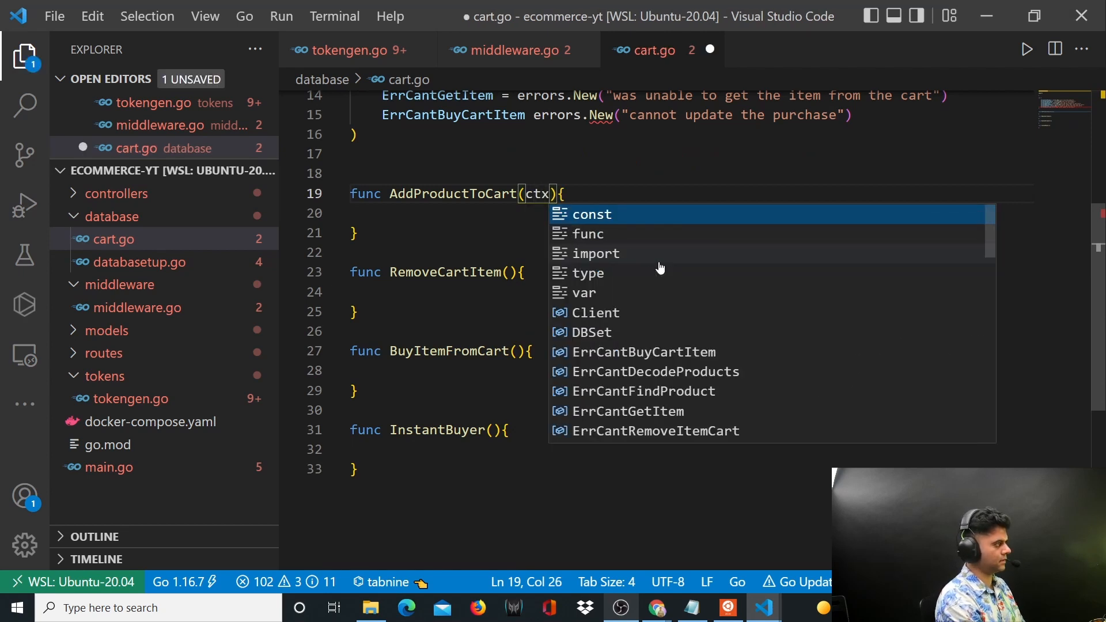
{"action": "type", "text": "context.Context,"}
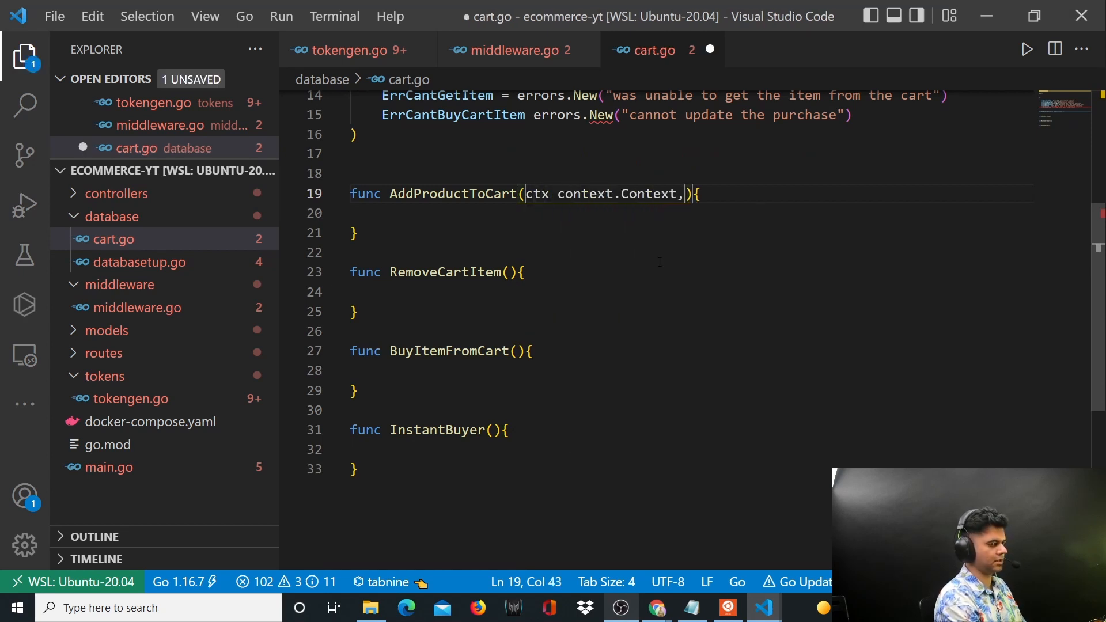
{"action": "type", "text": "prod"}
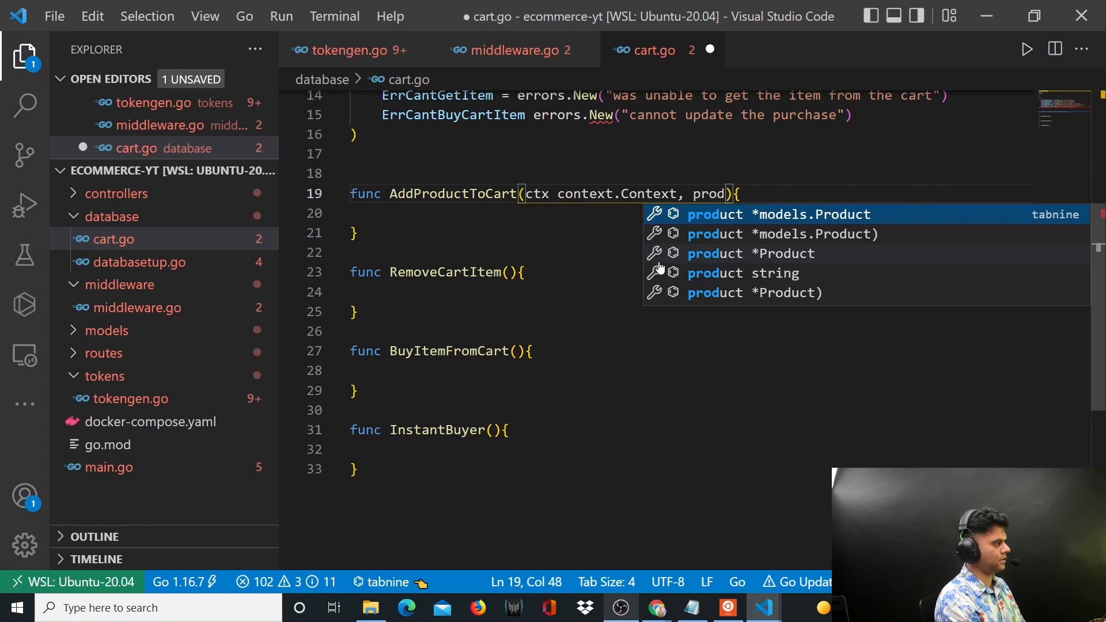
{"action": "type", "text": "Coll"}
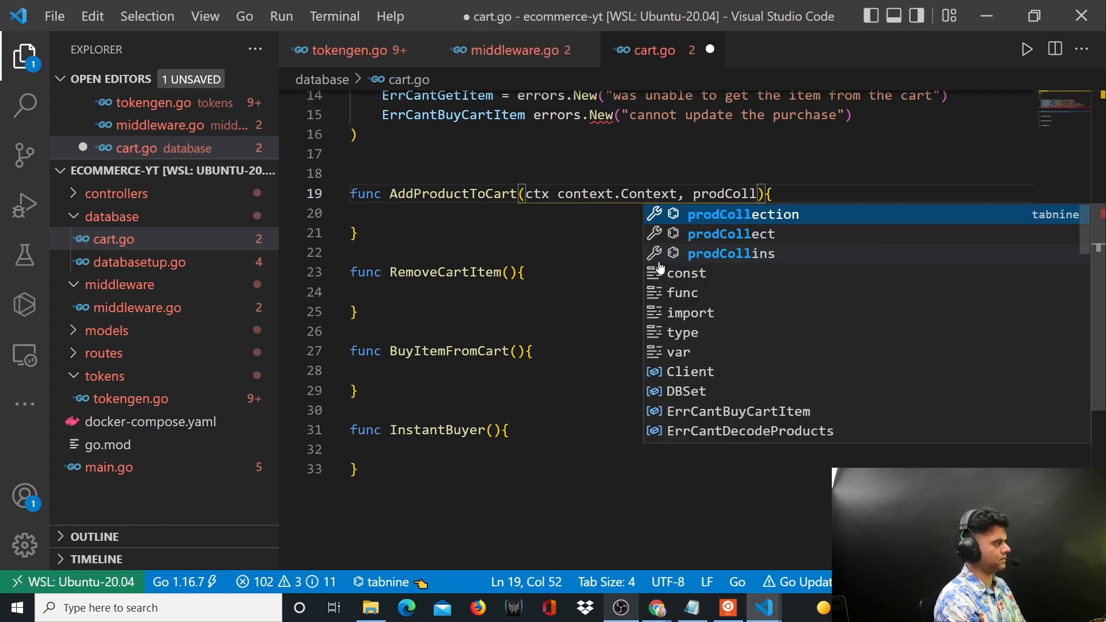
{"action": "left_click", "coordinate": [741, 214]}
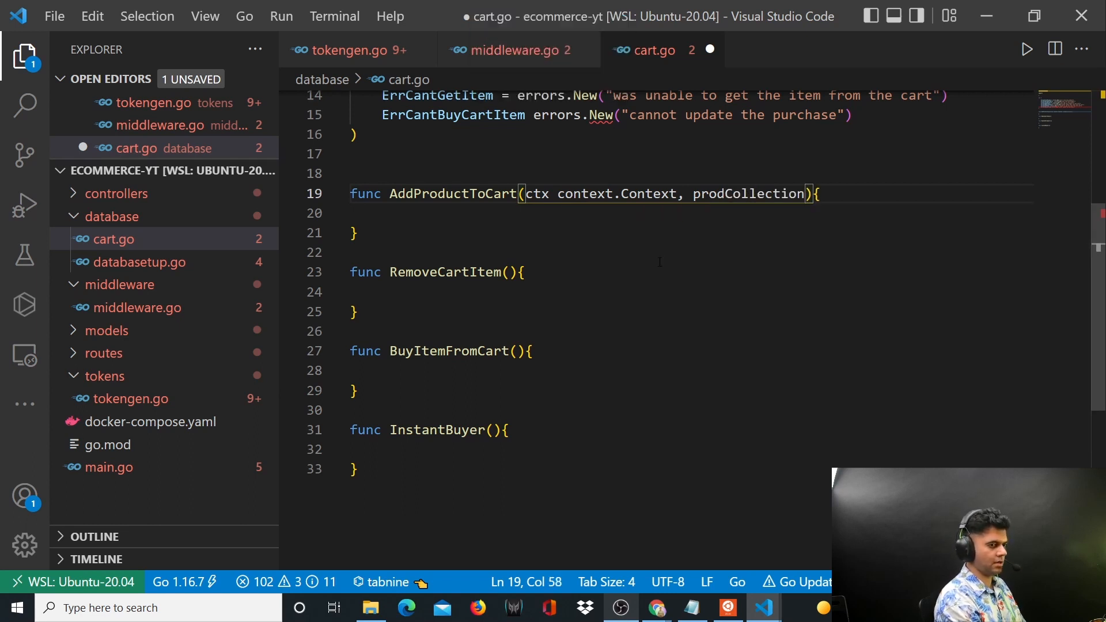
{"action": "type", "text": ", userCollection"}
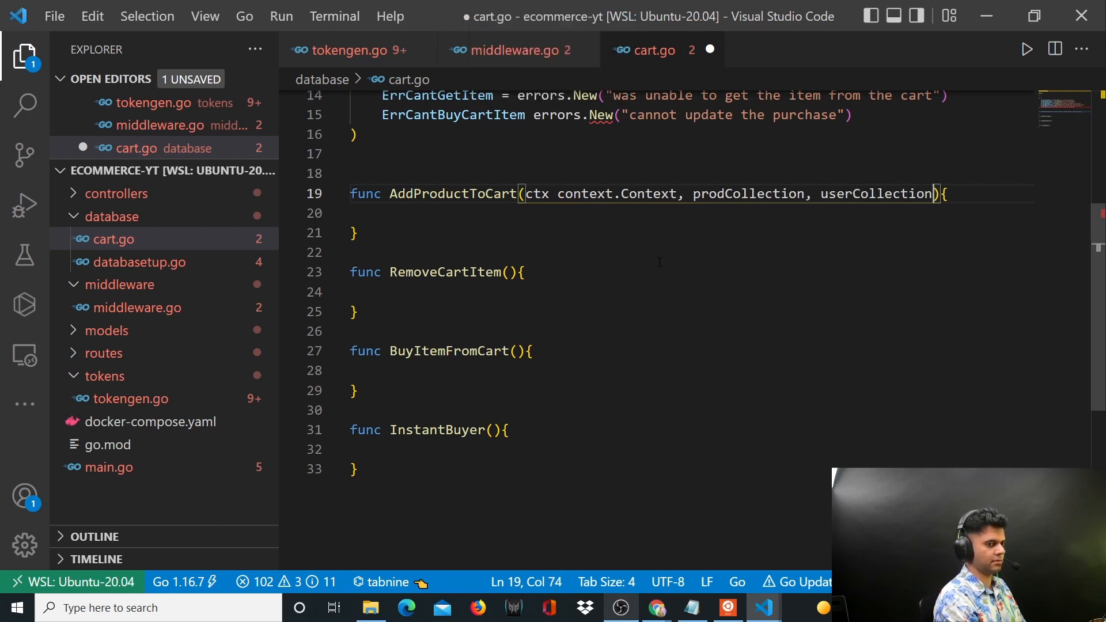
{"action": "type", "text": "*mongp"}
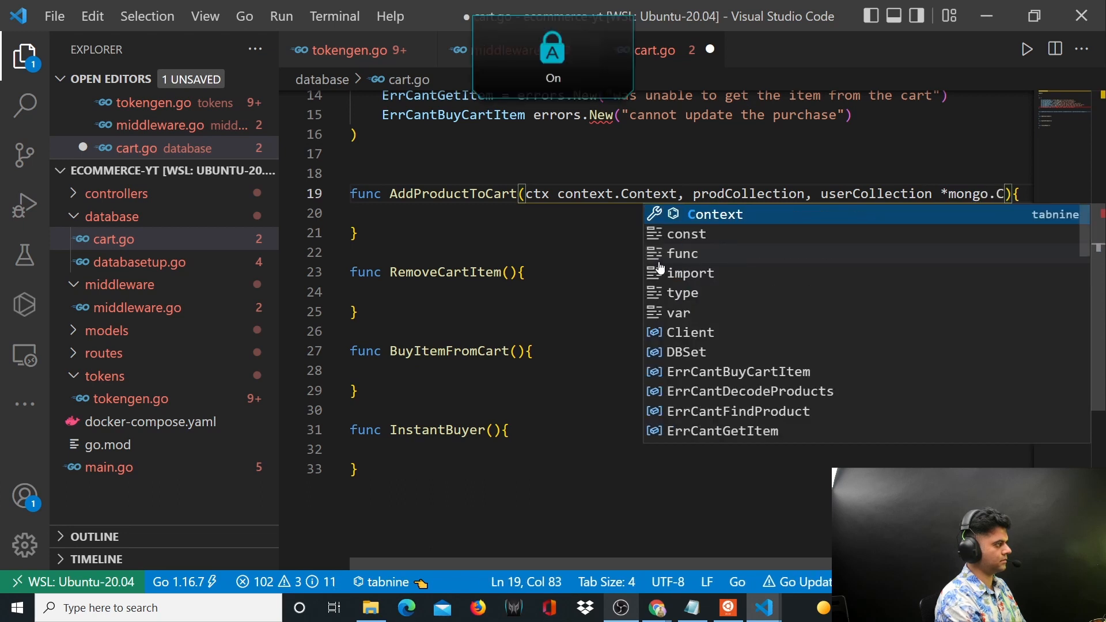
{"action": "type", "text": "ollection,"}
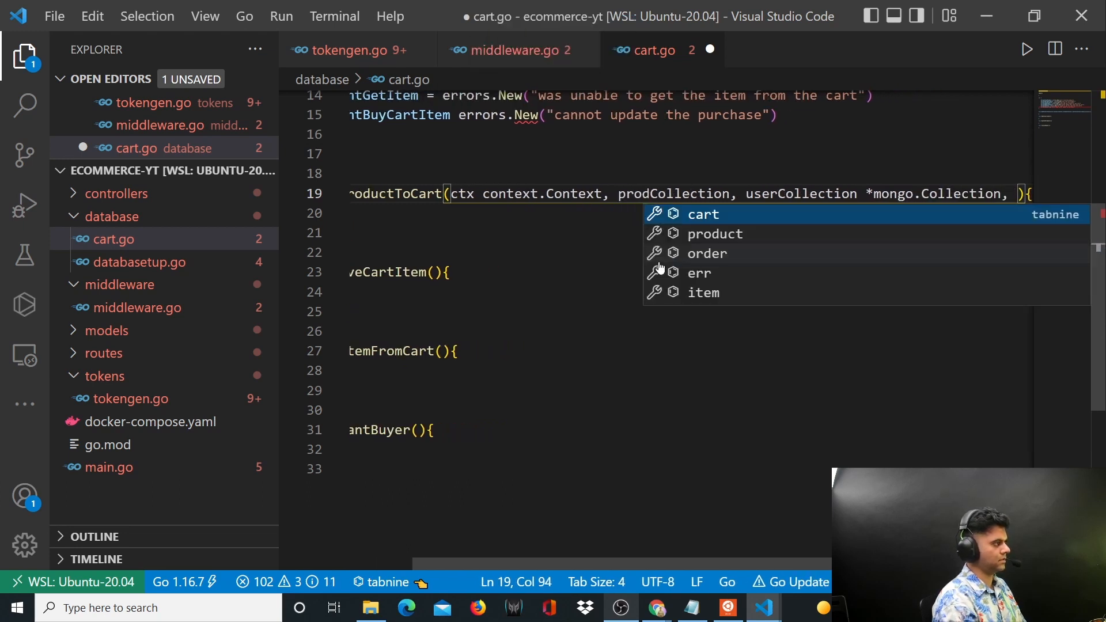
{"action": "key", "text": "Escape"}
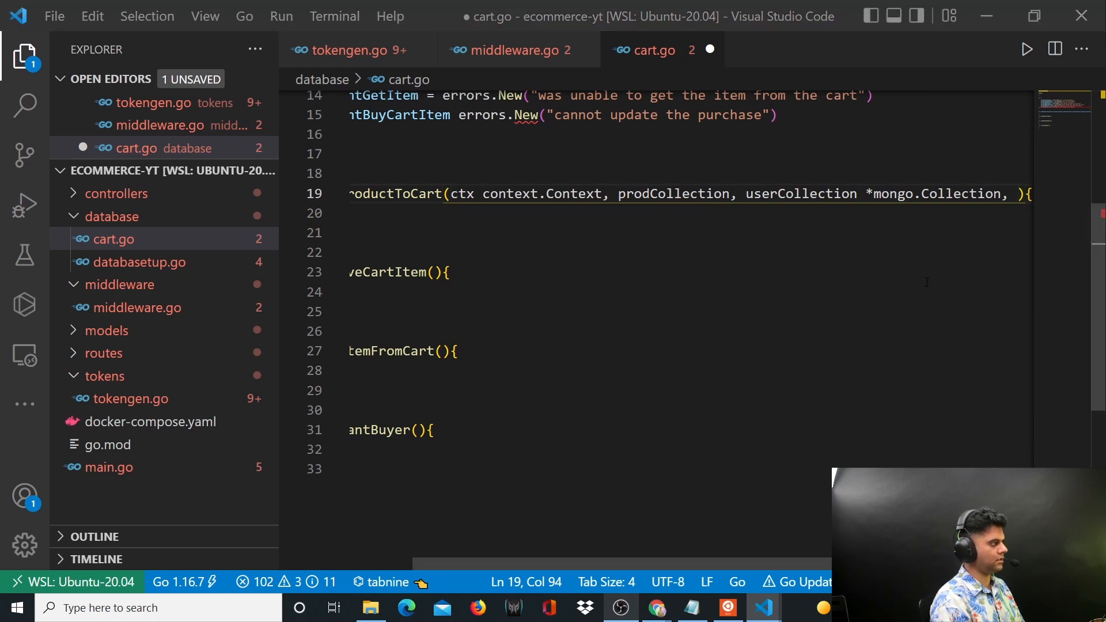
Add productID primitive.ObjectID and userID string parameters with an error return type.
{"action": "type", "text": "p"}
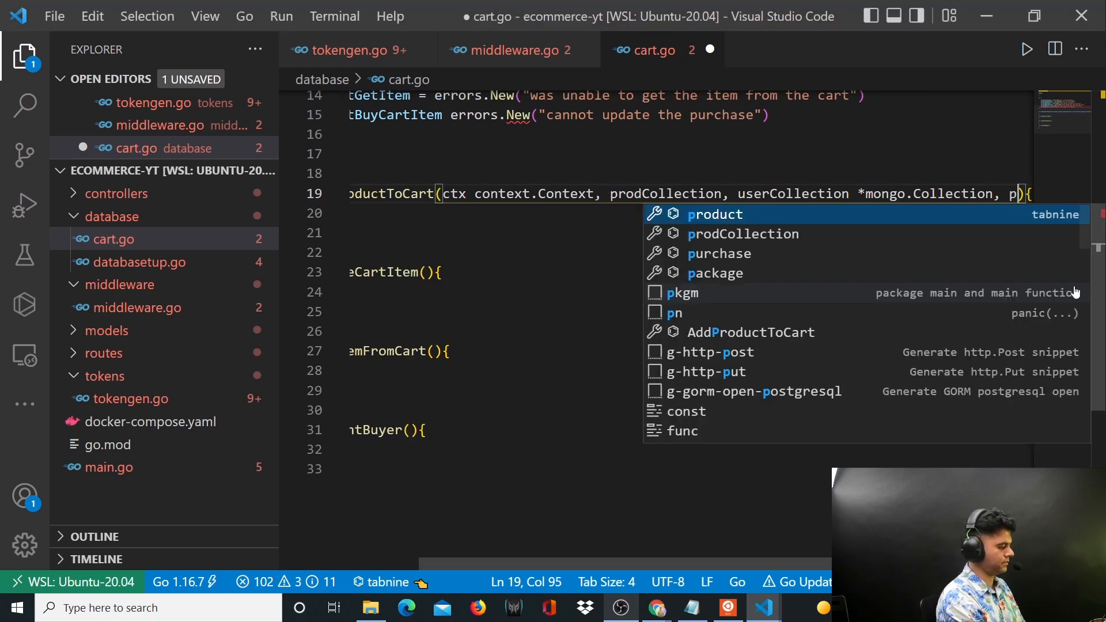
{"action": "type", "text": "oductID primitivc"}
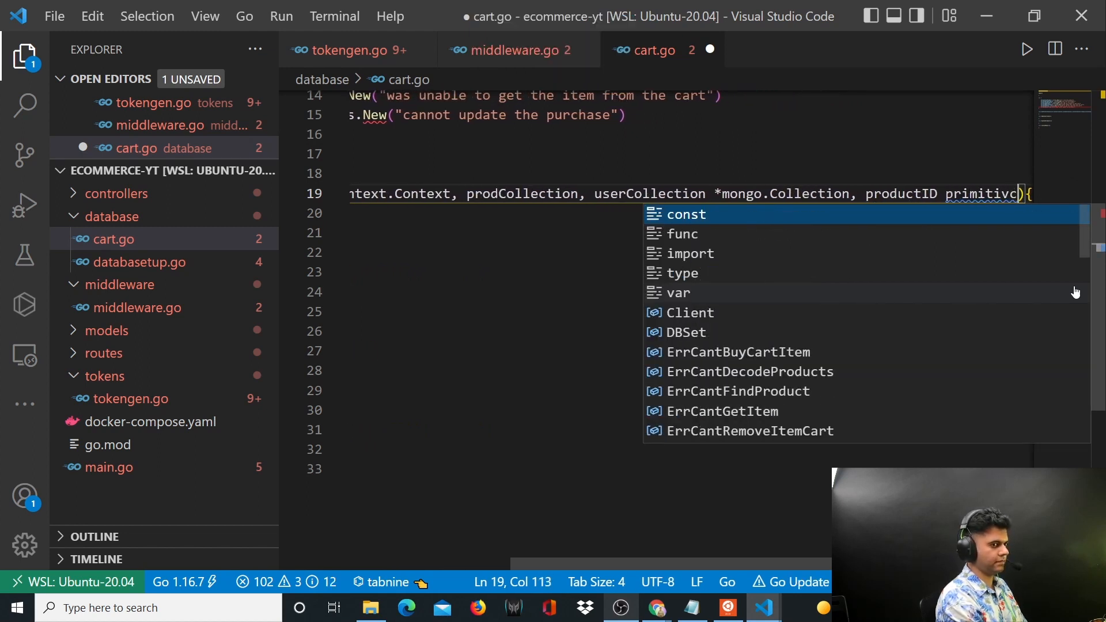
{"action": "type", "text": ".ObjectID,"}
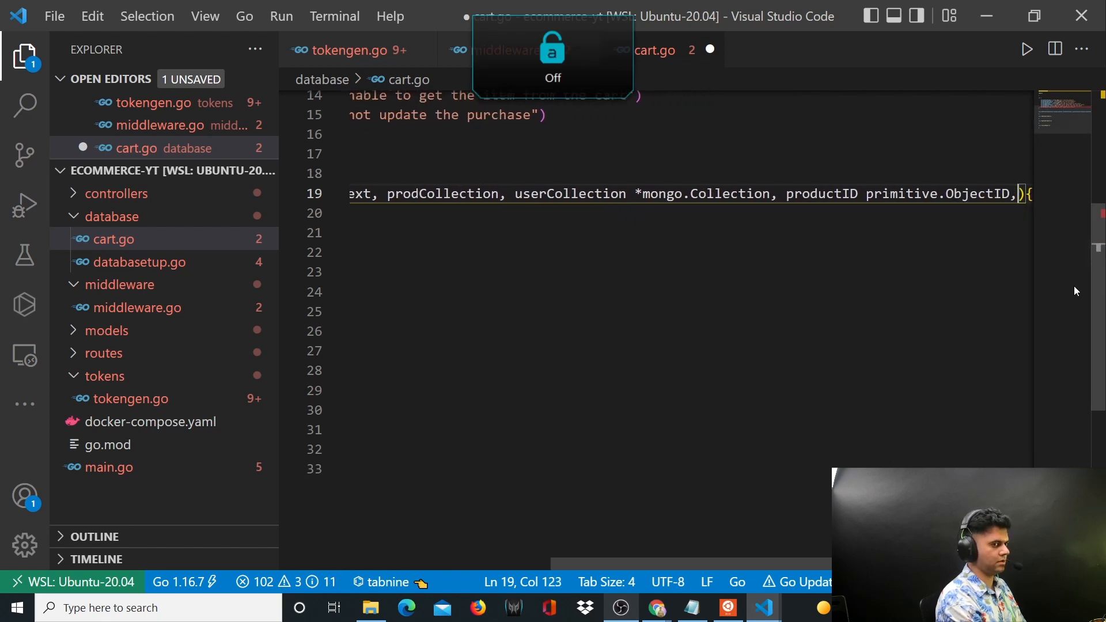
{"action": "type", "text": "userID string"}
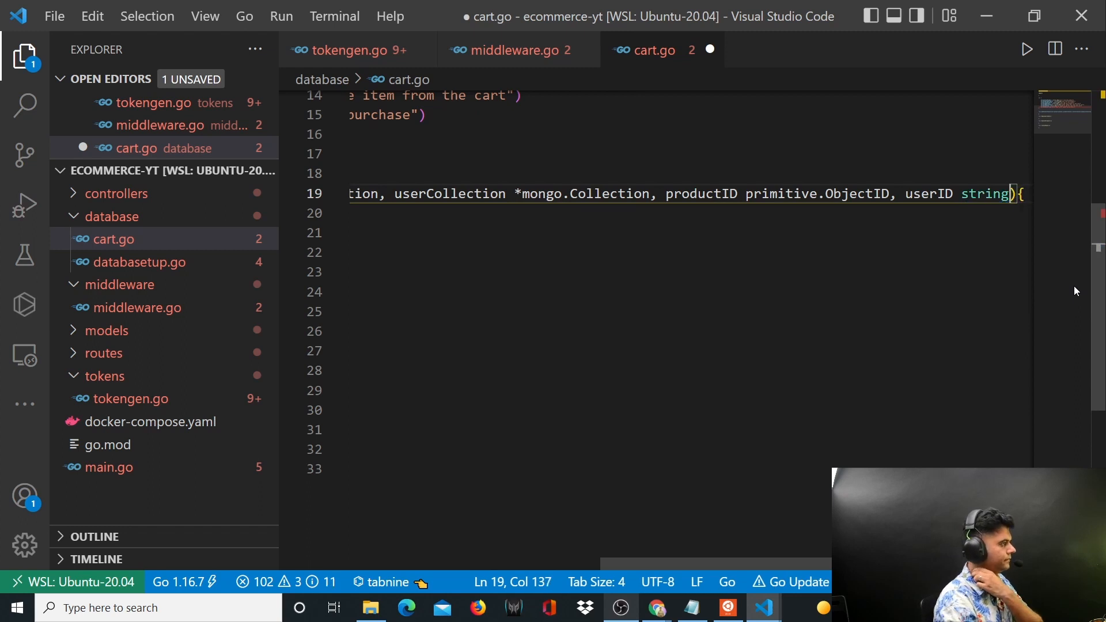
{"action": "scroll", "scroll_direction": "left", "scroll_amount": 3}
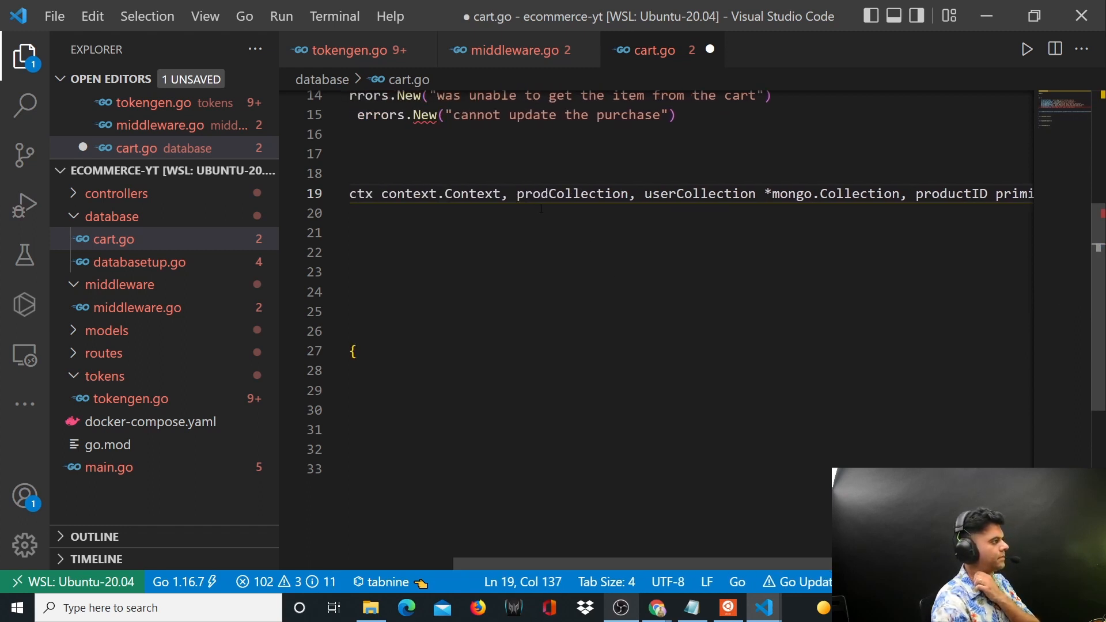
{"action": "double_click", "coordinate": [836, 194]}
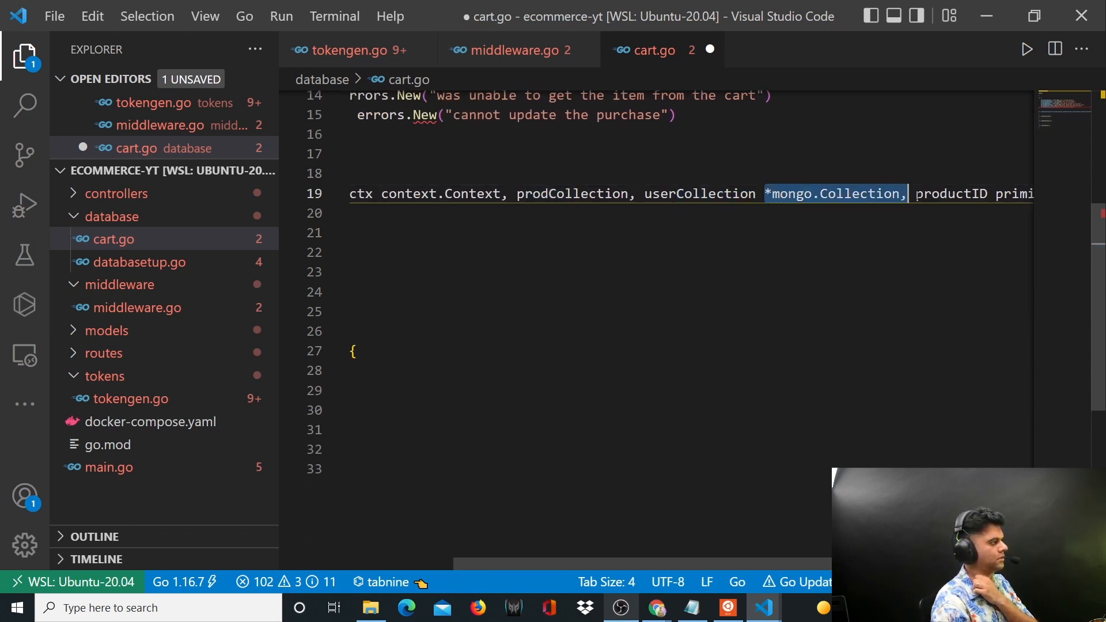
{"action": "scroll", "scroll_direction": "right", "scroll_amount": 3}
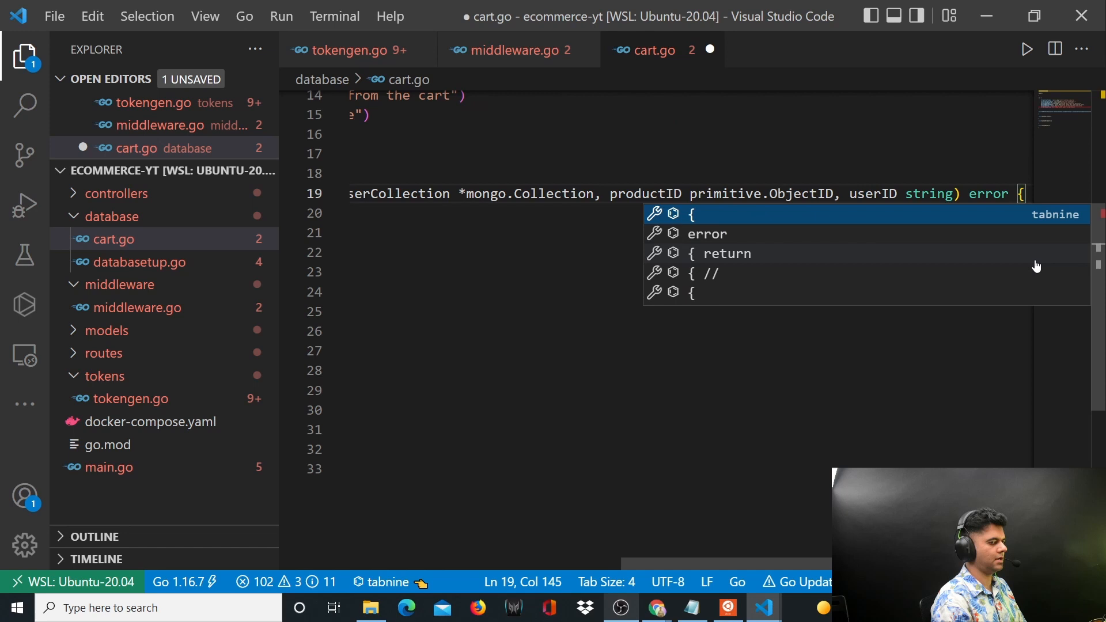
{"action": "key", "text": "Escape"}
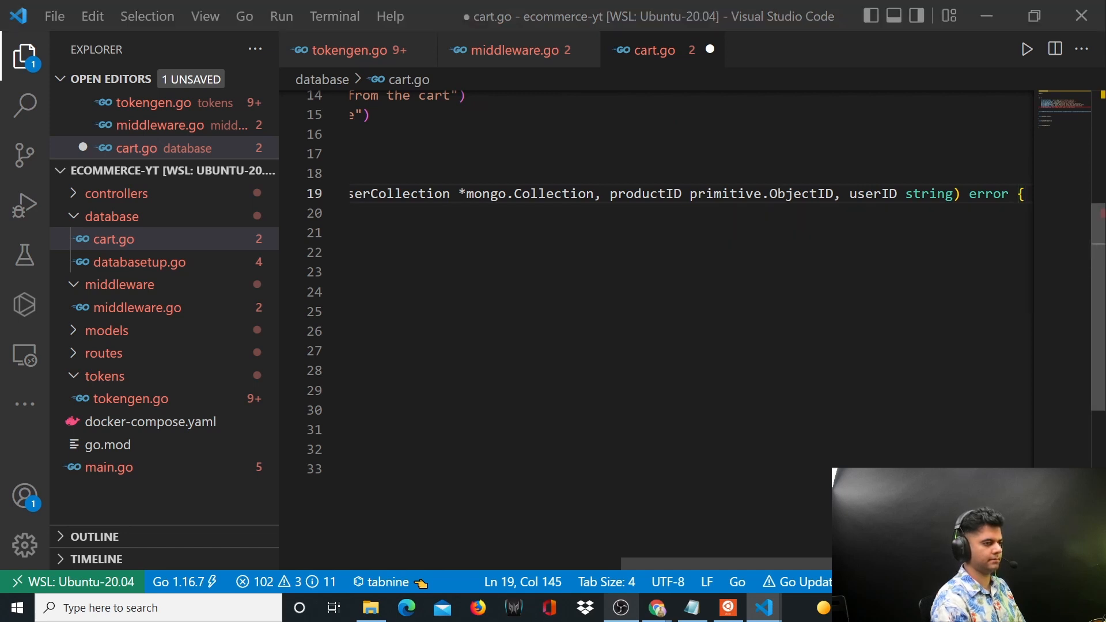
{"action": "scroll", "scroll_direction": "left", "scroll_amount": 3}
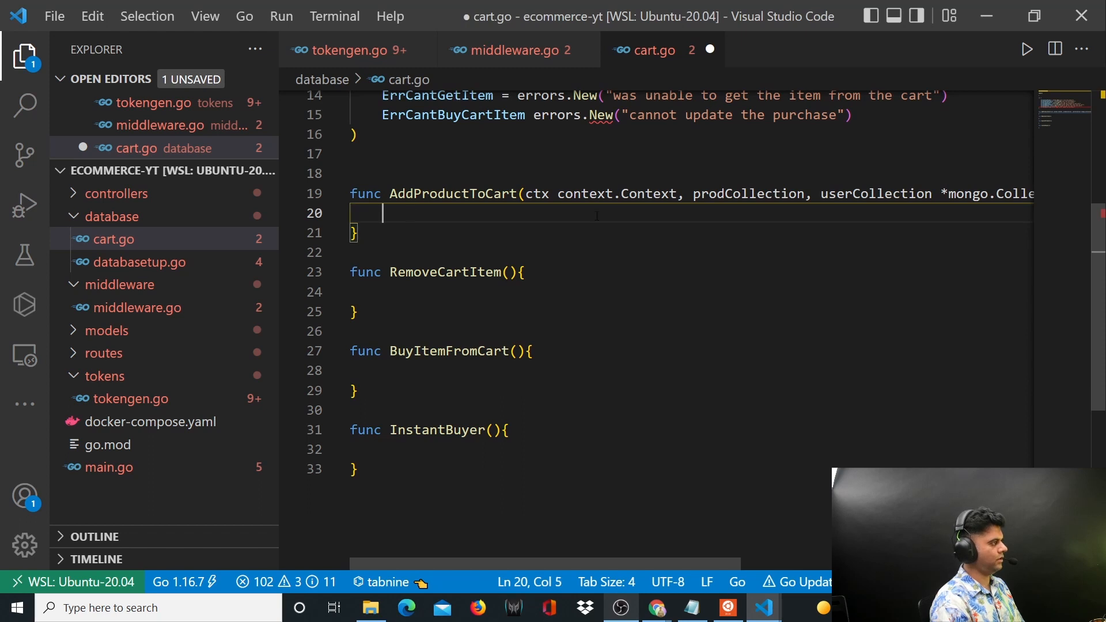
{"action": "mouse_move", "coordinate": [818, 227]}
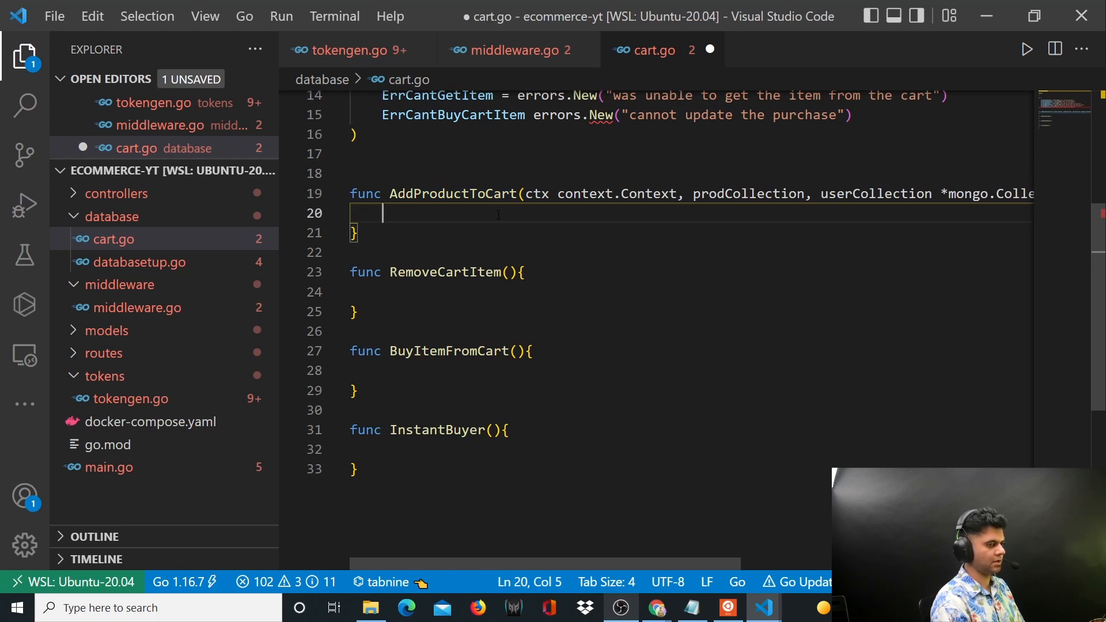
Write searchfromdb, err := prodCollection.Find(ctx, bson.M{"_id": productID}).
{"action": "type", "text": "searchfrom"}
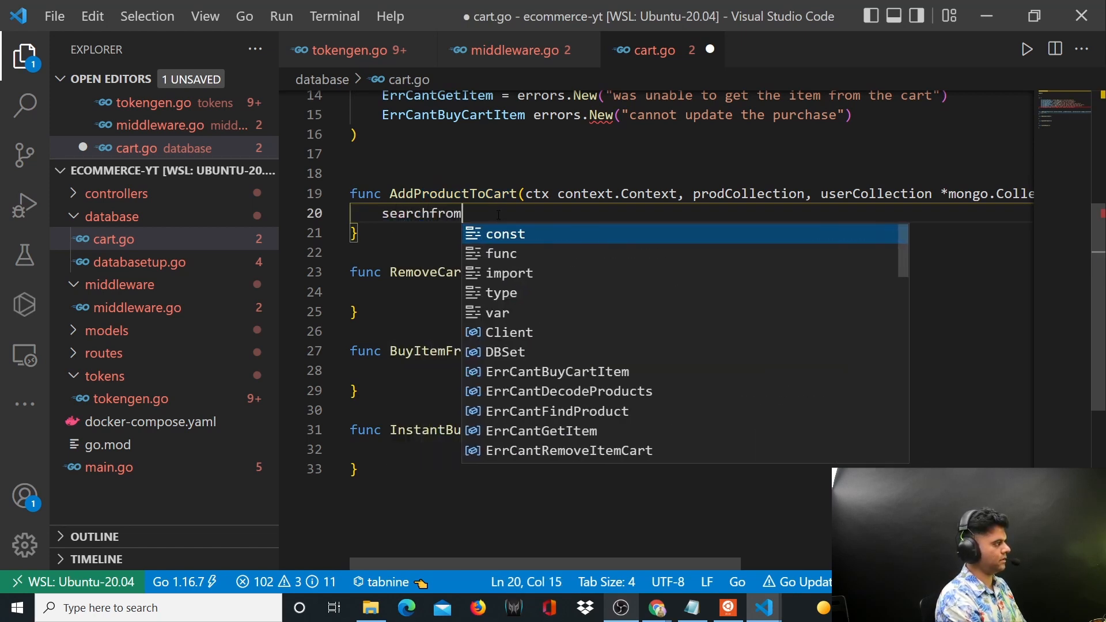
{"action": "type", "text": "db, e"}
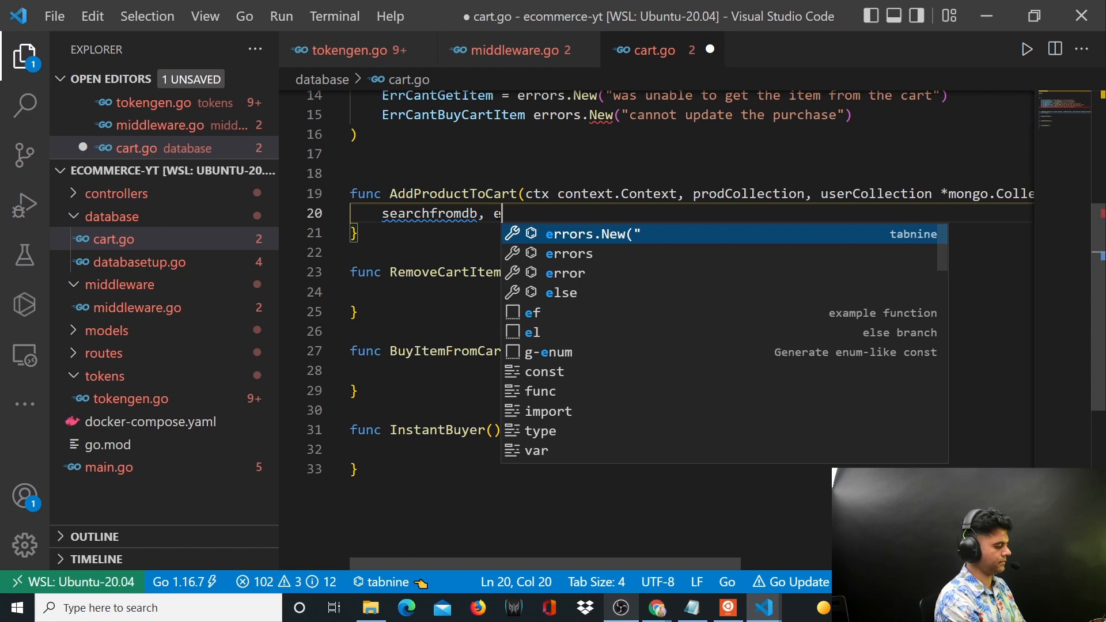
{"action": "type", "text": "rr := prodCollection.Find(c"}
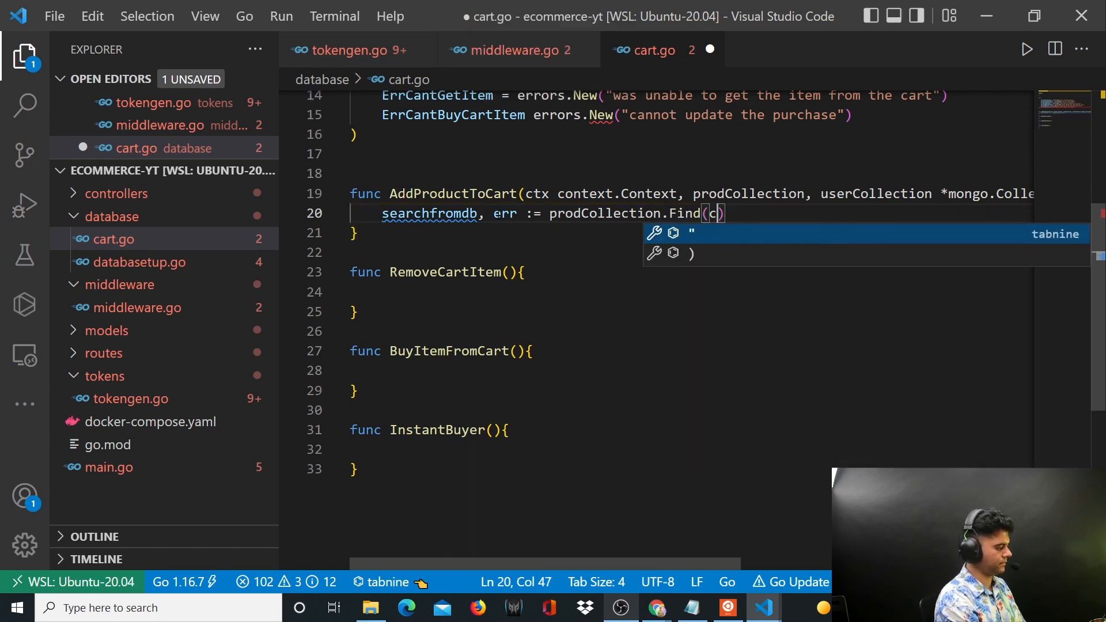
{"action": "type", "text": "tx,"}
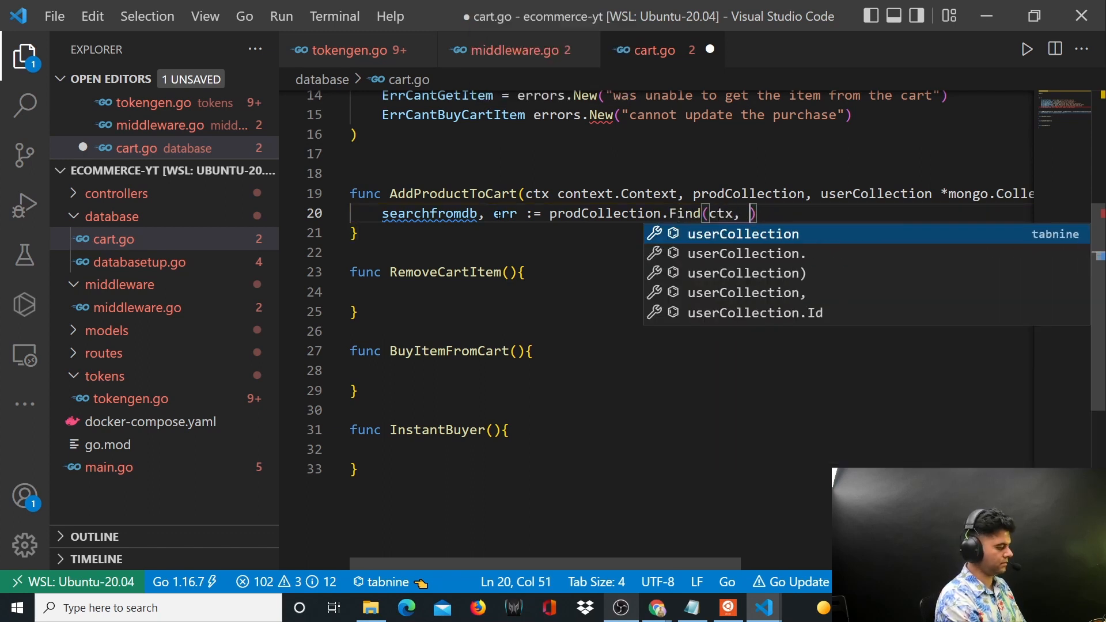
{"action": "type", "text": "bson.M{\""}
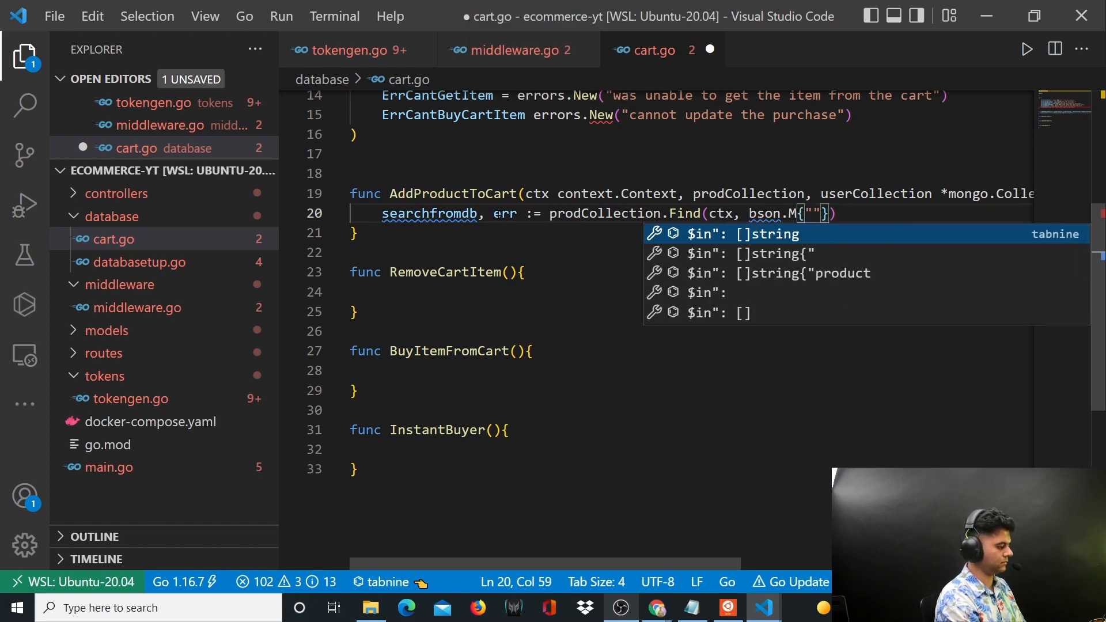
{"action": "type", "text": "_id\"L"}
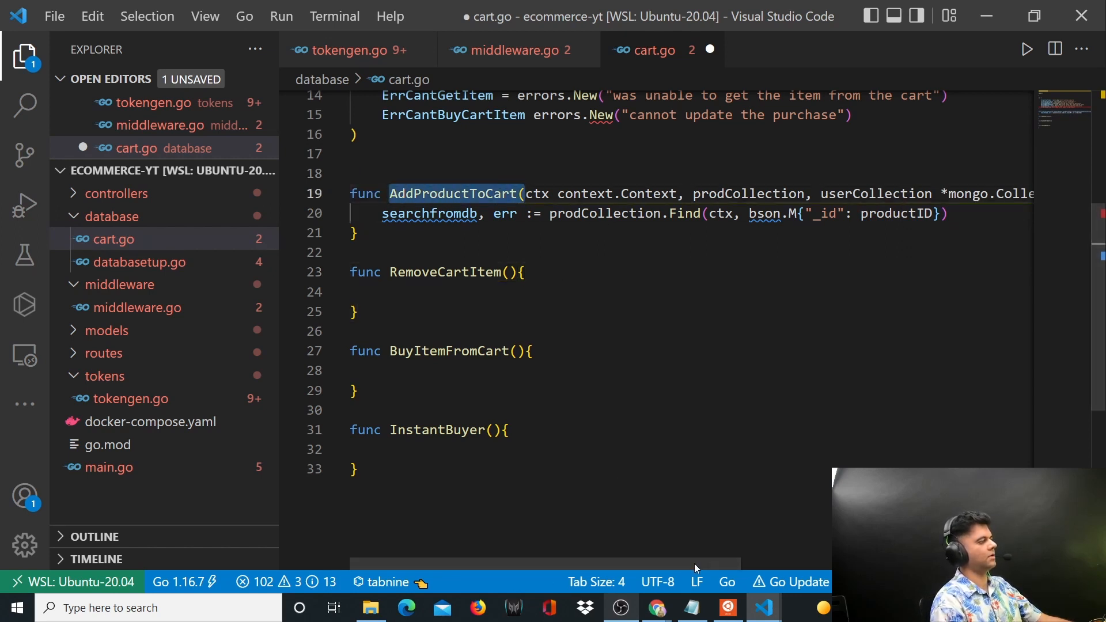
Check the productID and function names, then move to a blank line below the Find call.
{"action": "scroll", "scroll_direction": "right", "scroll_amount": 3}
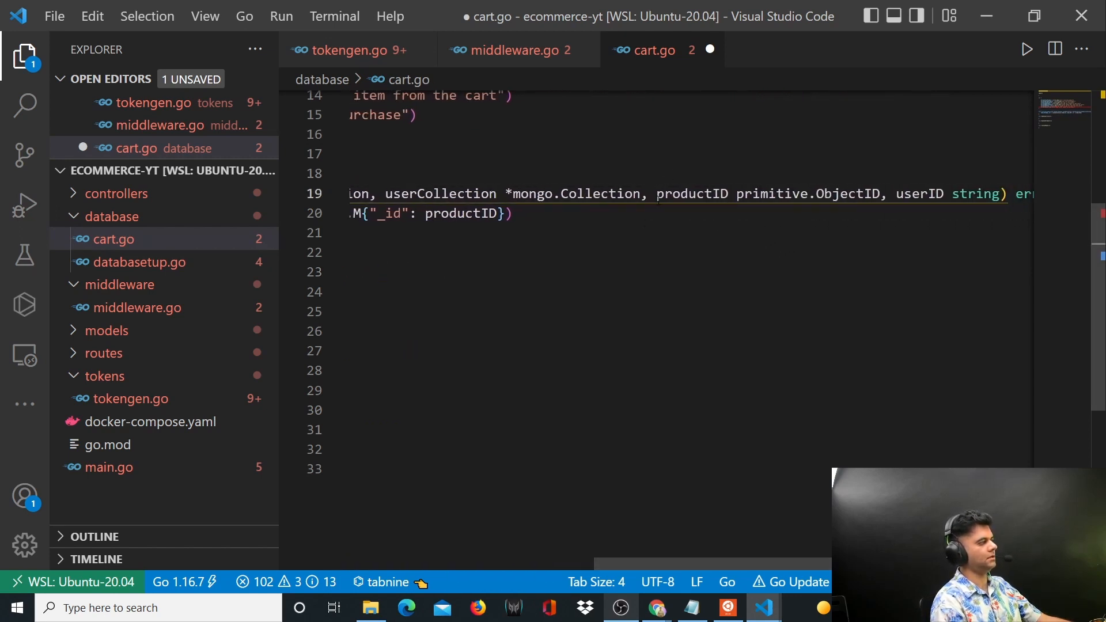
{"action": "double_click", "coordinate": [692, 194]}
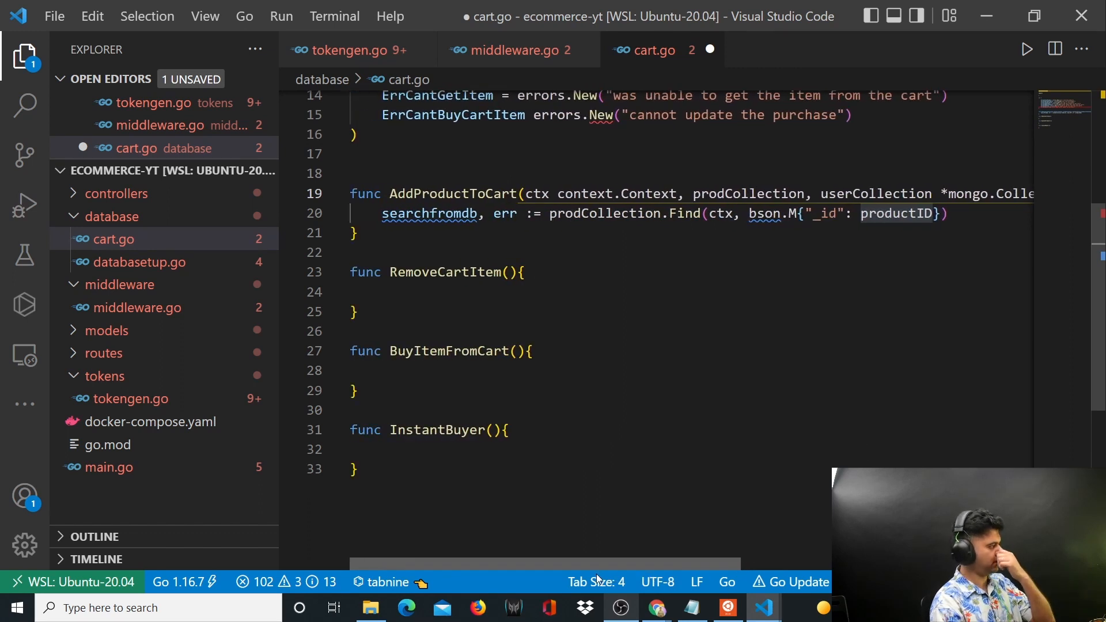
{"action": "double_click", "coordinate": [444, 194]}
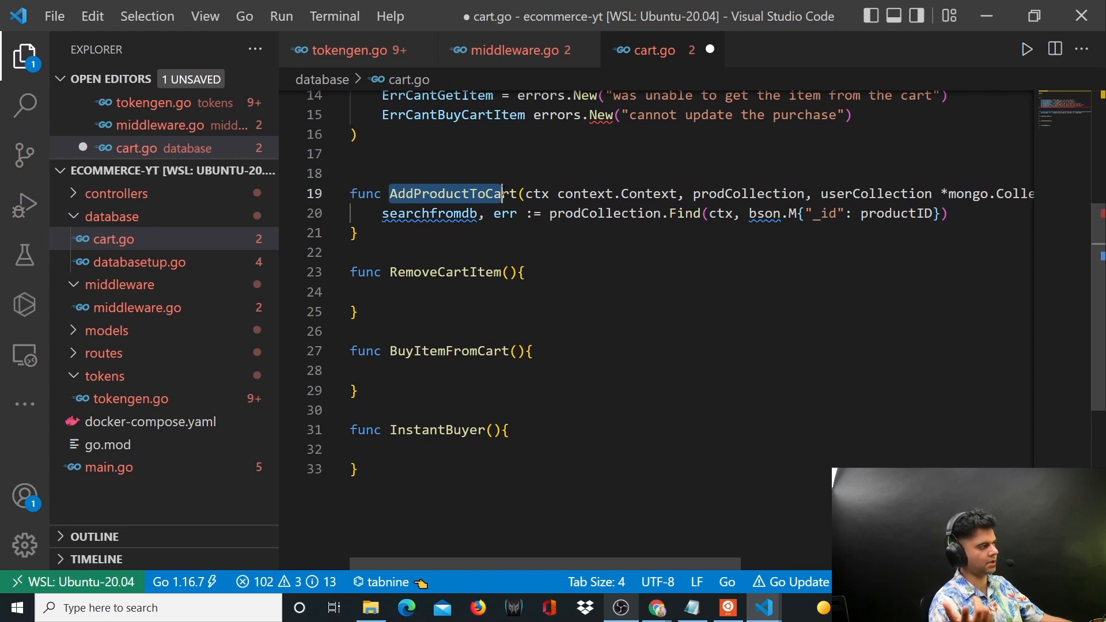
{"action": "left_click", "coordinate": [430, 213]}
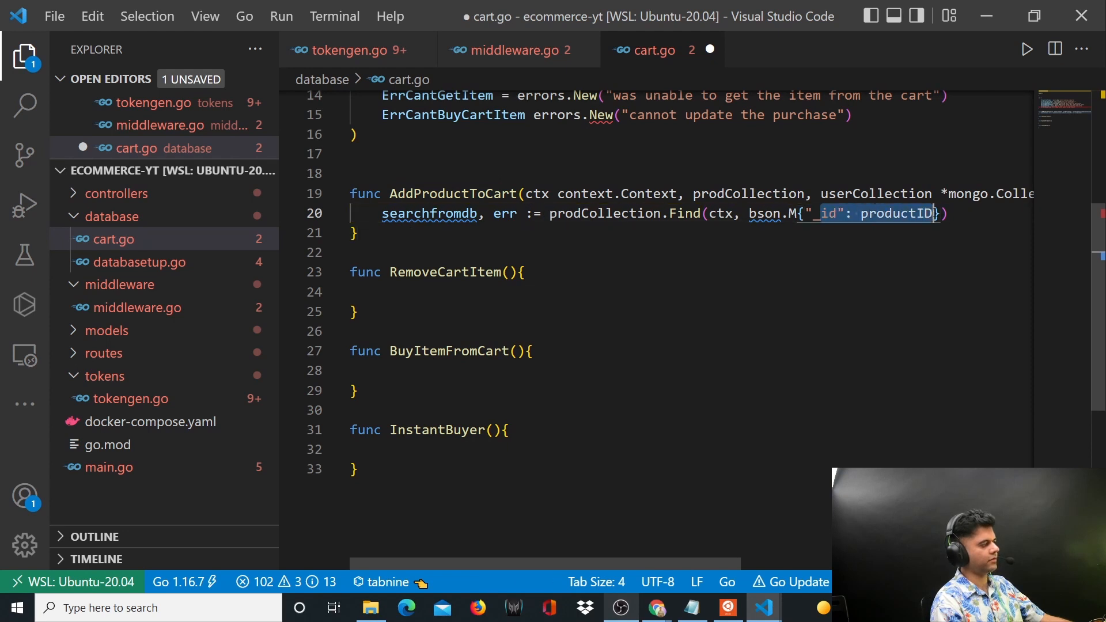
{"action": "left_click", "coordinate": [356, 233]}
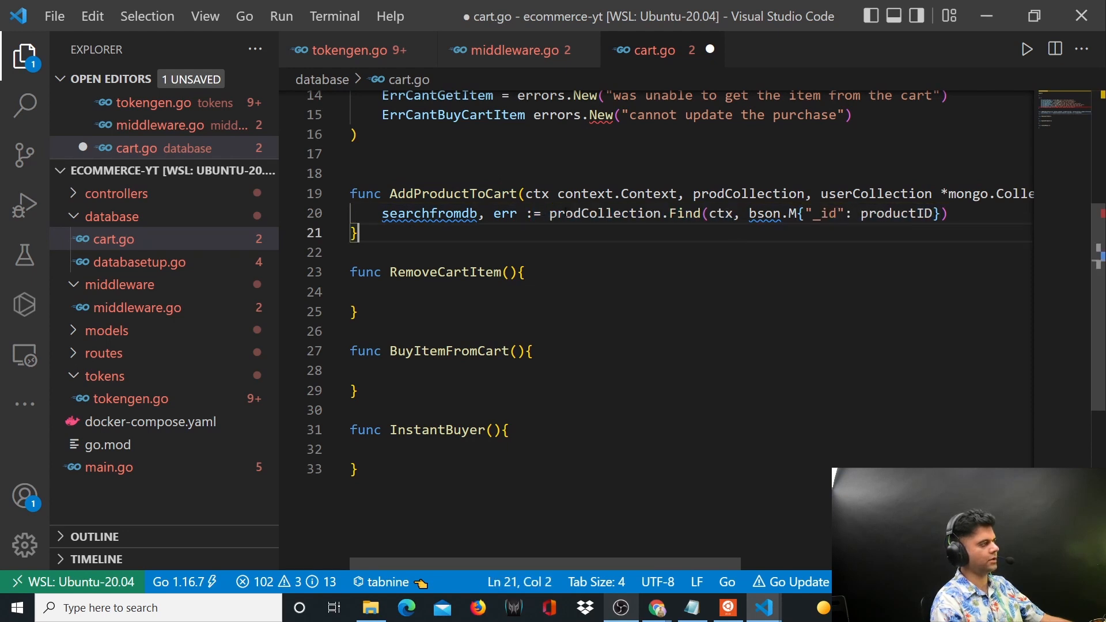
{"action": "left_click", "coordinate": [949, 193]}
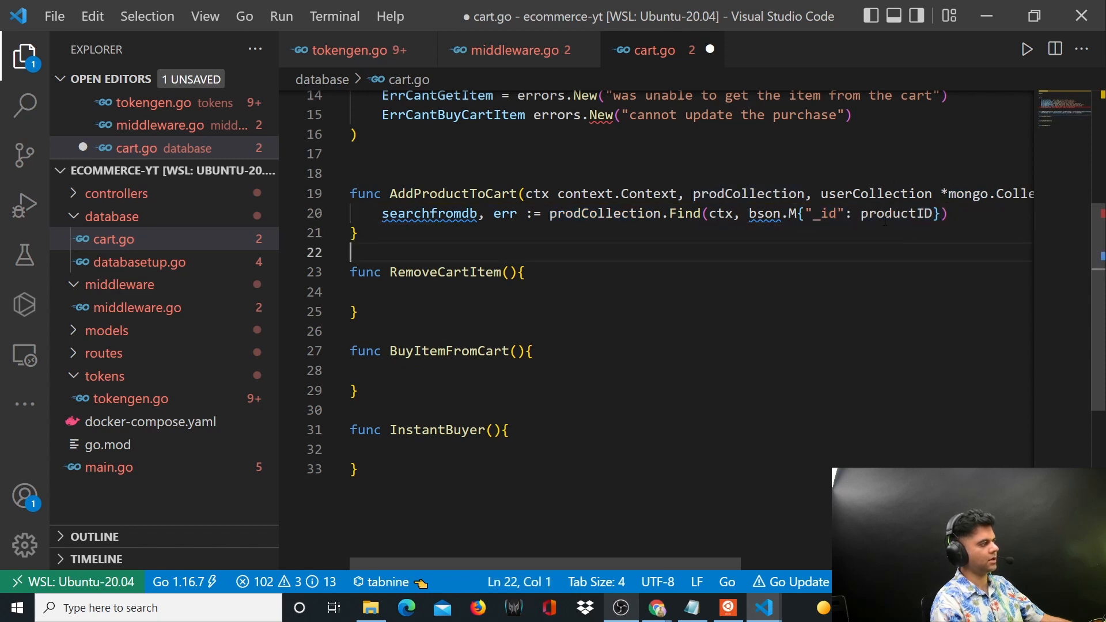
{"action": "double_click", "coordinate": [898, 214]}
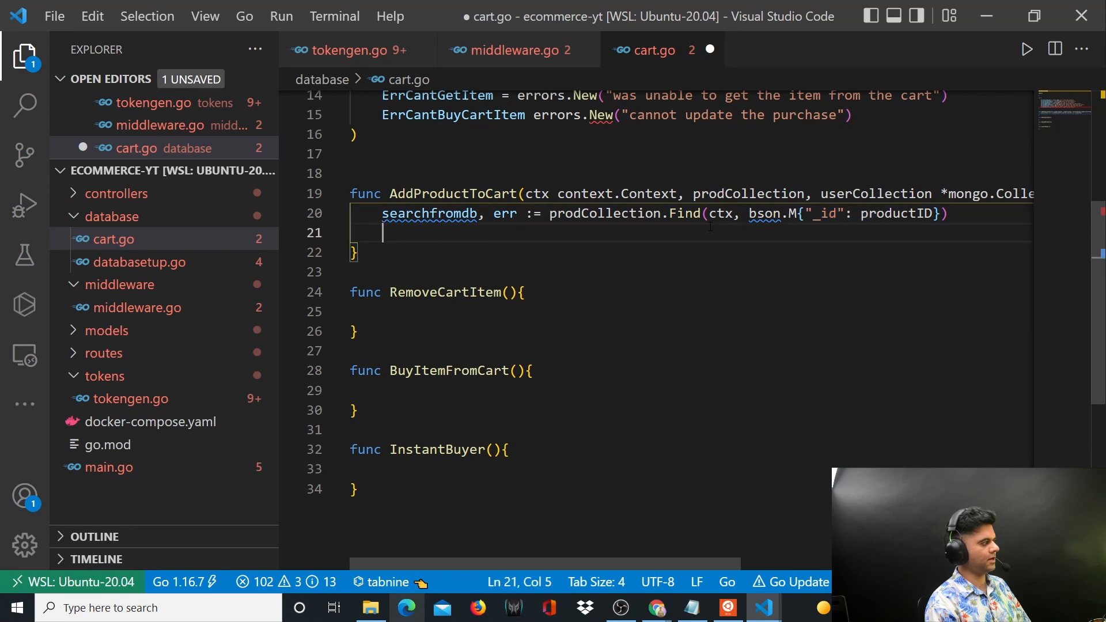
Add if err != nil { log.Println(err); return ErrCantFindProduct } after the Find call.
{"action": "type", "text": "IF E"}
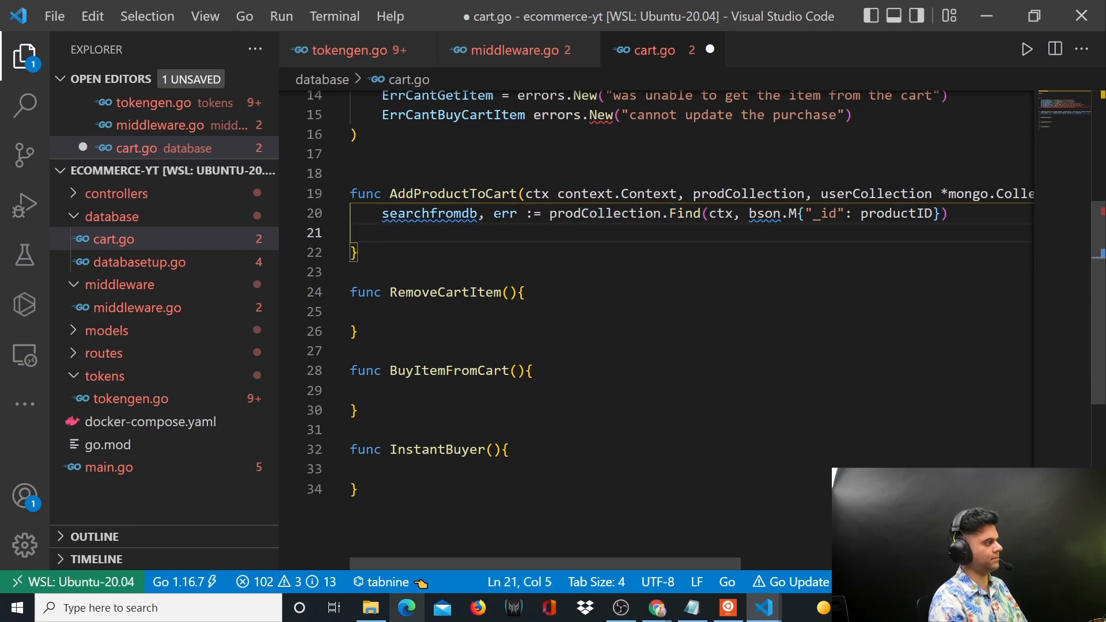
{"action": "type", "text": "if err != ni"}
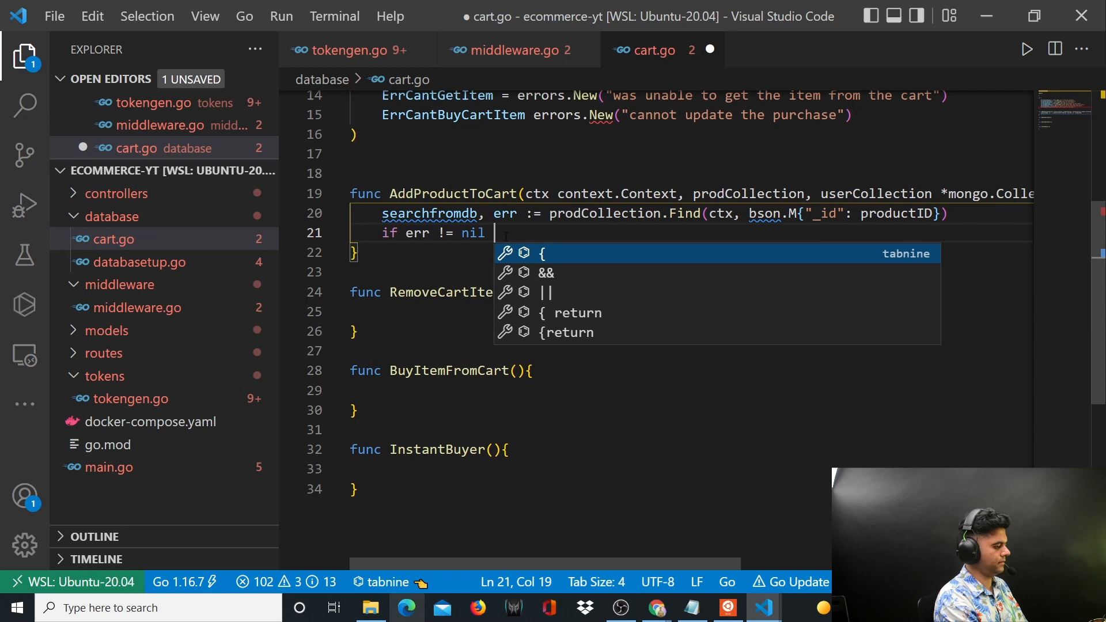
{"action": "type", "text": "log.Println(err"}
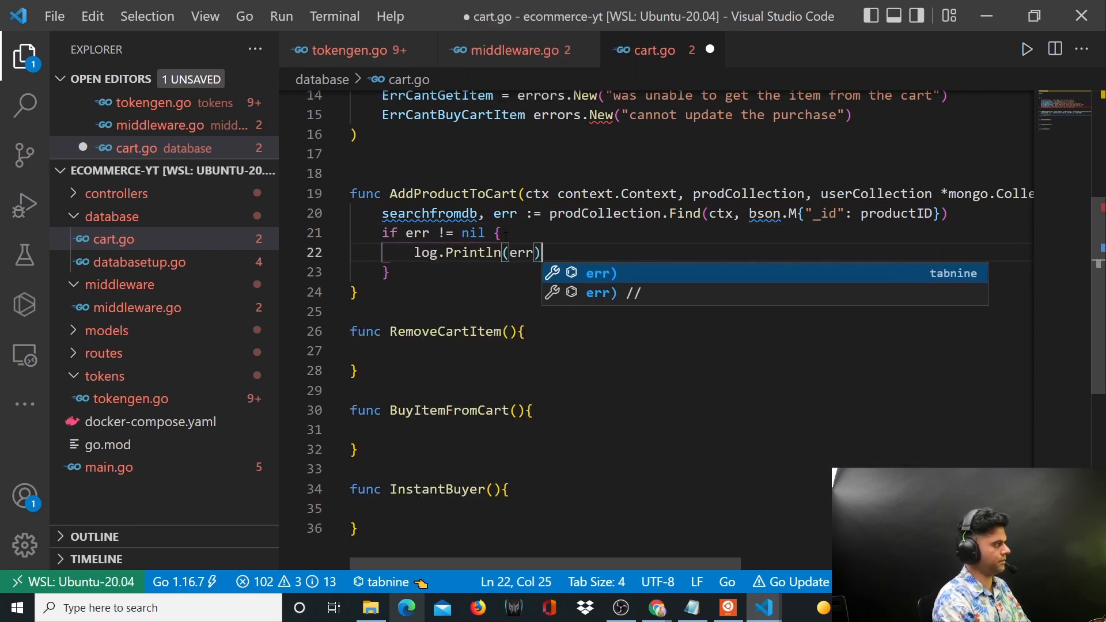
{"action": "type", "text": "return ErrCantFindProduct"}
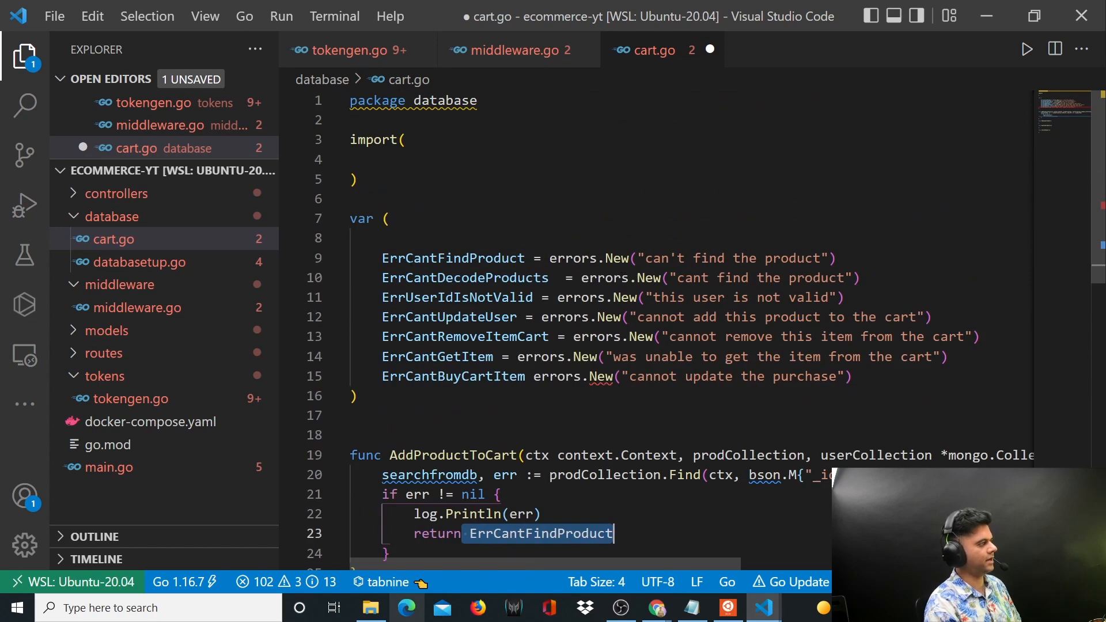
{"action": "scroll", "scroll_direction": "down", "scroll_amount": 3}
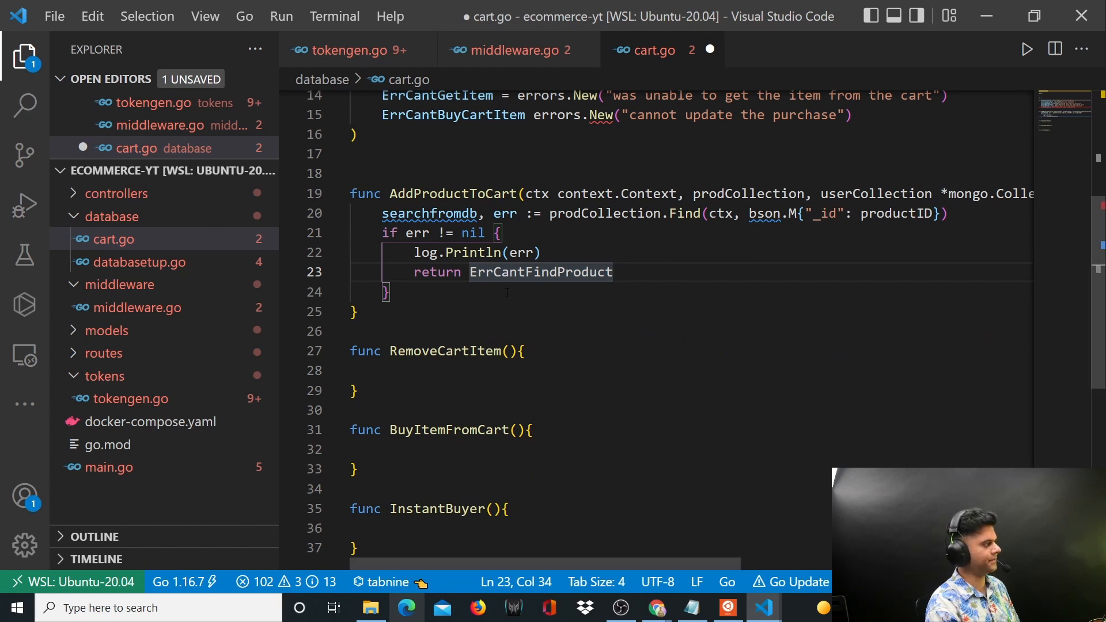
{"action": "type", "text": "var productCart"}
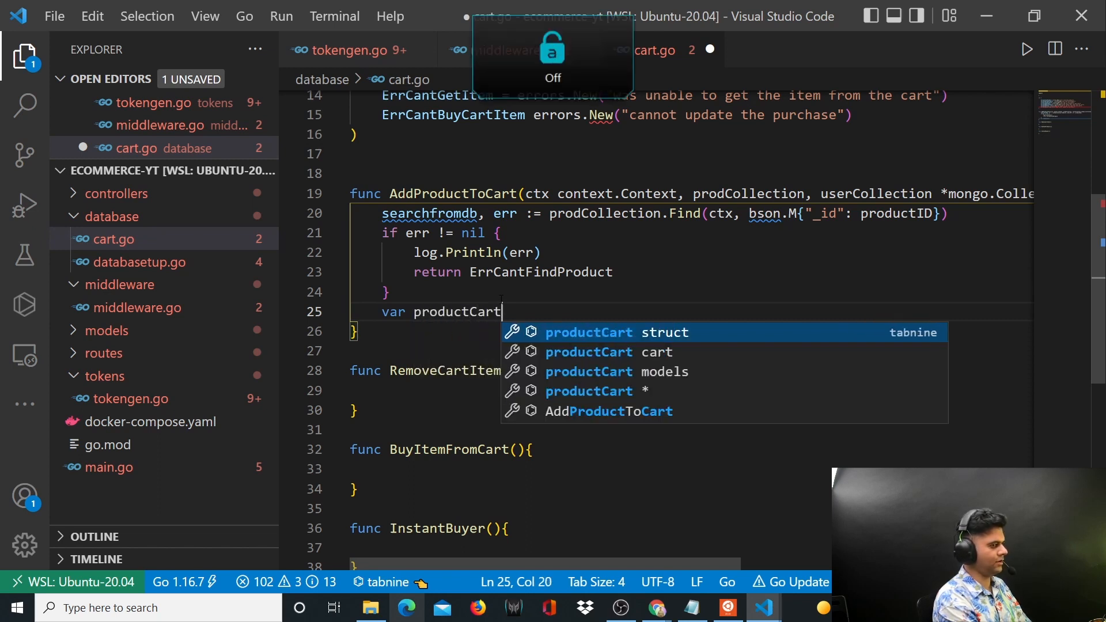
Declare var productCart []models.ProductUser and open models/models.go.
{"action": "type", "text": "[]models.ProductUser"}
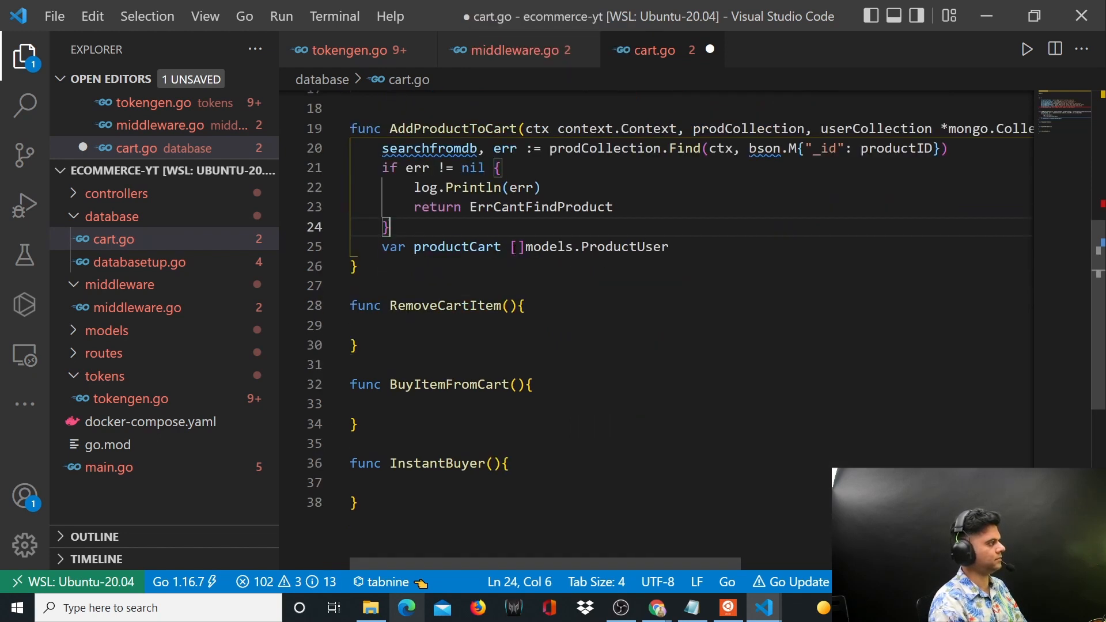
{"action": "left_click", "coordinate": [666, 246]}
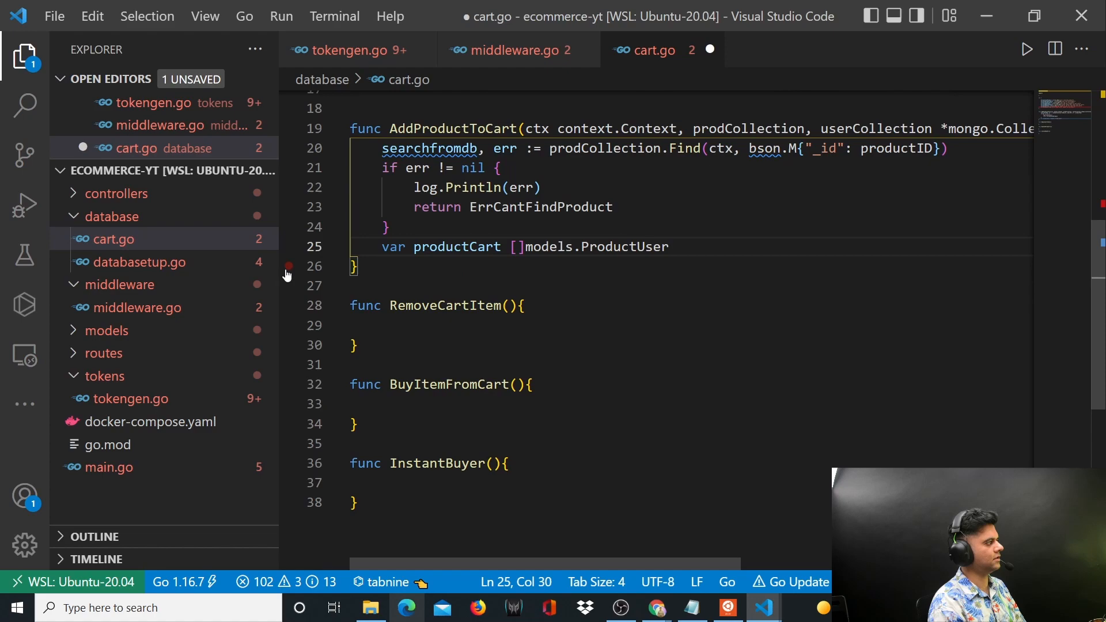
{"action": "left_click", "coordinate": [123, 352]}
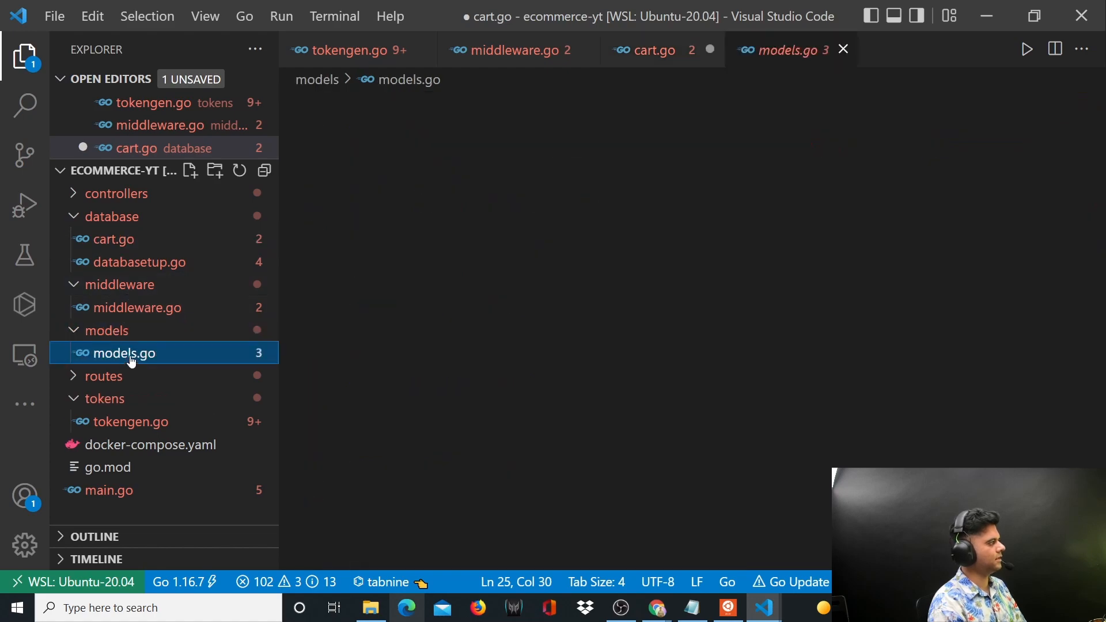
Review ProdutUser's Product_Name and Image fields in models.go, then return to cart.go.
{"action": "left_click", "coordinate": [122, 353]}
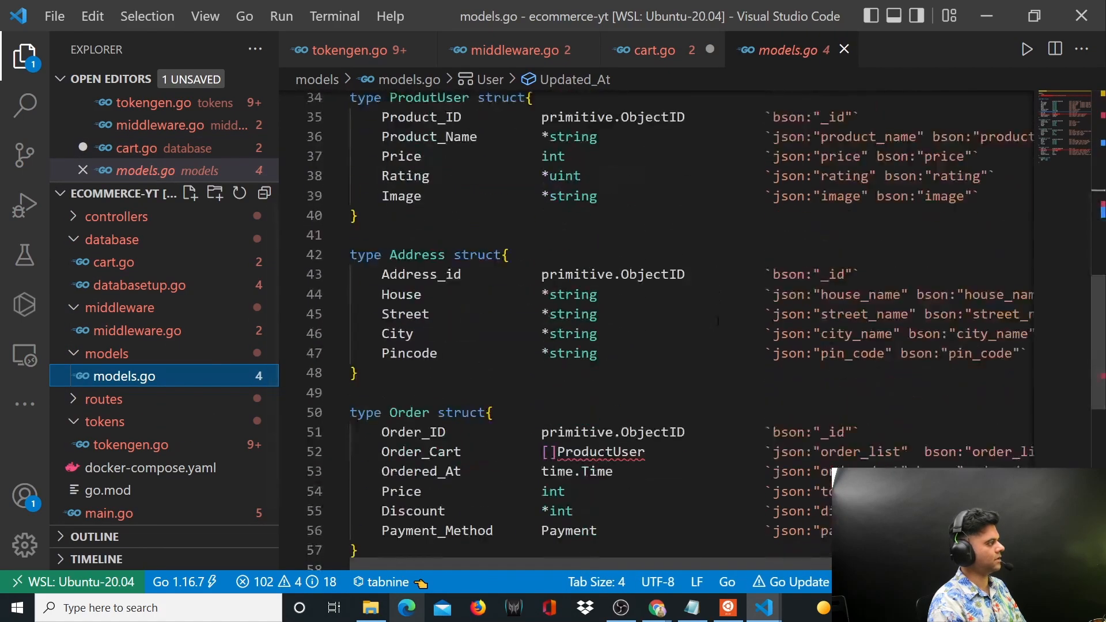
{"action": "scroll", "scroll_direction": "up", "scroll_amount": 3}
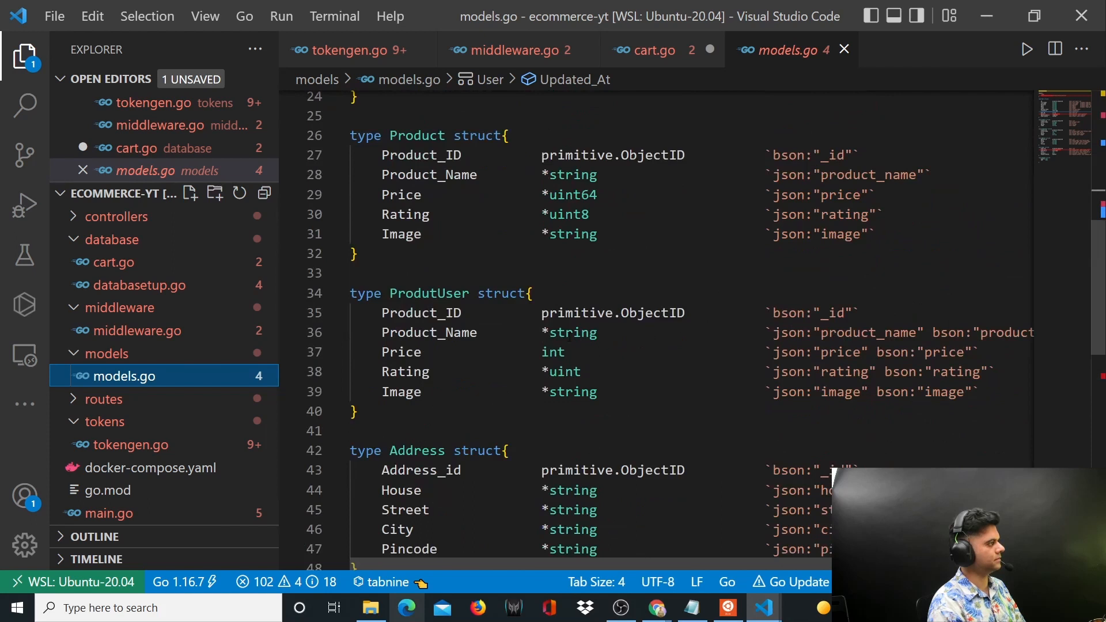
{"action": "double_click", "coordinate": [429, 333]}
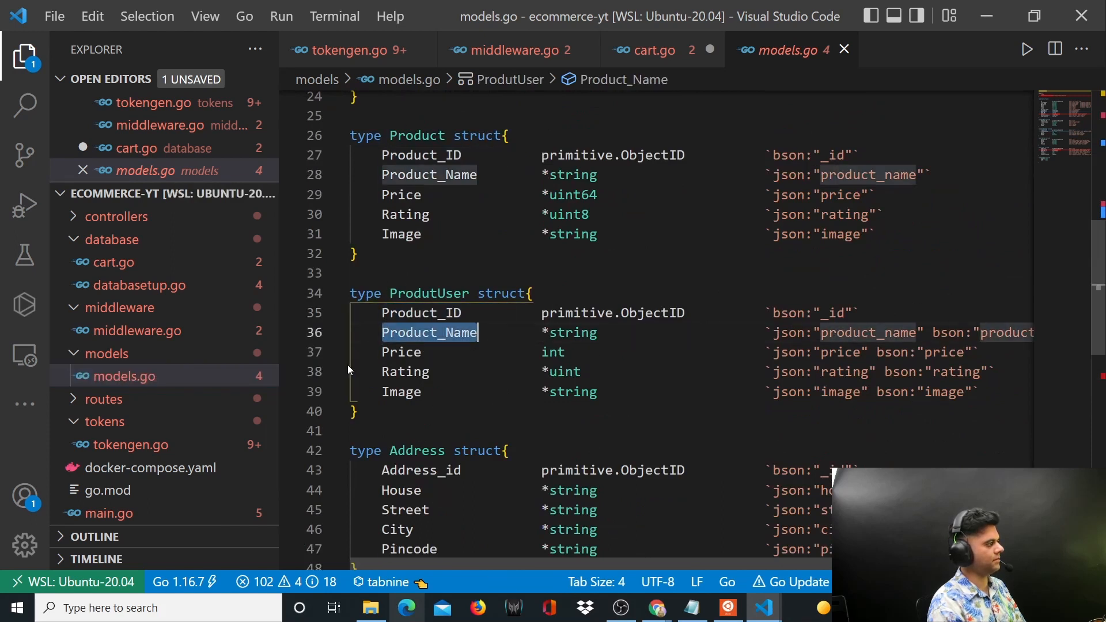
{"action": "left_click", "coordinate": [401, 392]}
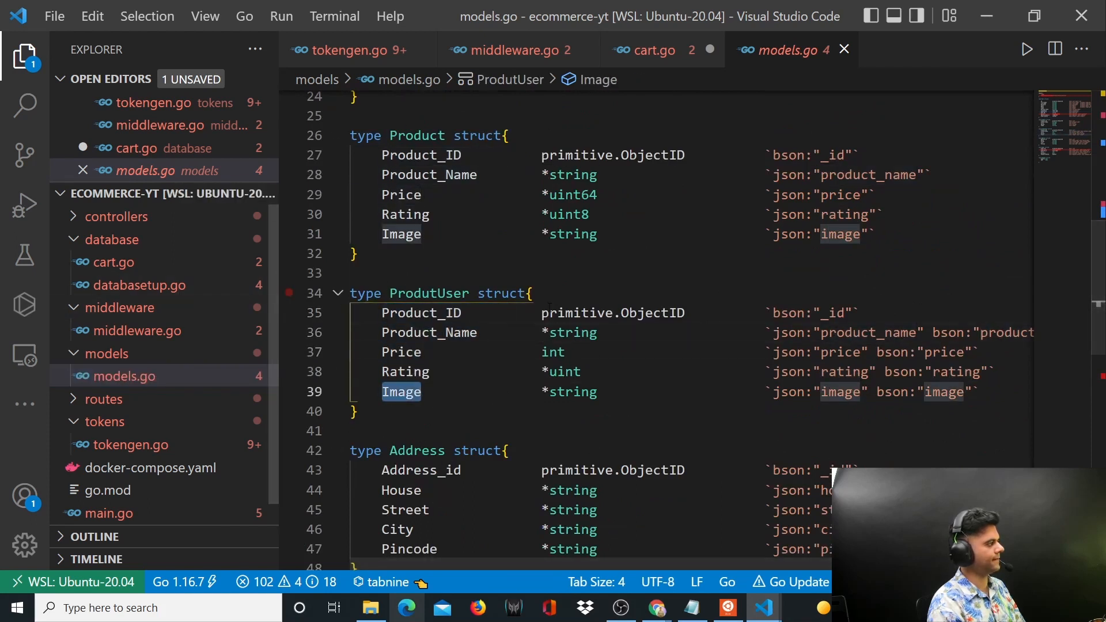
{"action": "mouse_move", "coordinate": [141, 285]}
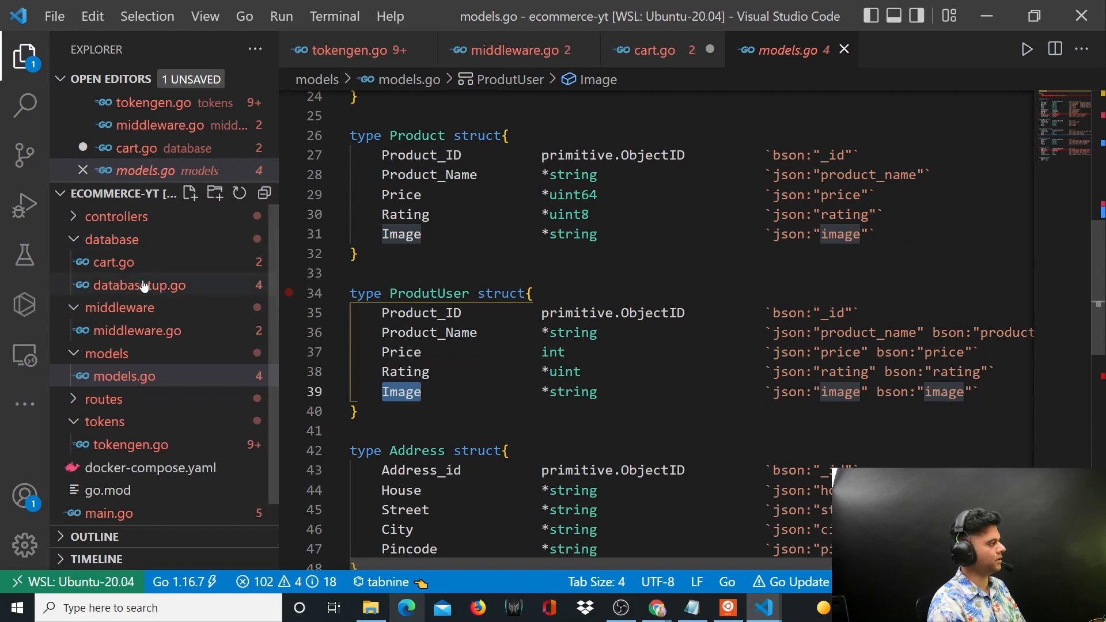
{"action": "left_click", "coordinate": [112, 262]}
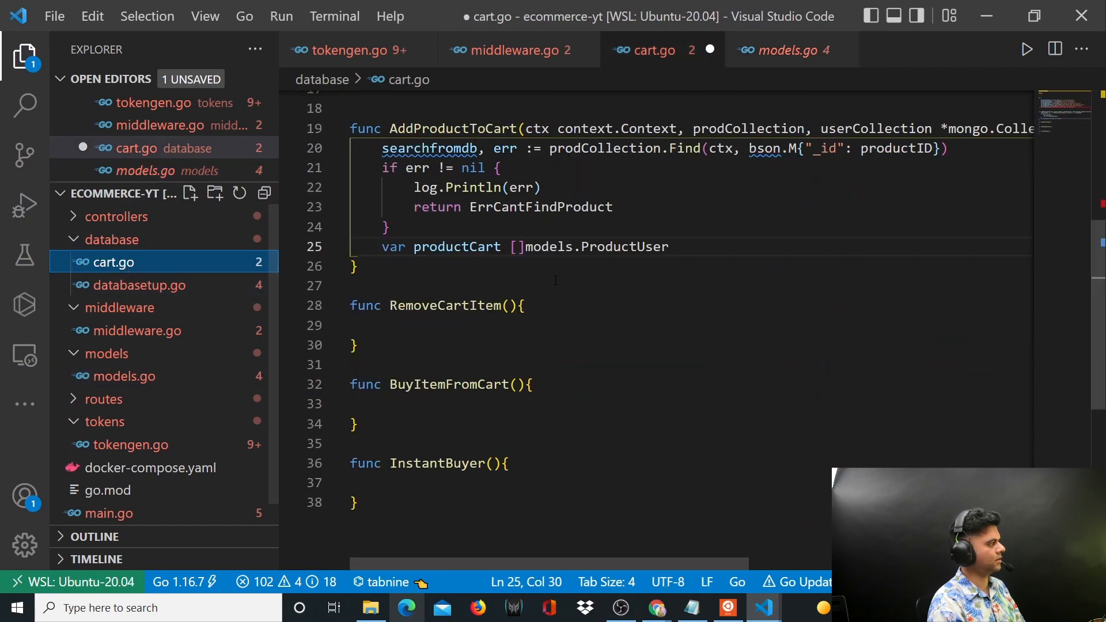
Decode the results with err = searchfromdb.All(ctx, &productcart).
{"action": "key", "text": "Enter"}
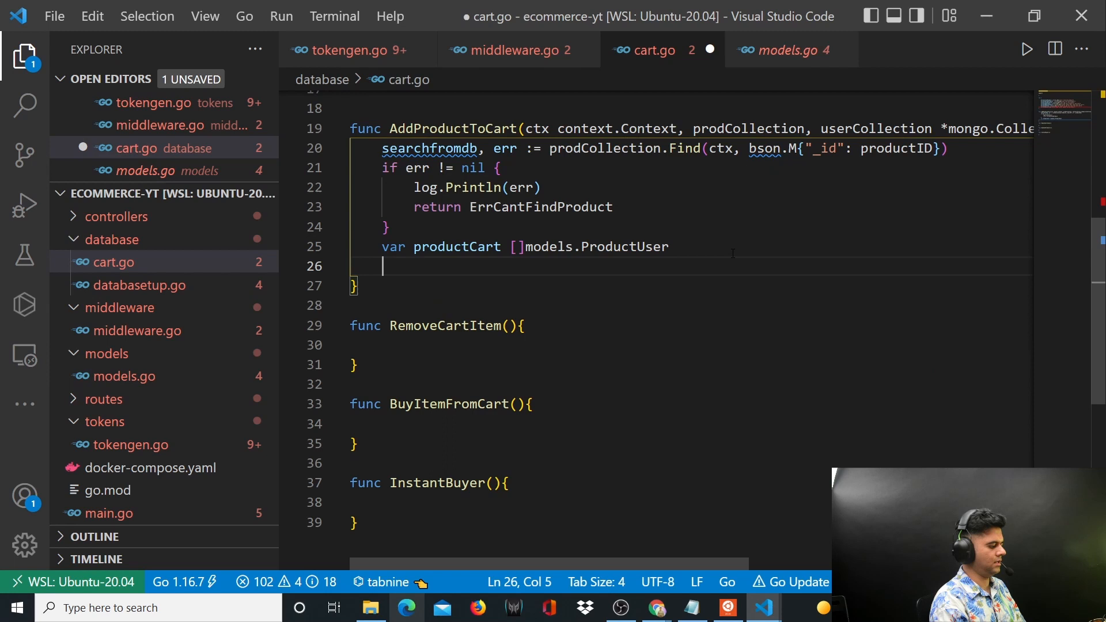
{"action": "type", "text": "err = searchfromdb"}
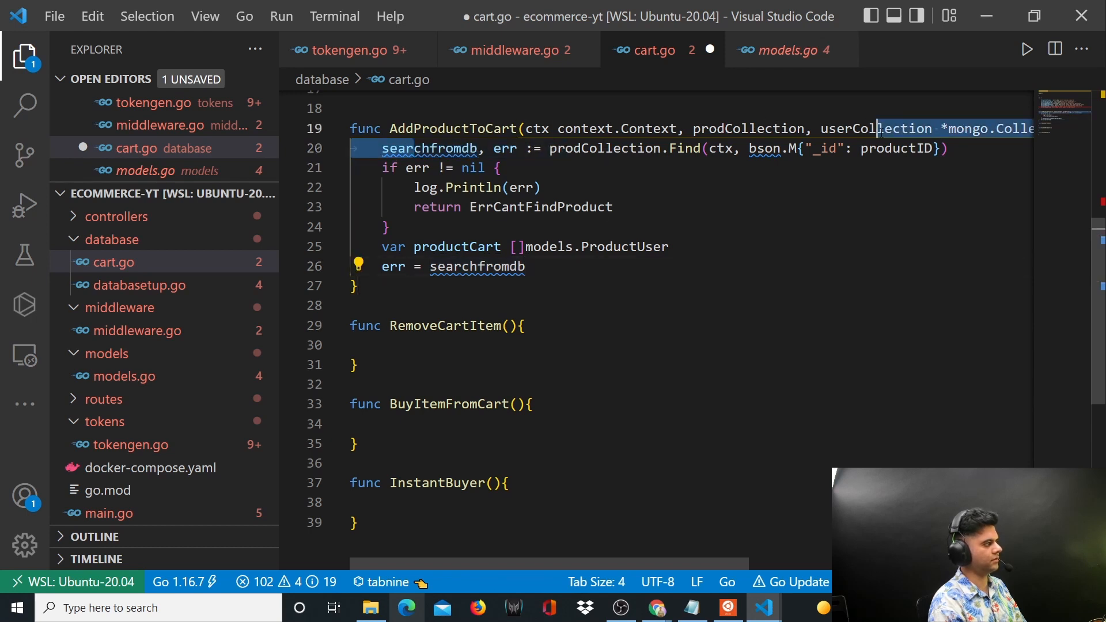
{"action": "left_click", "coordinate": [525, 267]}
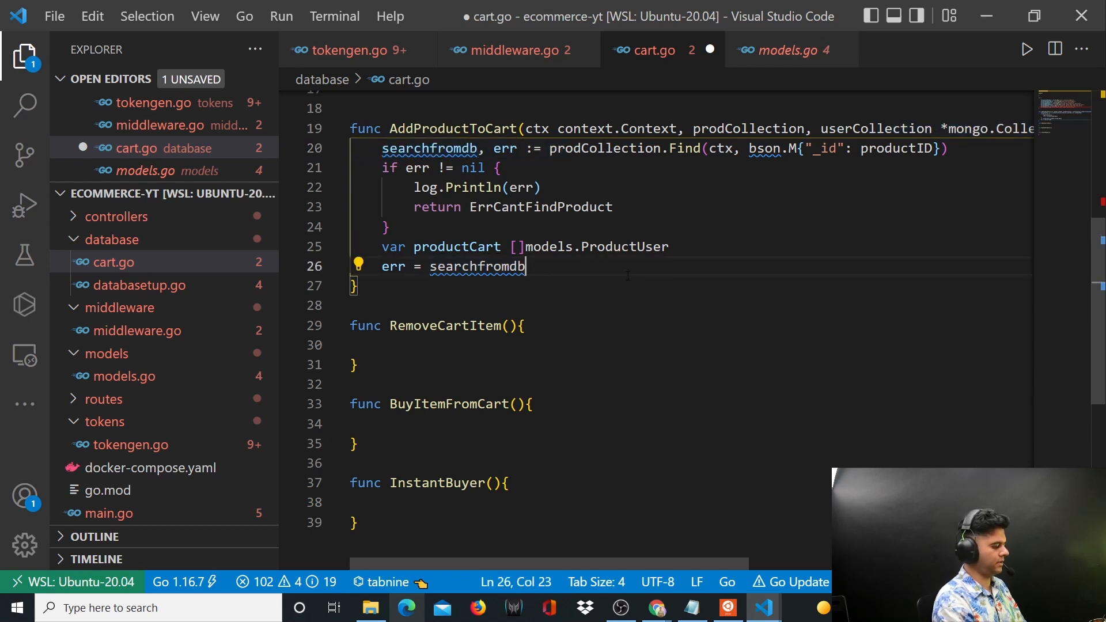
{"action": "type", "text": ".All("}
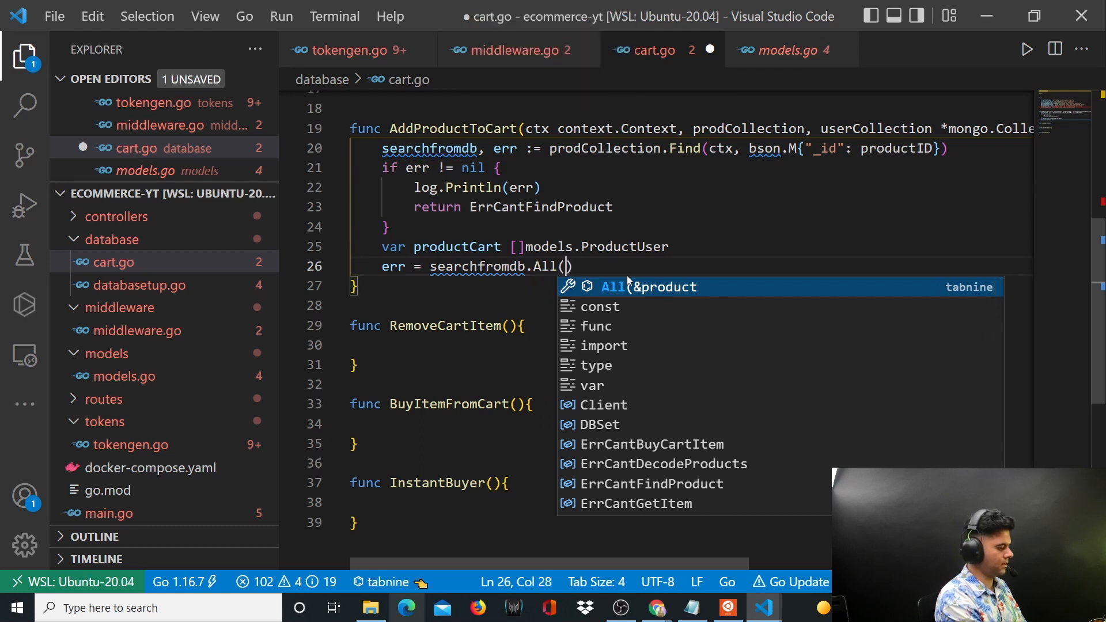
{"action": "type", "text": "ctx, &"}
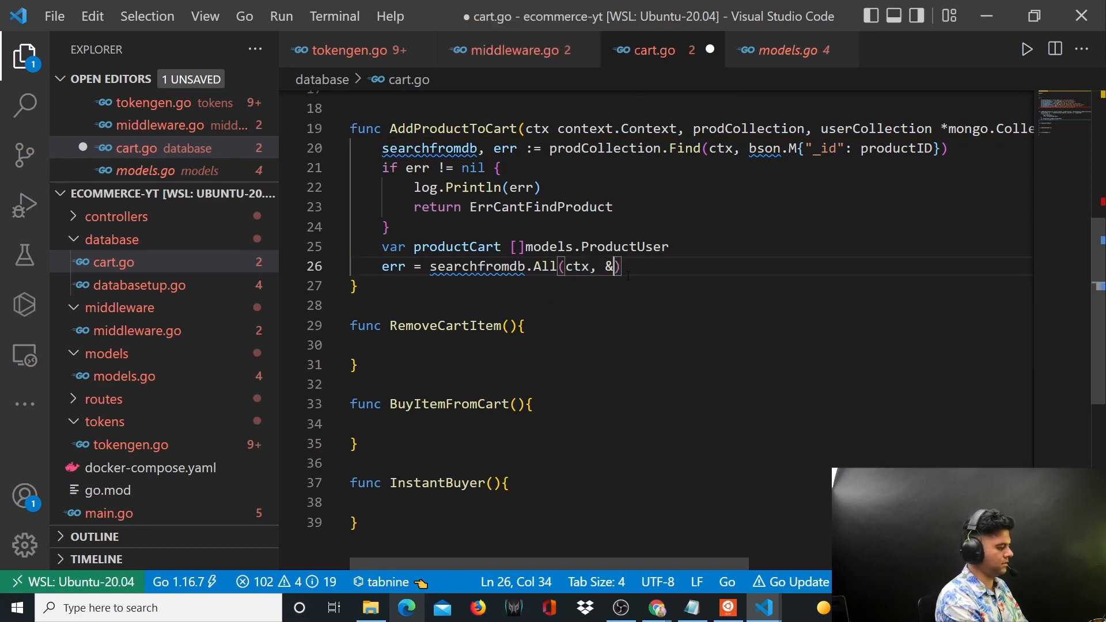
{"action": "type", "text": "productcart"}
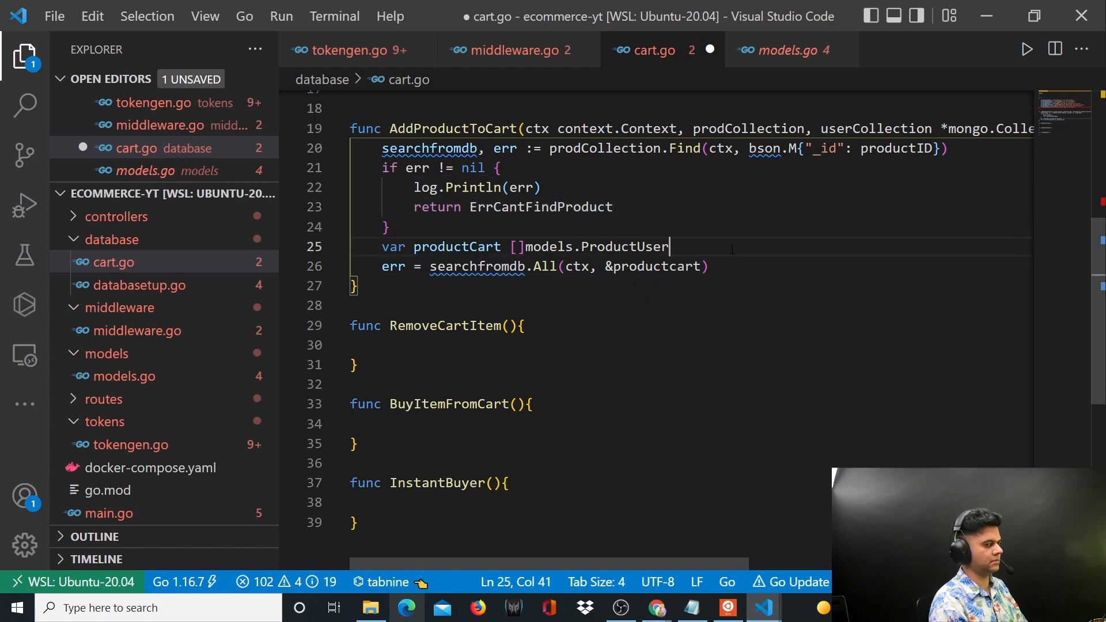
{"action": "left_click", "coordinate": [707, 266]}
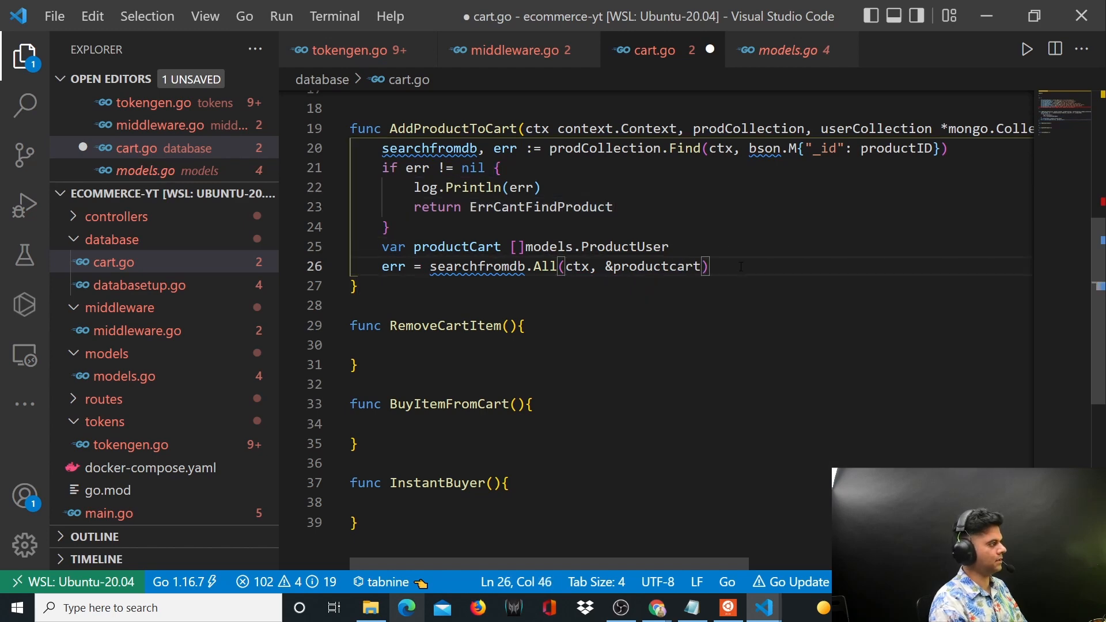
On decode failure, log err and return ErrCantDecodeProducts.
{"action": "key", "text": "Return"}
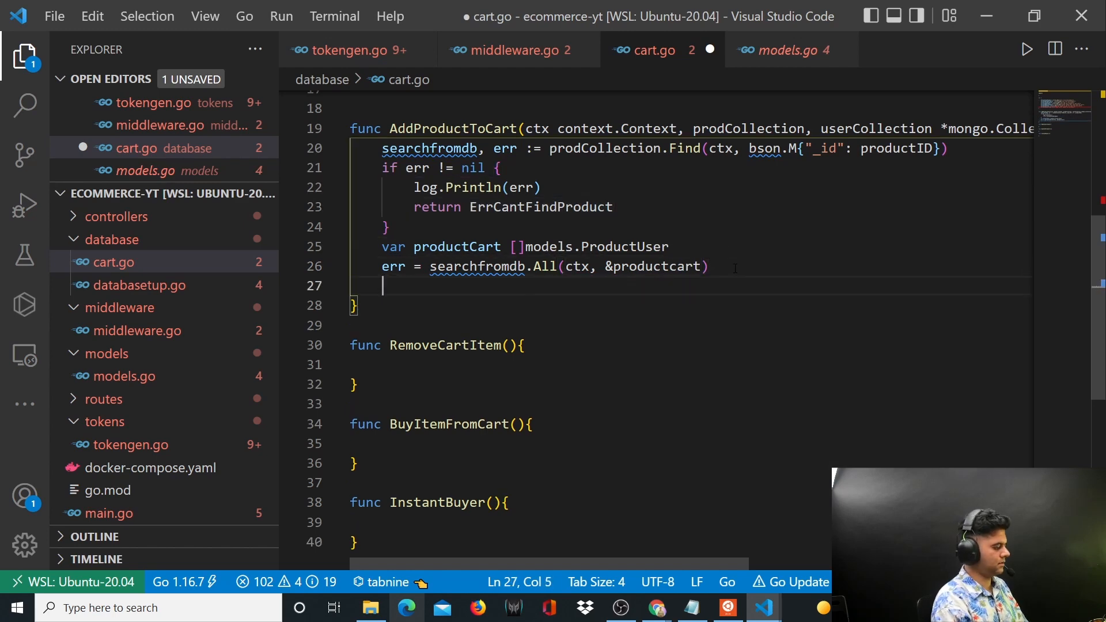
{"action": "type", "text": "if err !=nil {"}
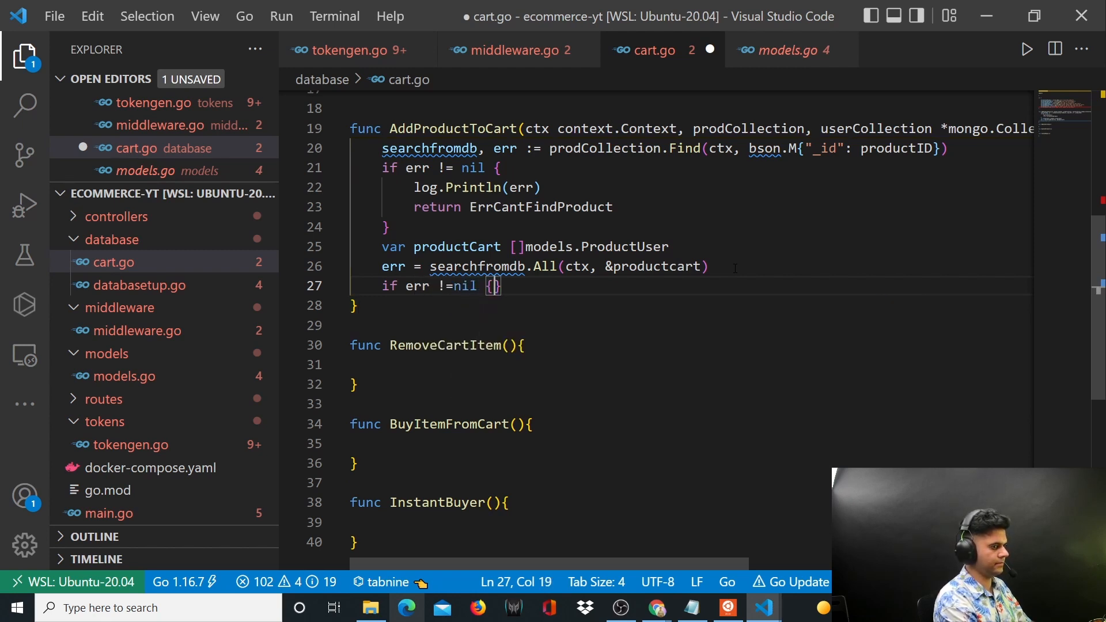
{"action": "type", "text": "log.Println"}
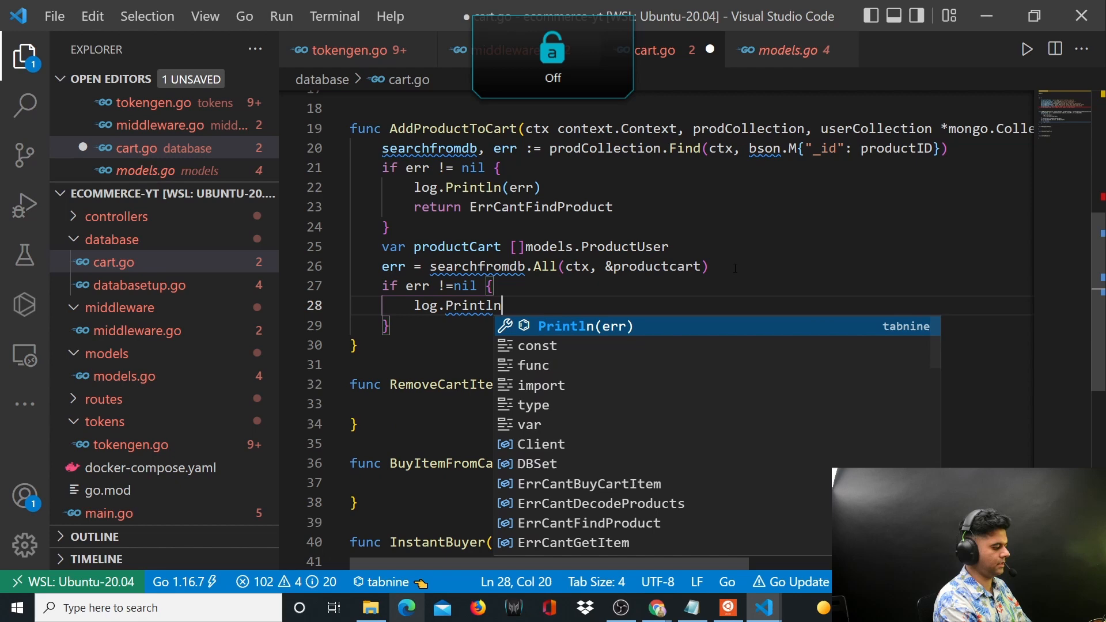
{"action": "key", "text": "Enter"}
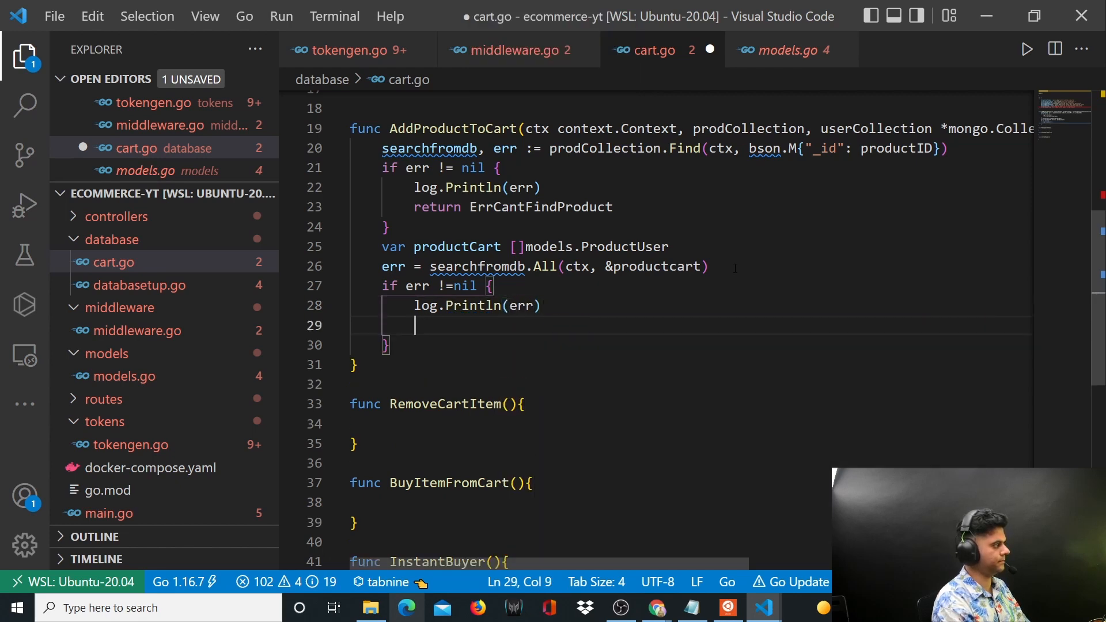
{"action": "type", "text": "return E"}
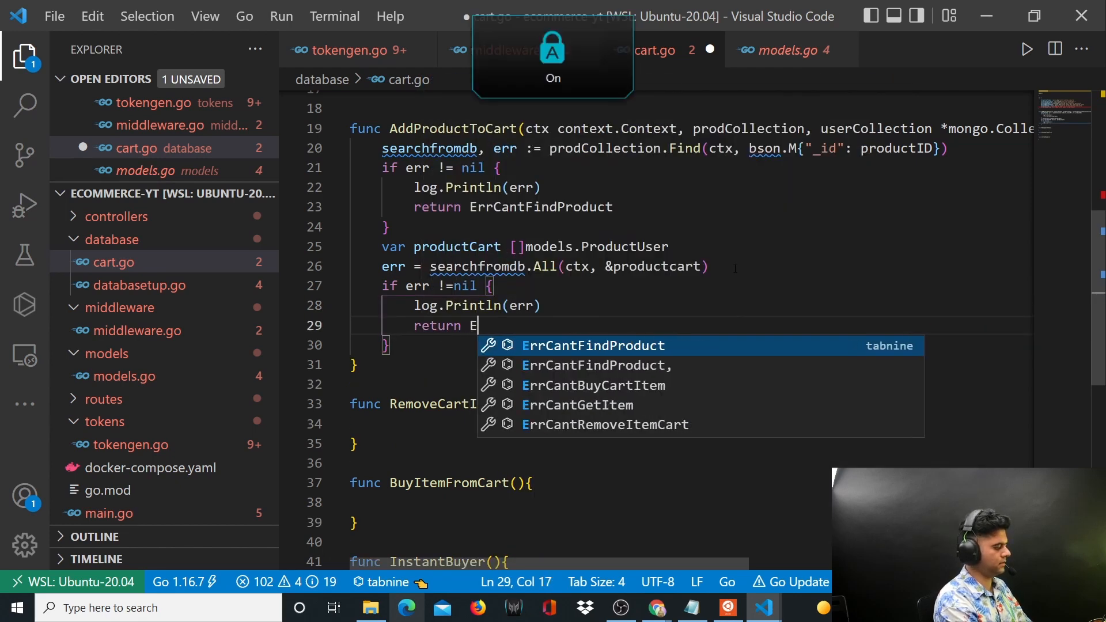
{"action": "type", "text": "Cant"}
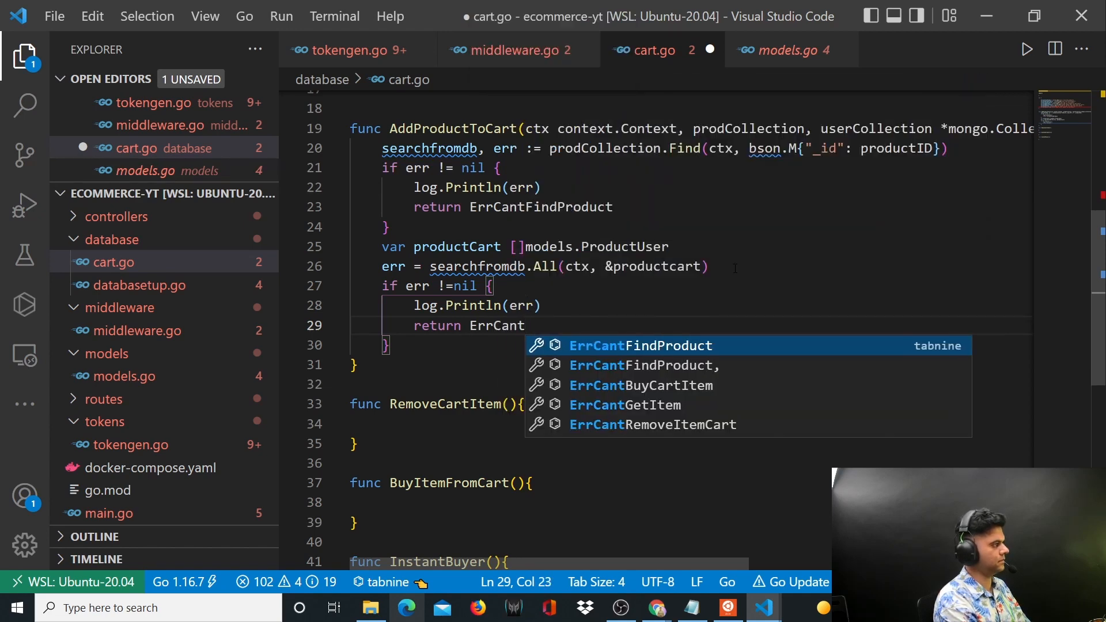
{"action": "type", "text": "DecodeProducts"}
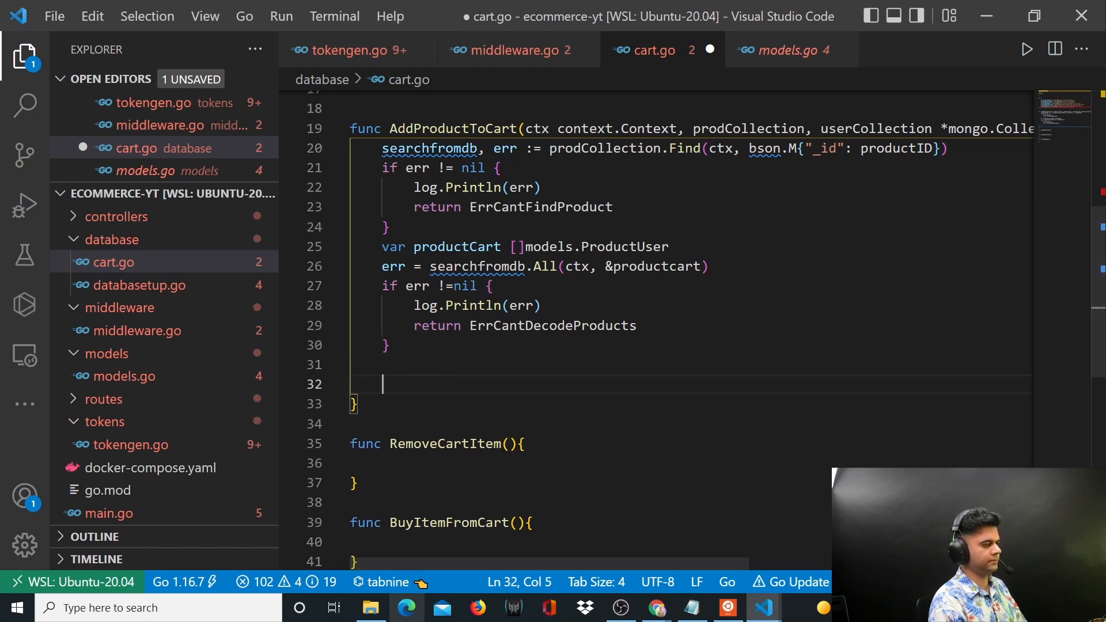
Write id, err := primitive.ObjectIDFromHex(userID), logging err and returning ErrUserIdIsNotValid.
{"action": "scroll", "scroll_direction": "down", "scroll_amount": 3}
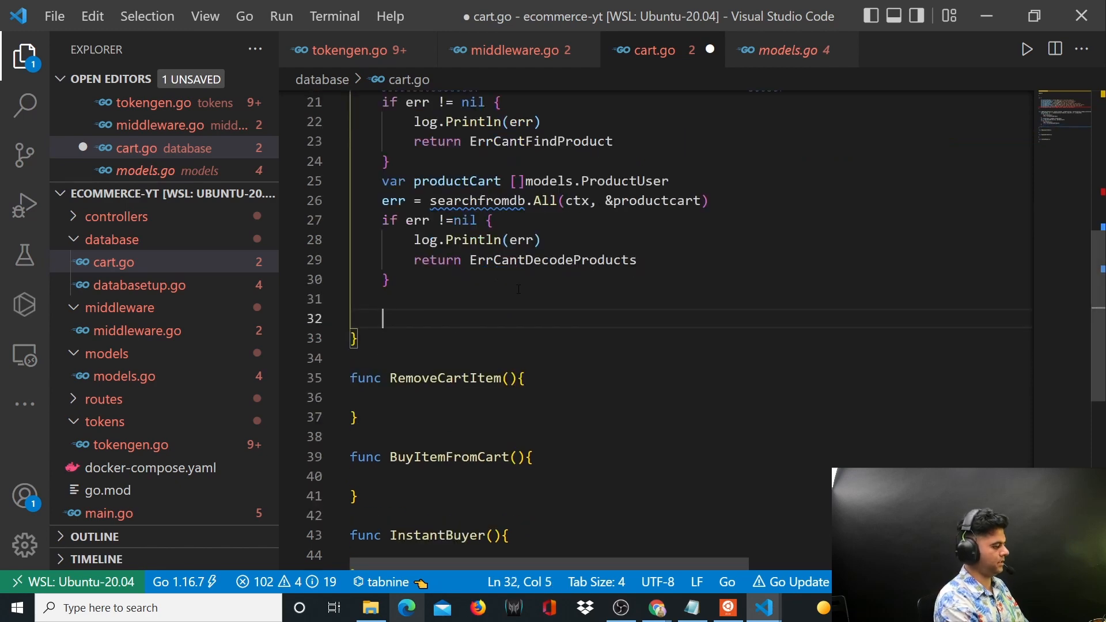
{"action": "type", "text": "primitive.Objec"}
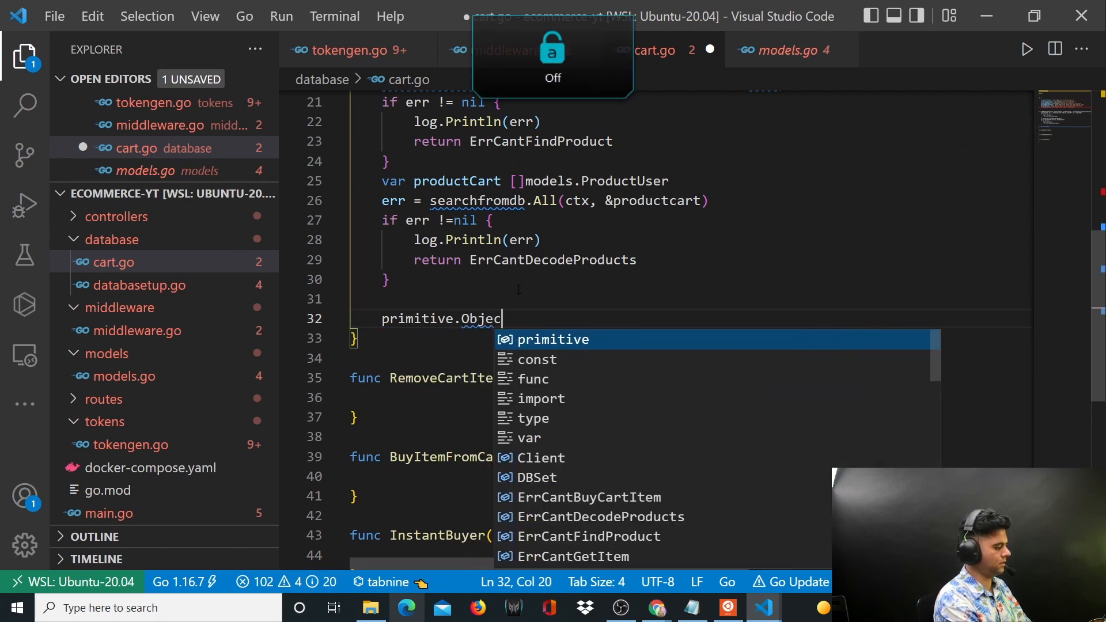
{"action": "type", "text": "tIDFromH"}
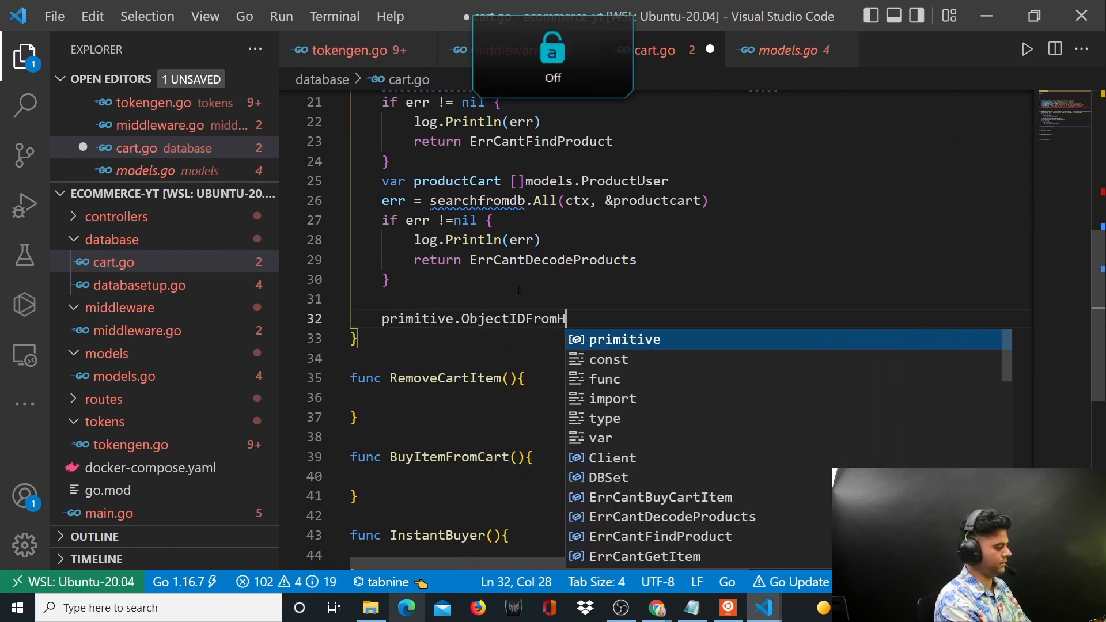
{"action": "type", "text": "ex(userID"}
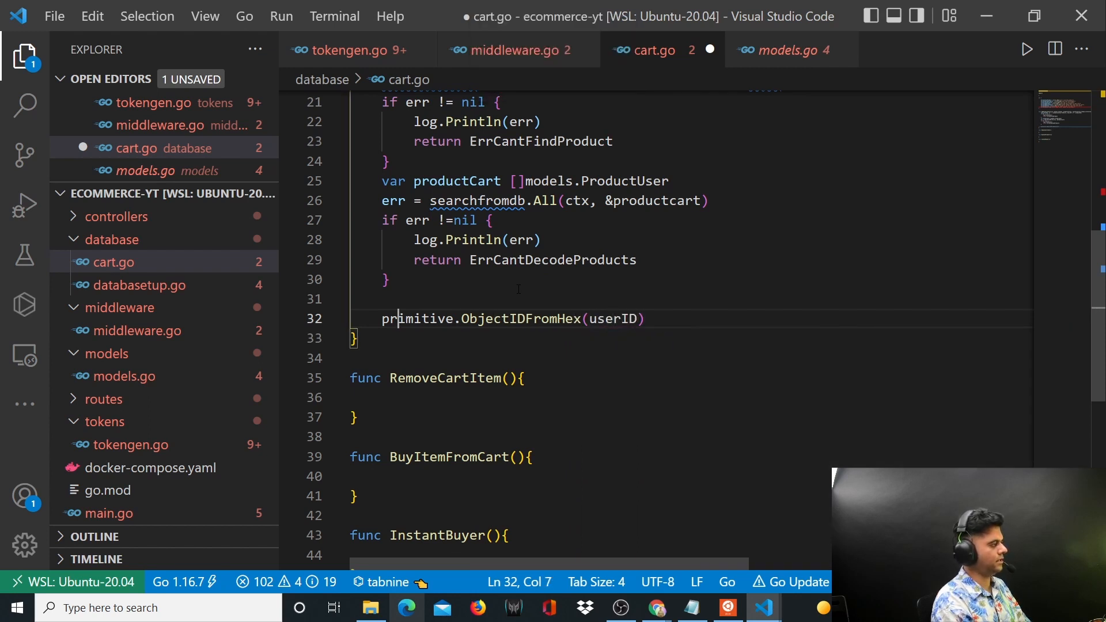
{"action": "type", "text": "id, err :="}
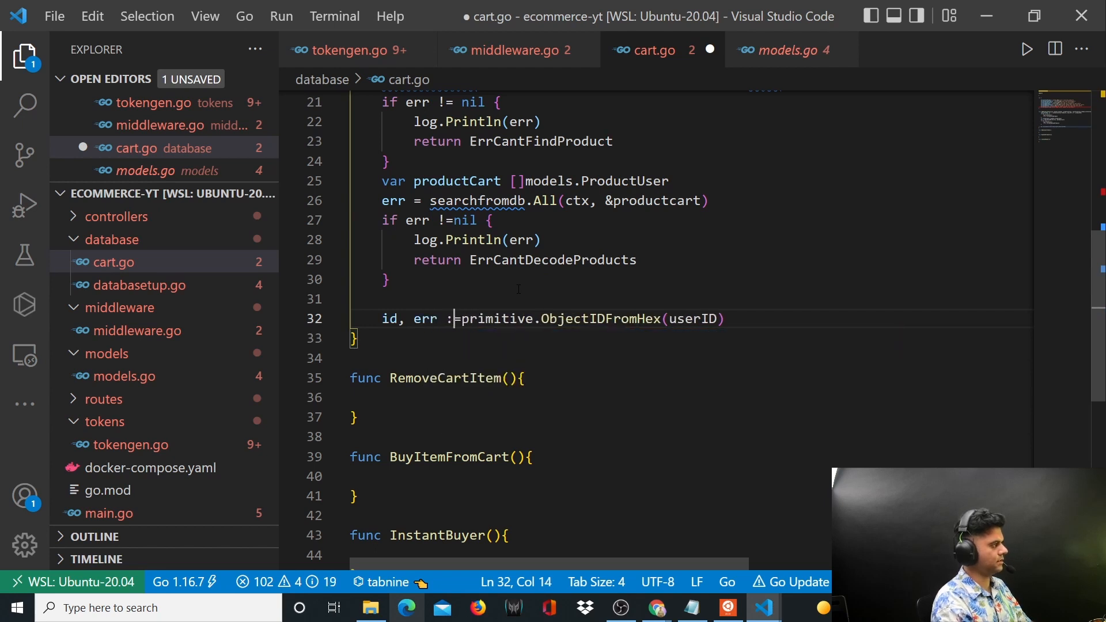
{"action": "scroll", "scroll_direction": "down", "scroll_amount": 3}
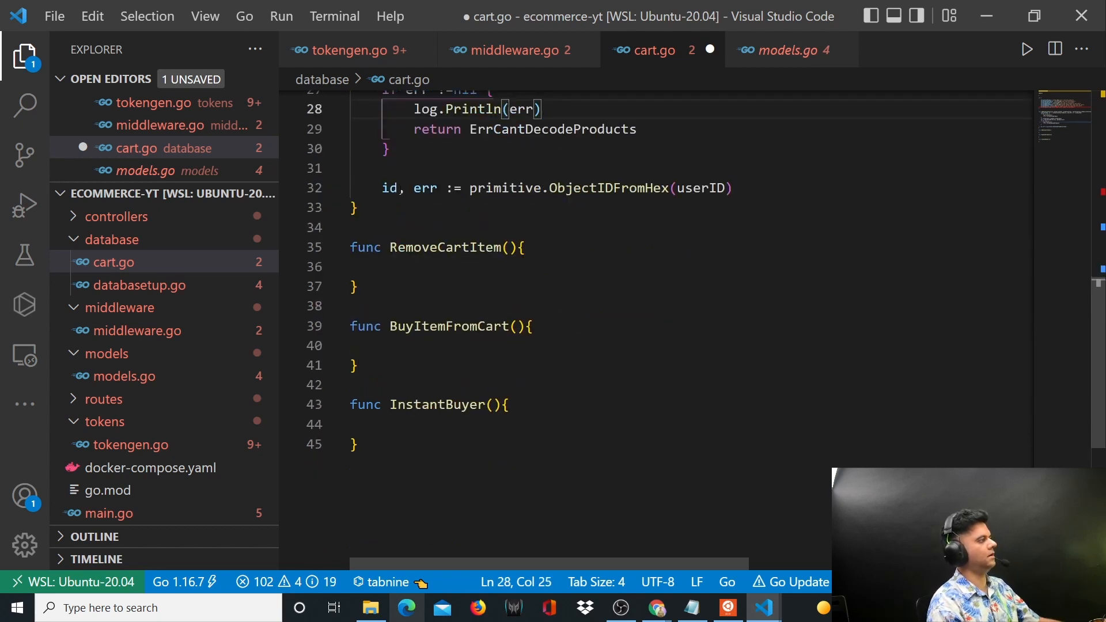
{"action": "left_click", "coordinate": [732, 188]}
{"action": "type", "text": "if err != nil {"}
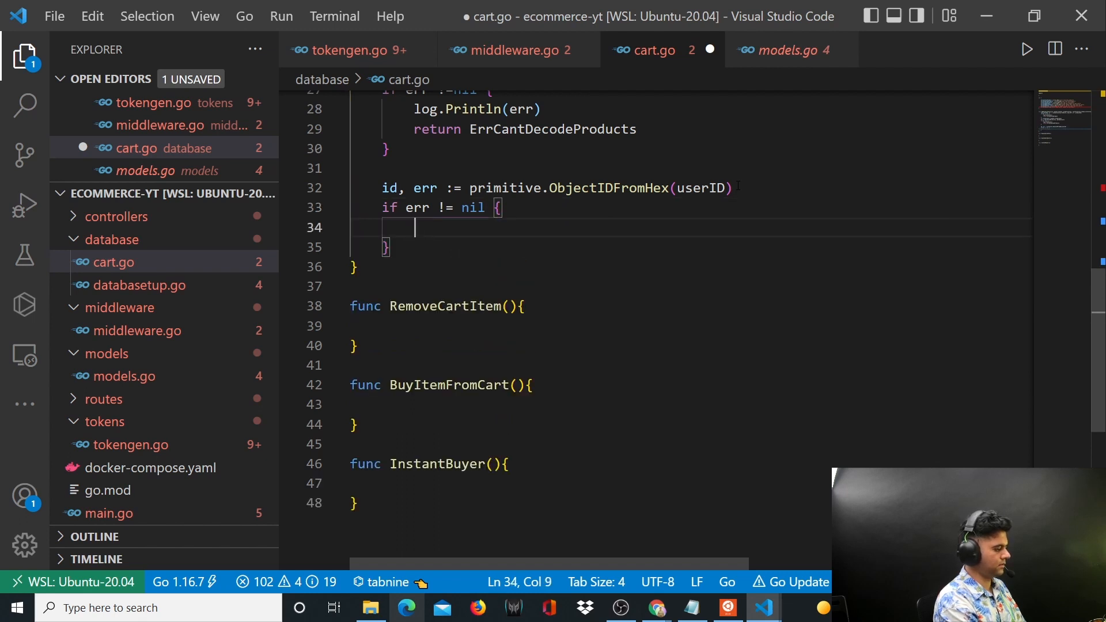
{"action": "type", "text": "log.Println(err)"}
{"action": "type", "text": "return Err"}
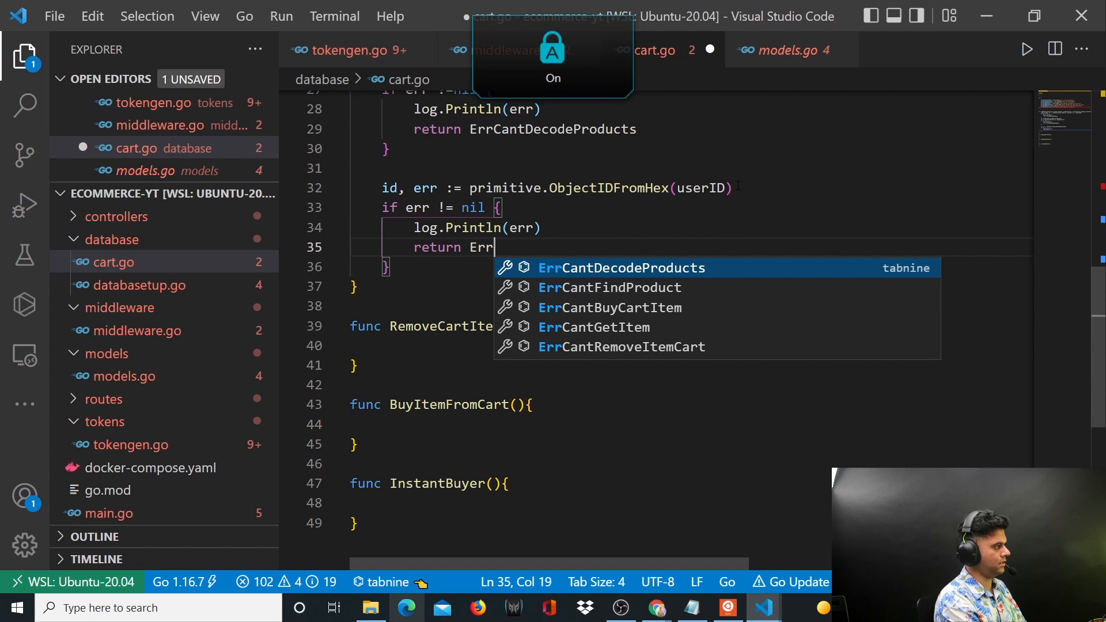
{"action": "type", "text": "UserIdIsNotValid"}
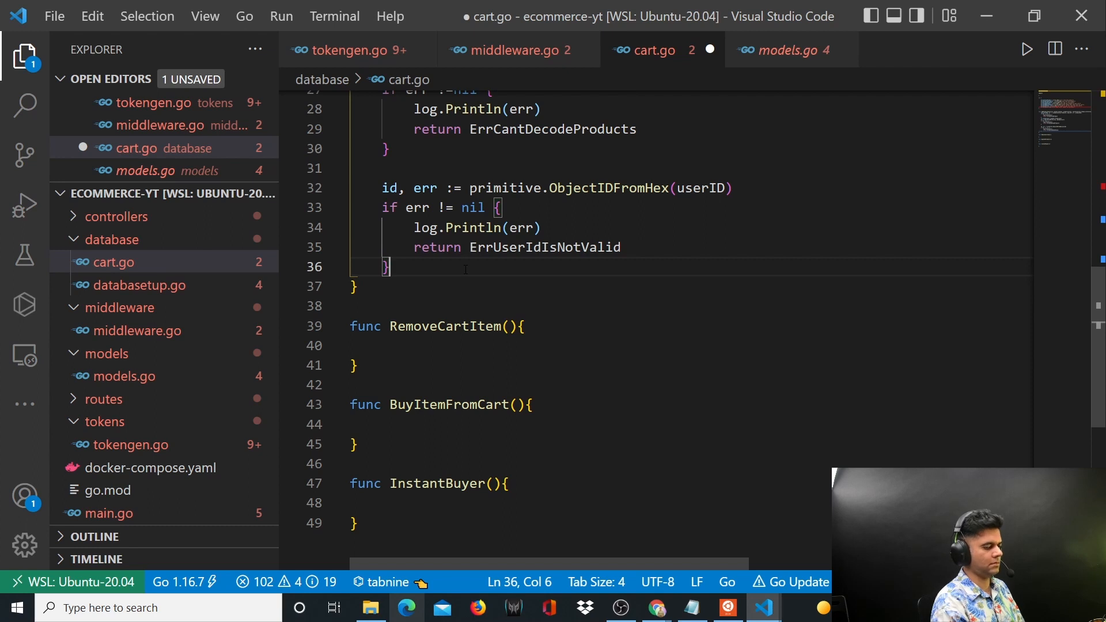
{"action": "key", "text": "Enter"}
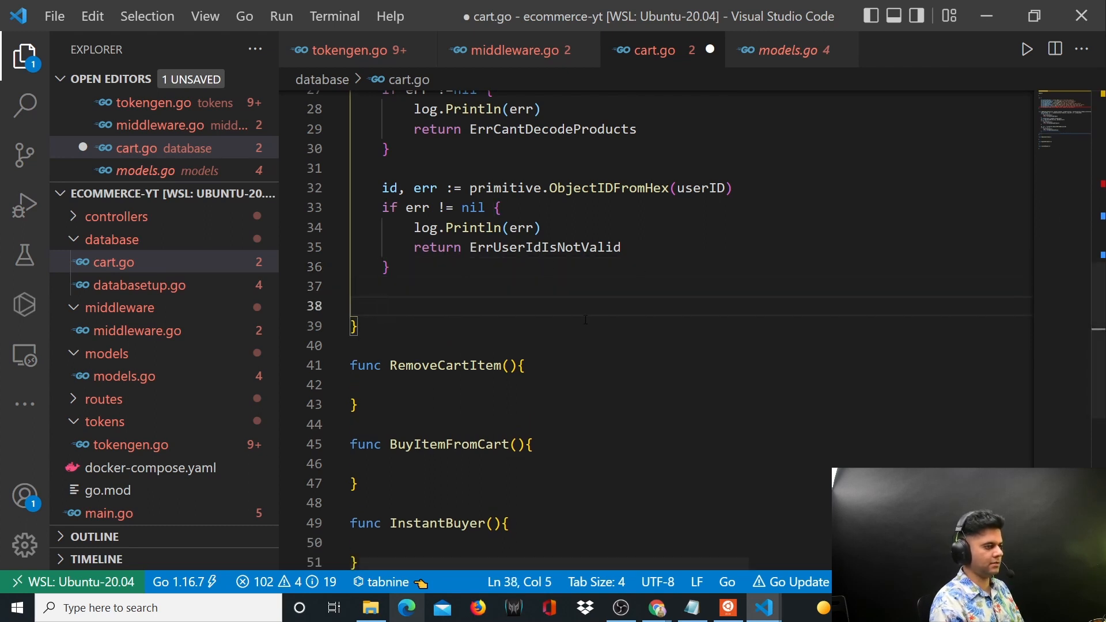
Declare filter and update, then call userCollection.UpdateOne(ctx, filter, update).
{"action": "type", "text": "filter :="}
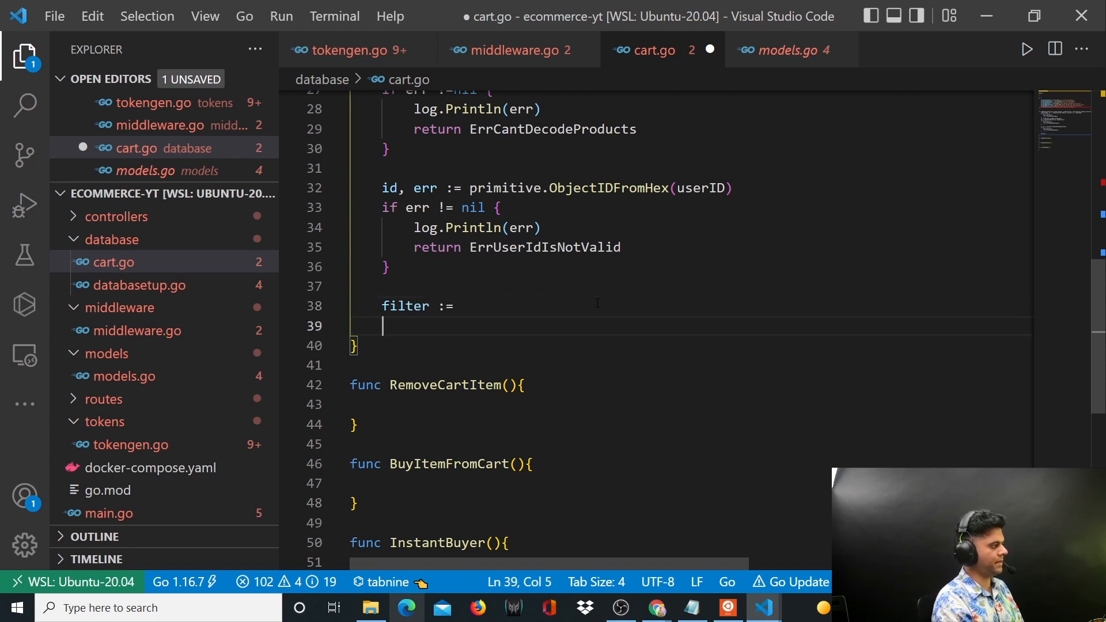
{"action": "type", "text": "update"}
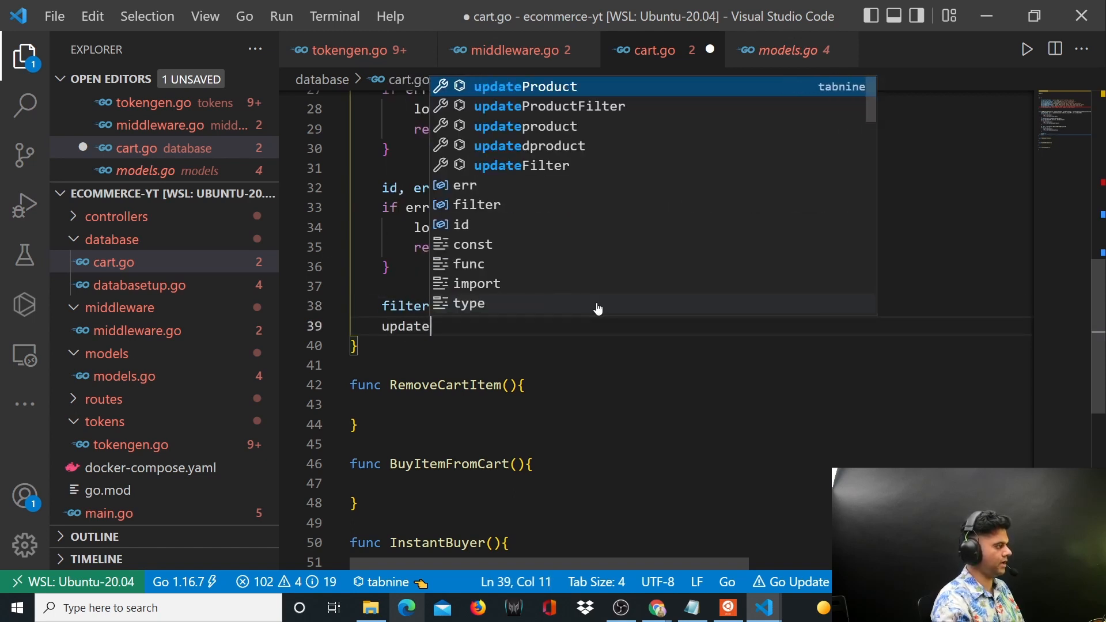
{"action": "mouse_move", "coordinate": [476, 326]}
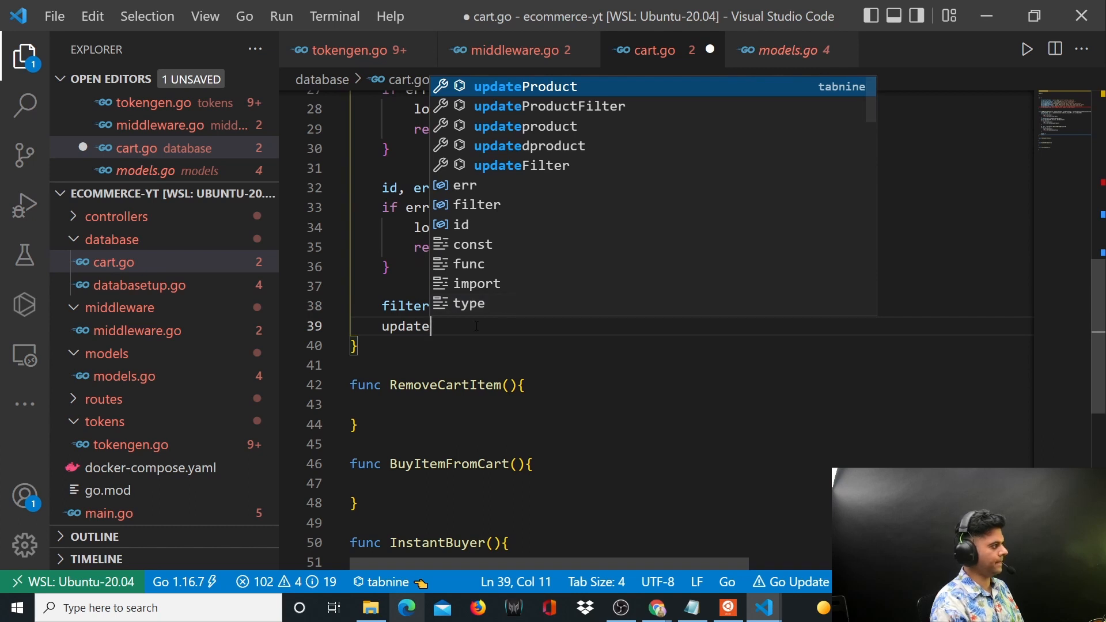
{"action": "type", "text": ":="}
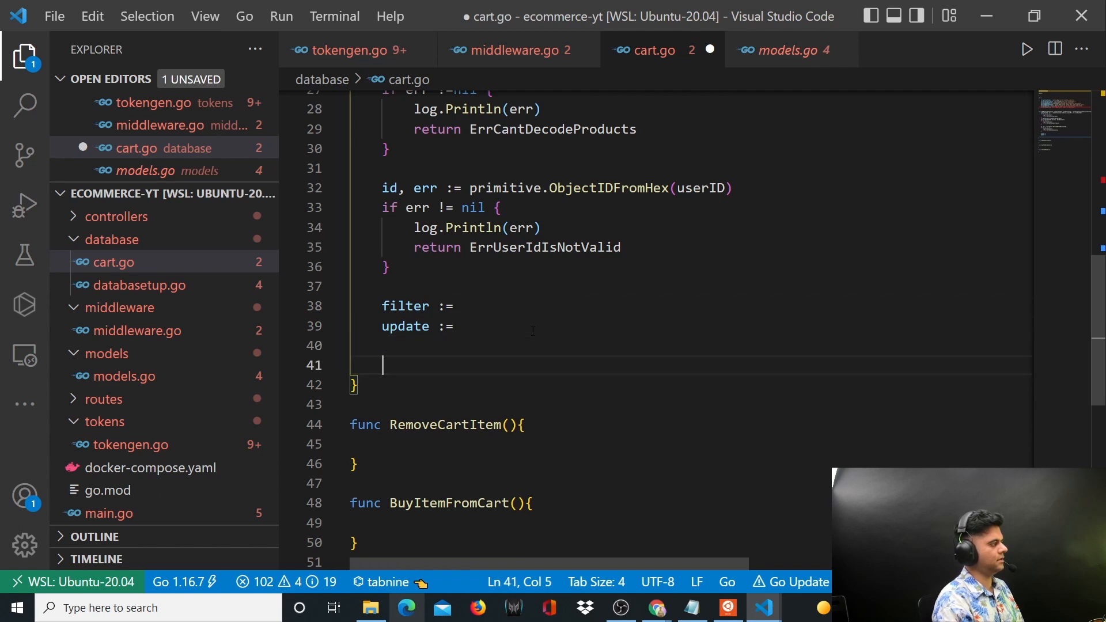
{"action": "type", "text": "userCollection."}
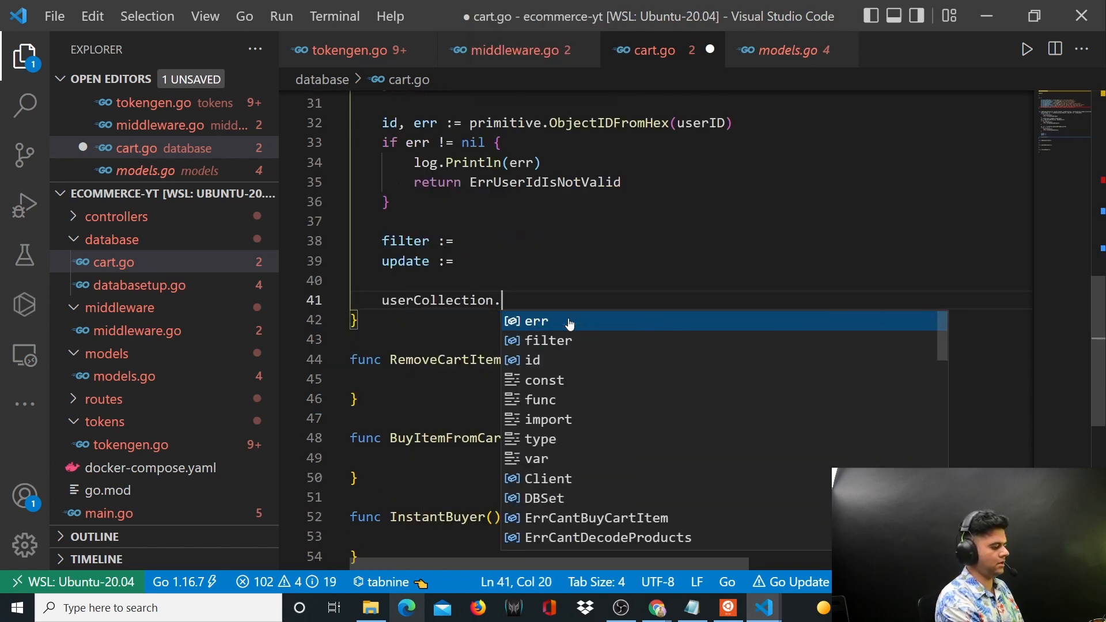
{"action": "type", "text": "UpdateOne"}
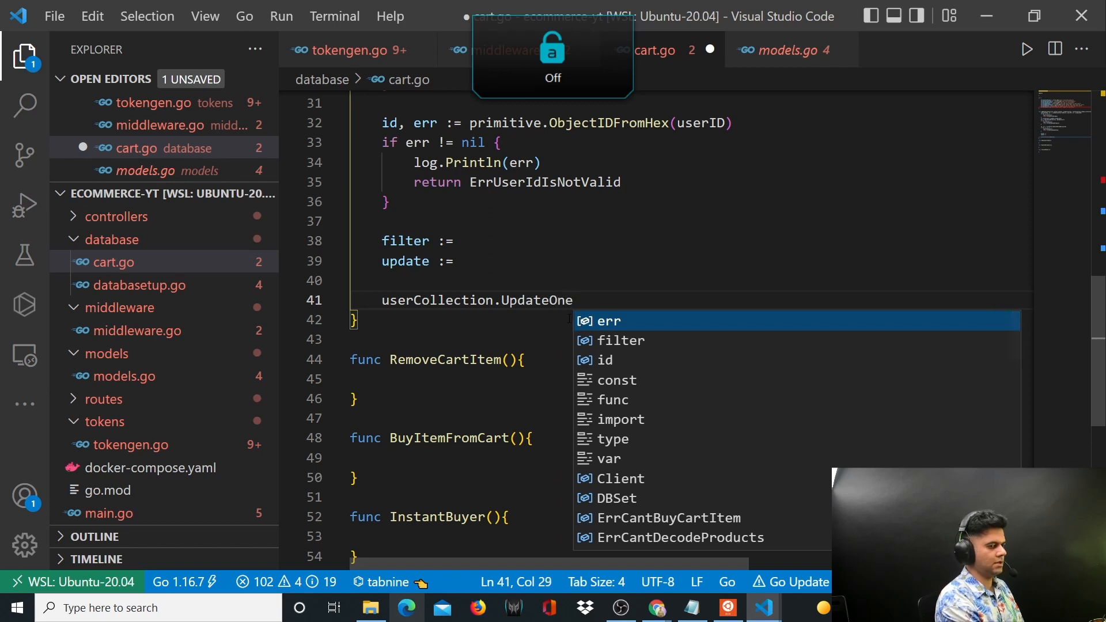
{"action": "type", "text": "(ctx,"}
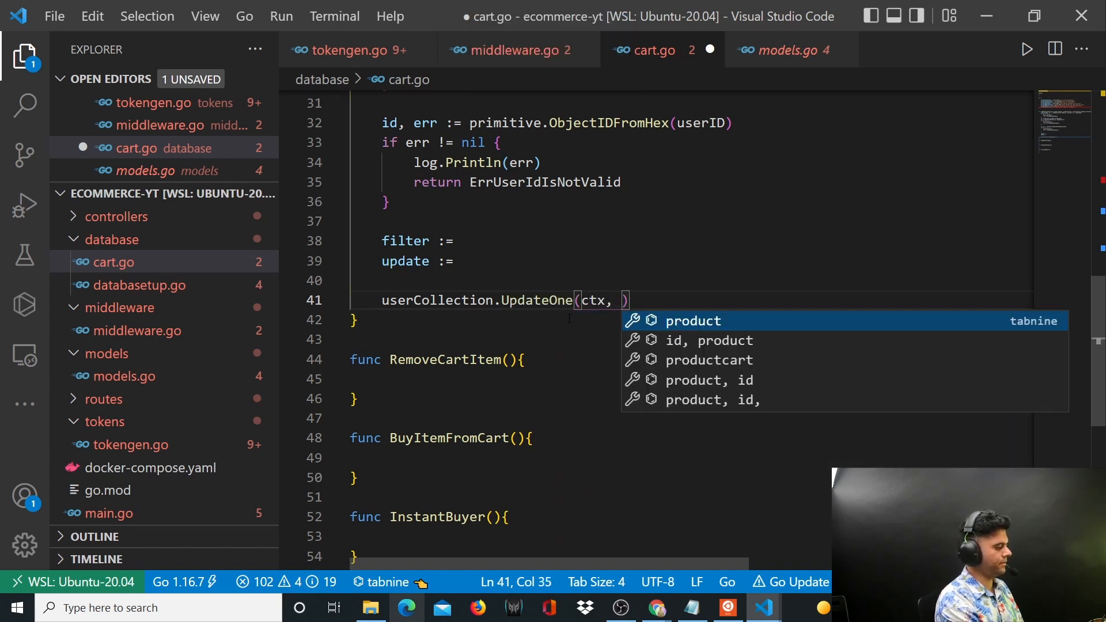
{"action": "type", "text": "filter, update"}
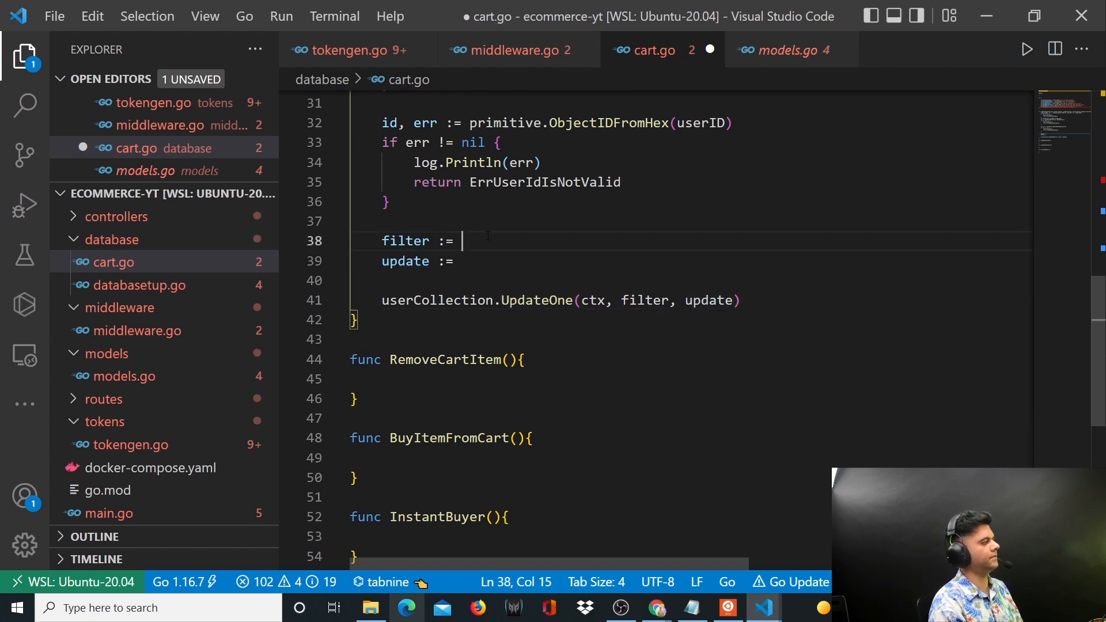
Assign _, err = UpdateOne, return ErrCantUpdateUser on error, else return nil.
{"action": "left_click", "coordinate": [383, 299]}
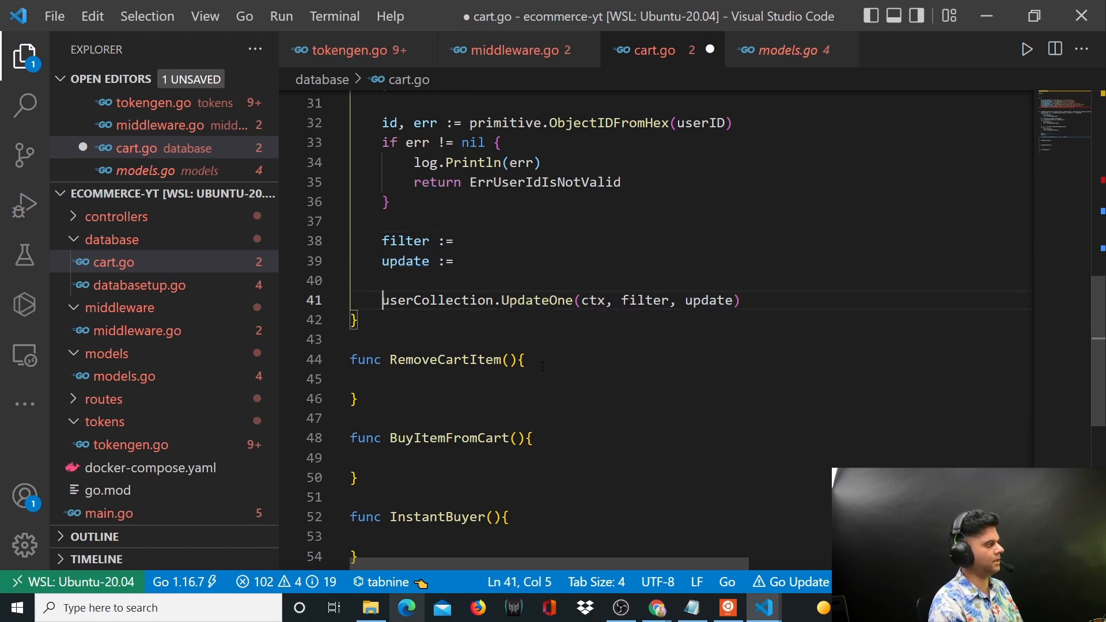
{"action": "type", "text": "_, err"}
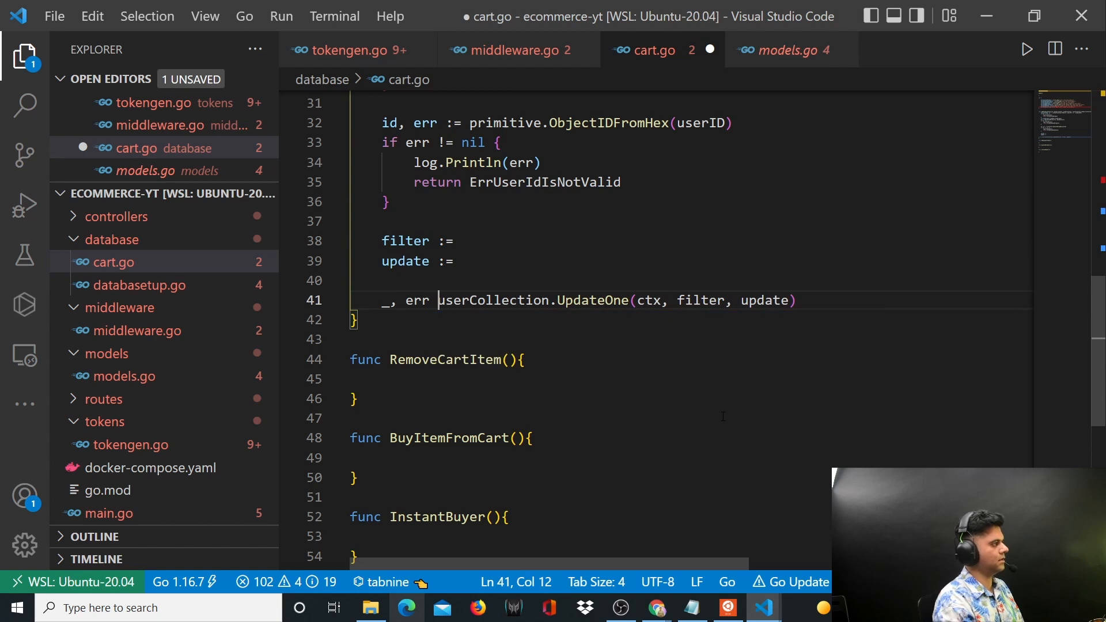
{"action": "type", "text": "="}
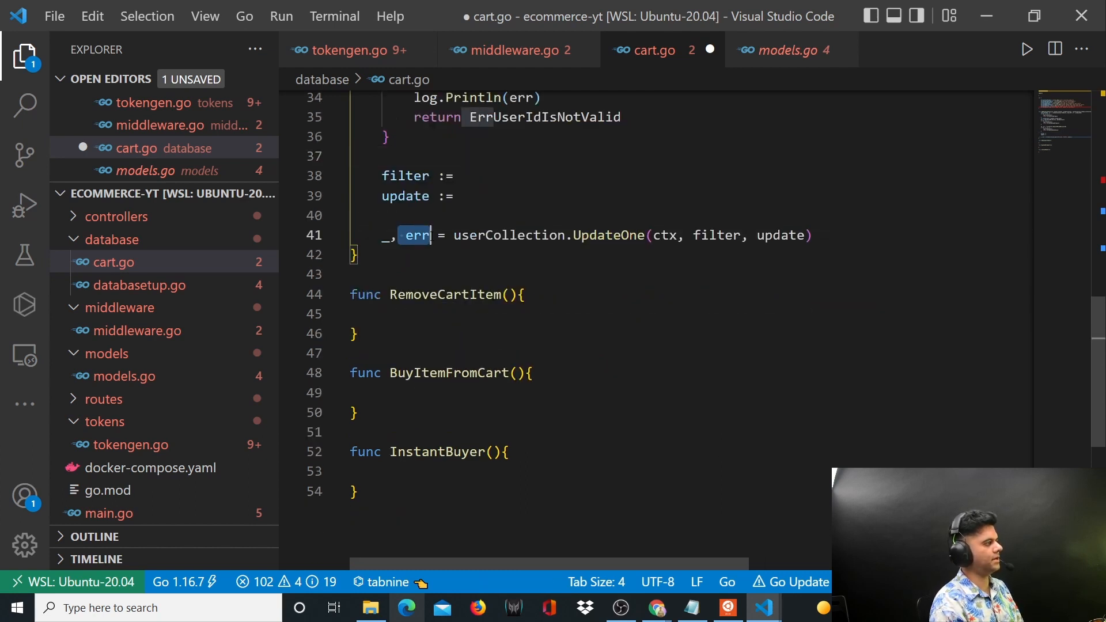
{"action": "key", "text": "Enter"}
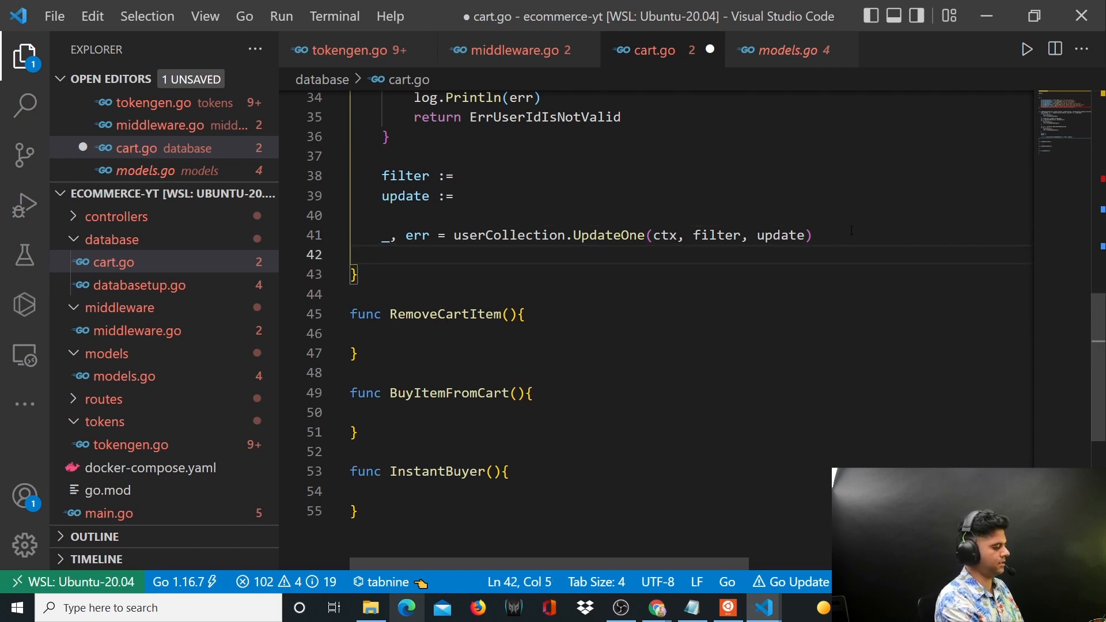
{"action": "type", "text": "if err!= nil {"}
{"action": "type", "text": "return ErrCantUpdateUse"}
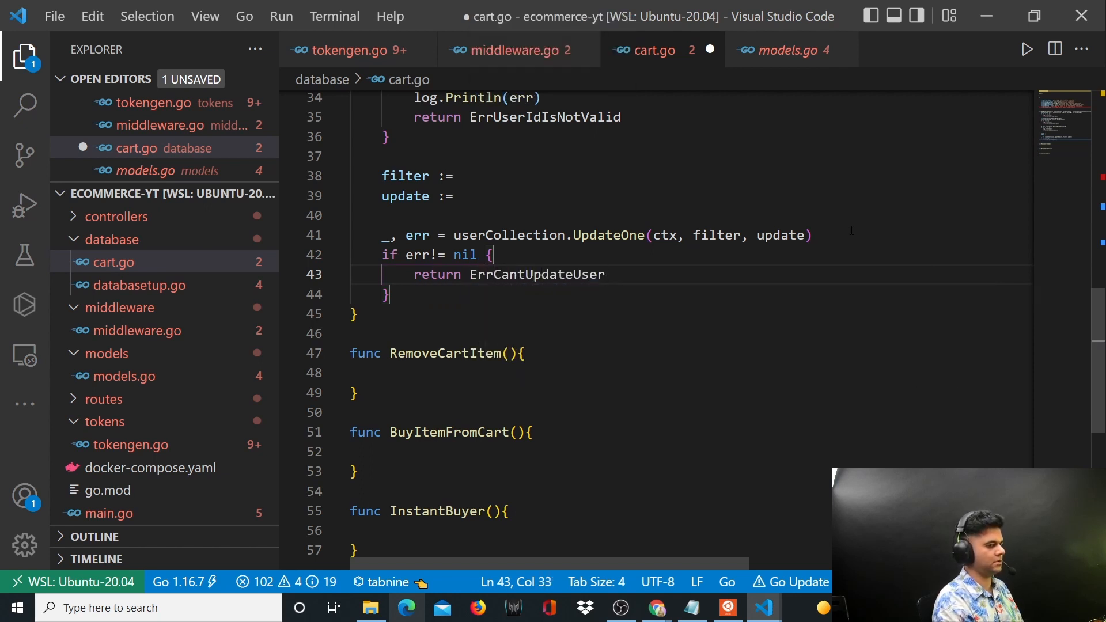
{"action": "type", "text": "return nil"}
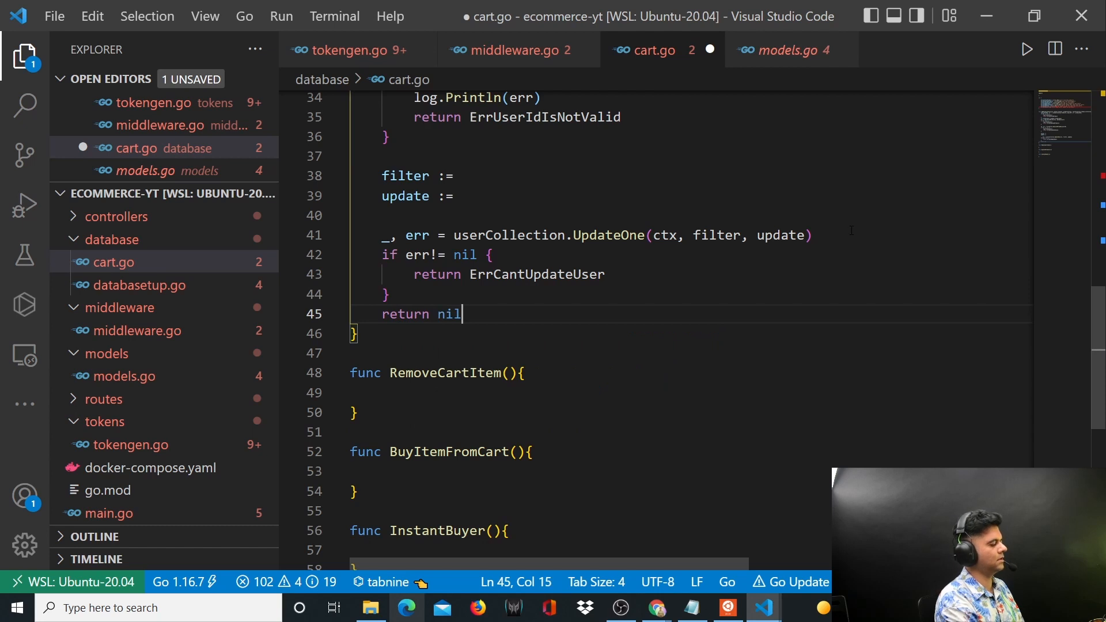
{"action": "double_click", "coordinate": [449, 314]}
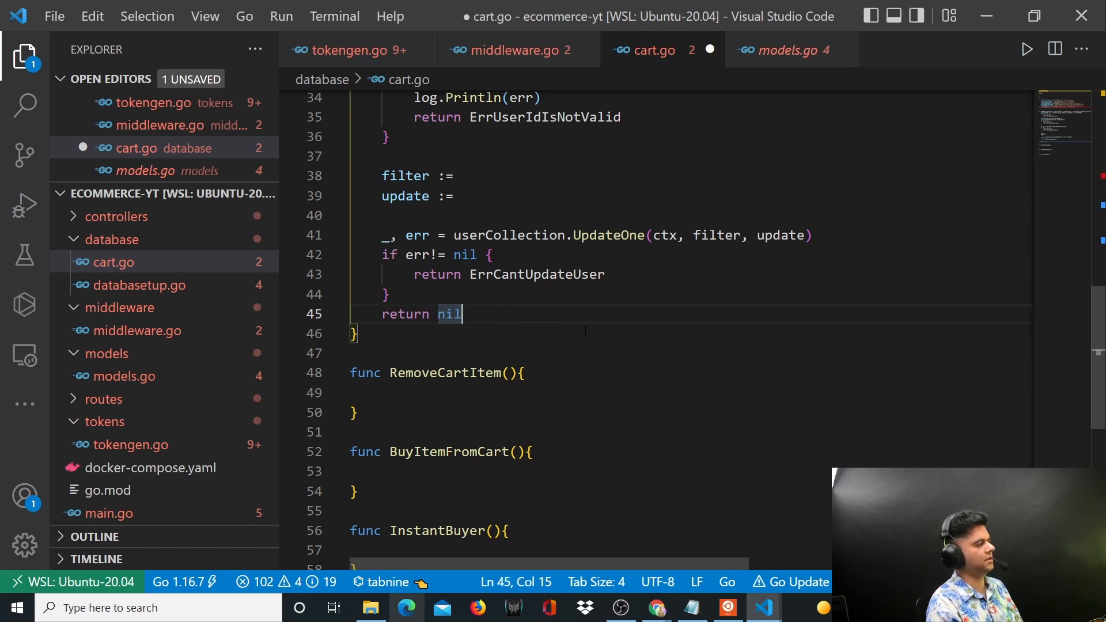
{"action": "scroll", "scroll_direction": "up", "scroll_amount": 3}
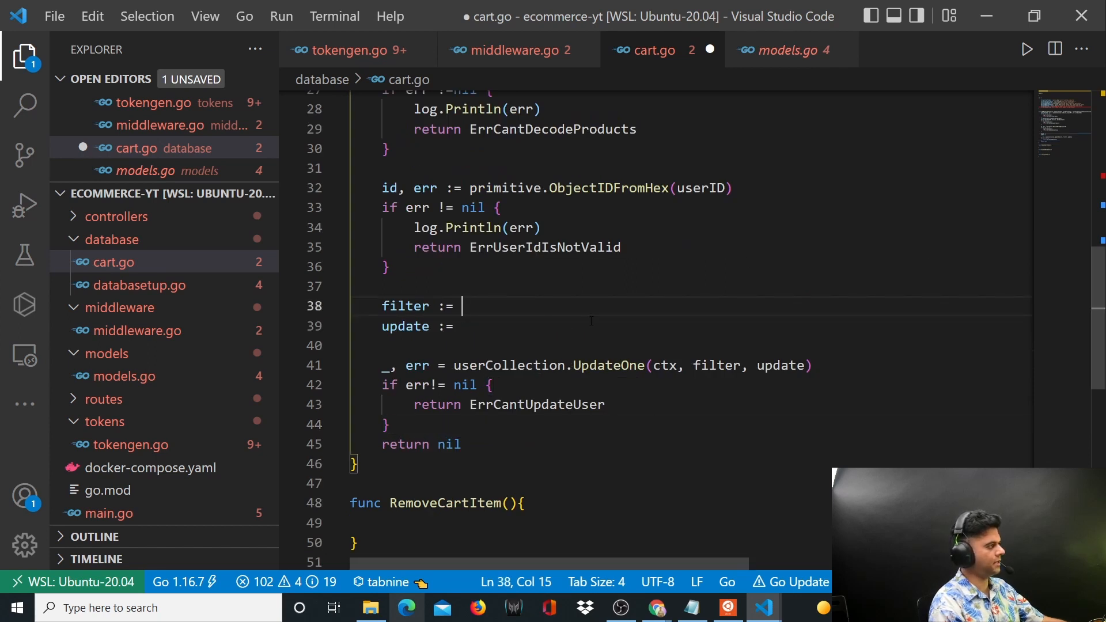
Write filter as bson.D{primitive.E{Key: "_id", Value: id}} and start update as bson.D.
{"action": "type", "text": "bson.D"}
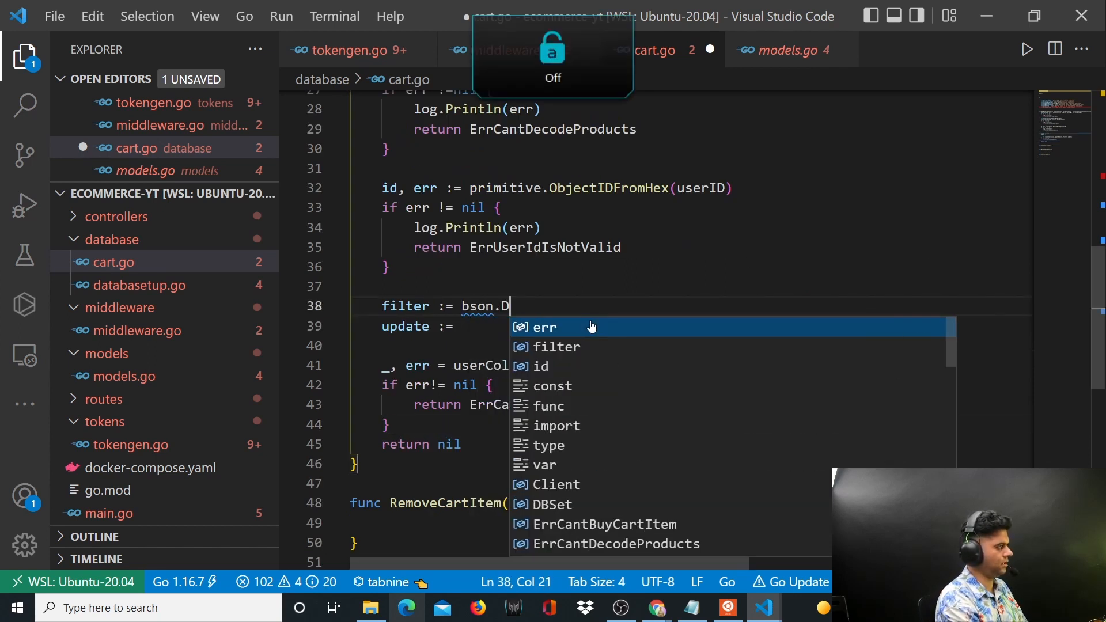
{"action": "type", "text": "{proimi"}
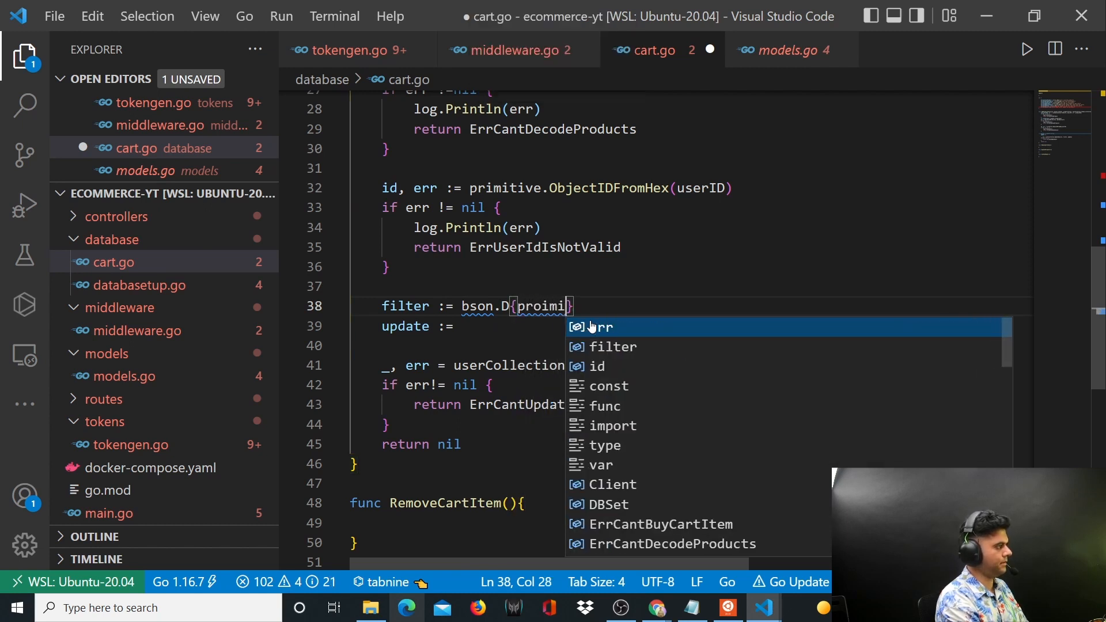
{"action": "type", "text": "primitive."}
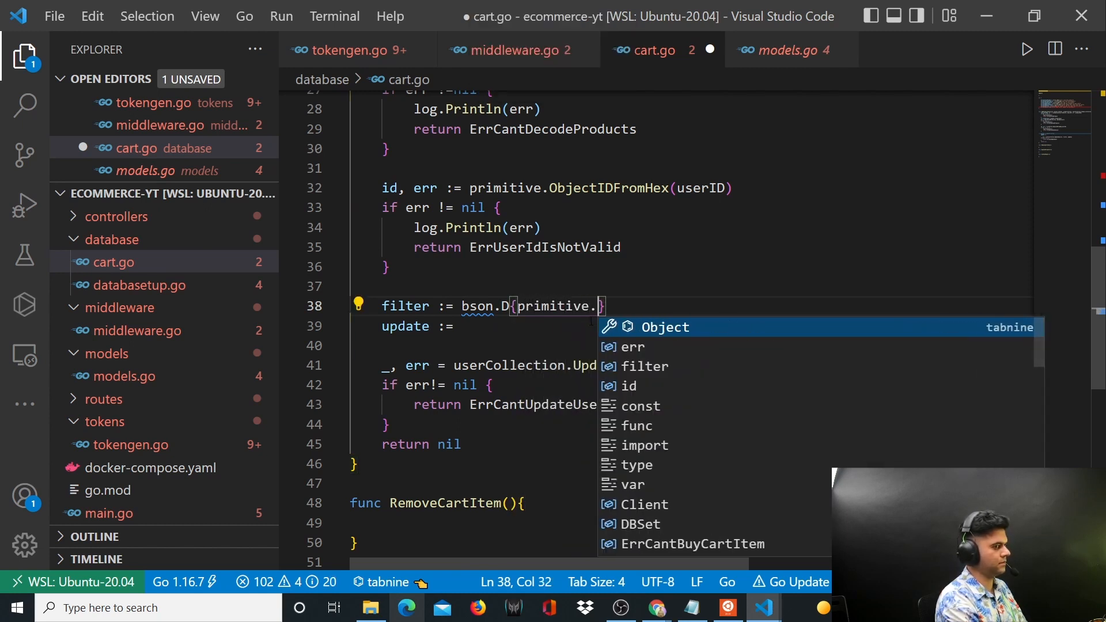
{"action": "type", "text": "E{Key:\""}
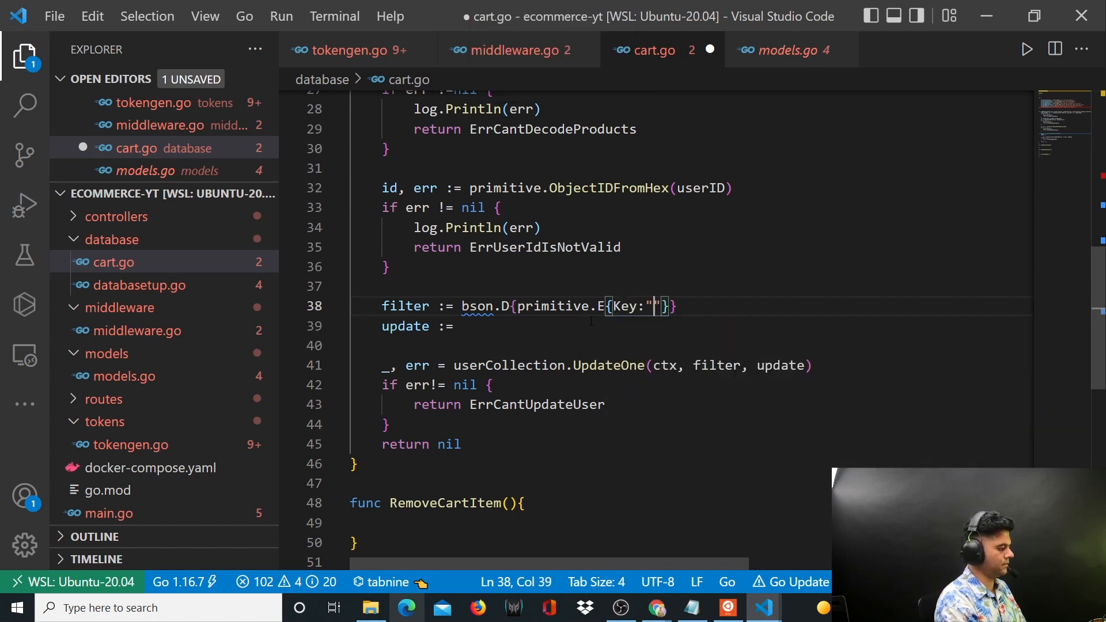
{"action": "type", "text": "_id\","}
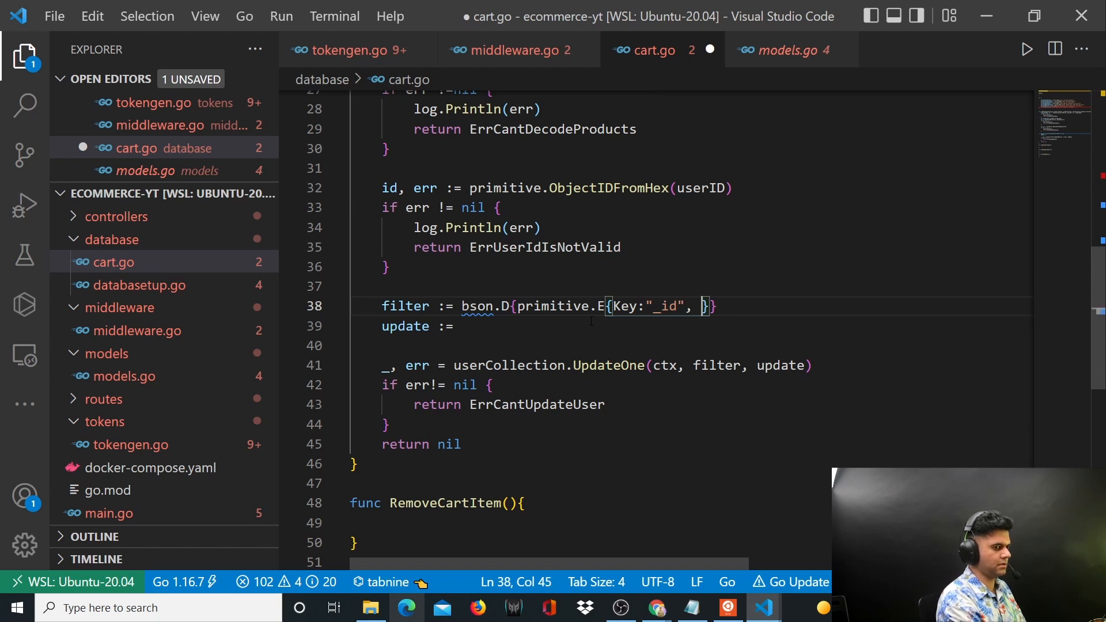
{"action": "type", "text": "Value: id"}
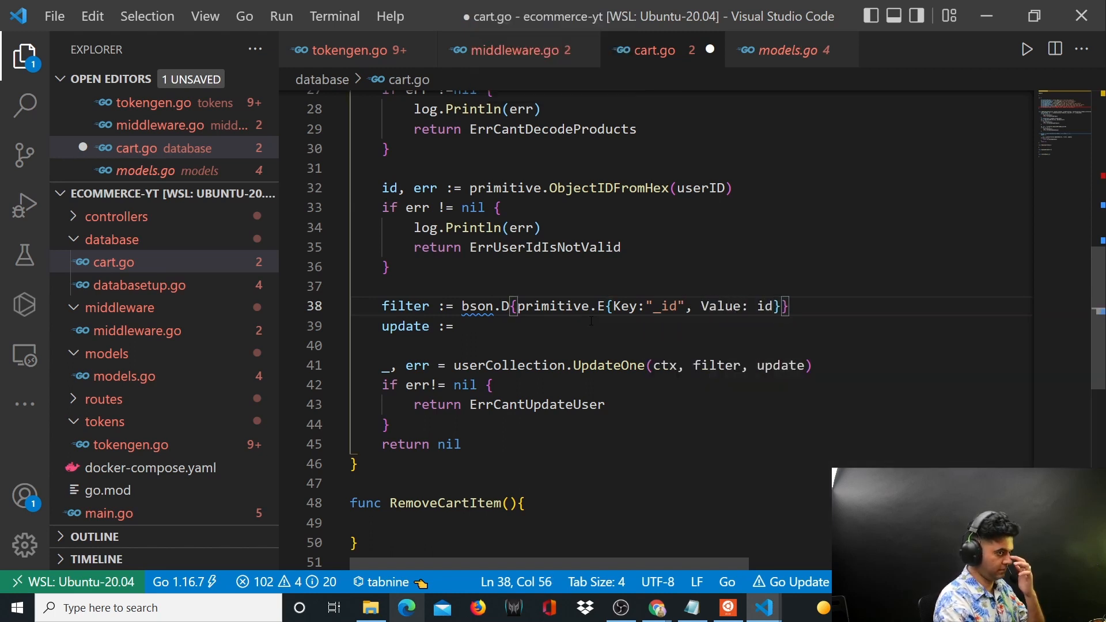
{"action": "type", "text": "bson.D"}
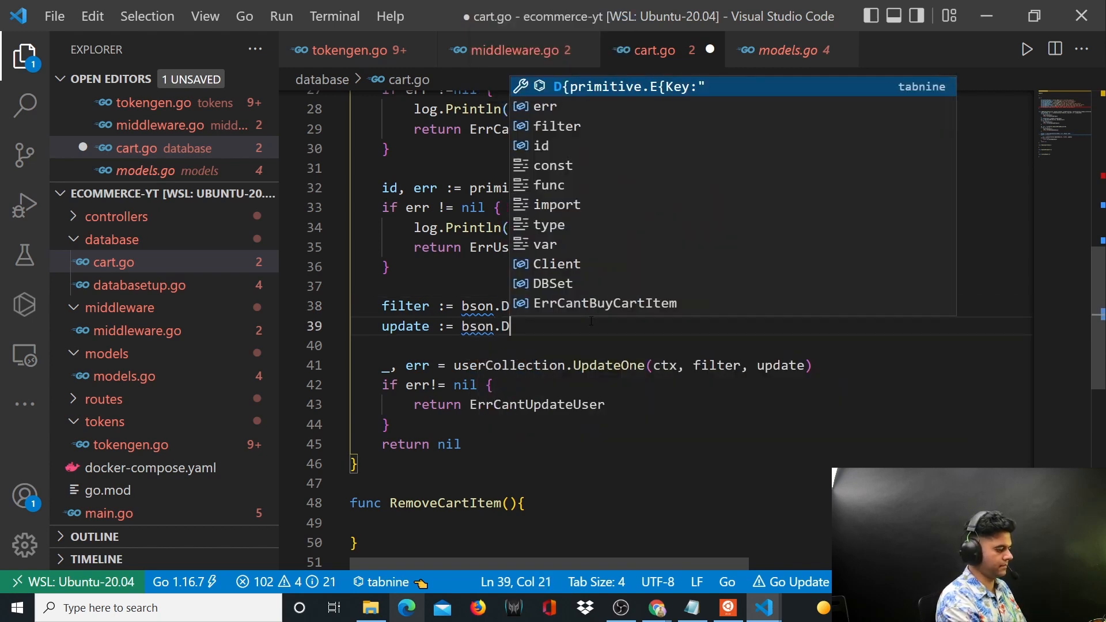
Add a "$push" key to the update whose value is a nested primitive.E.
{"action": "type", "text": "{K"}
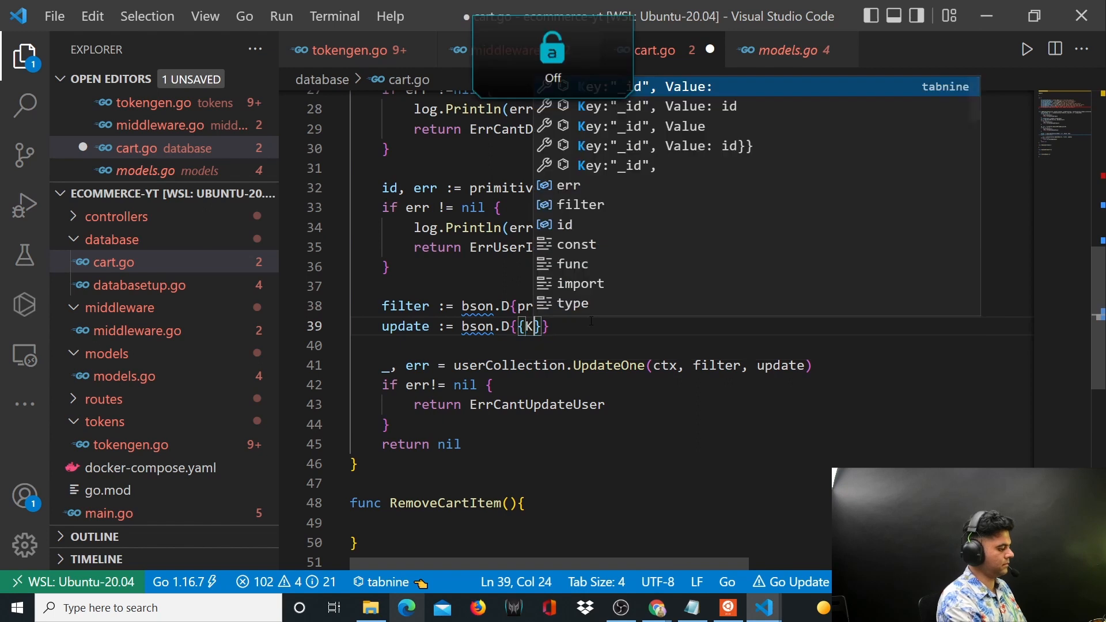
{"action": "type", "text": "Key:\"\""}
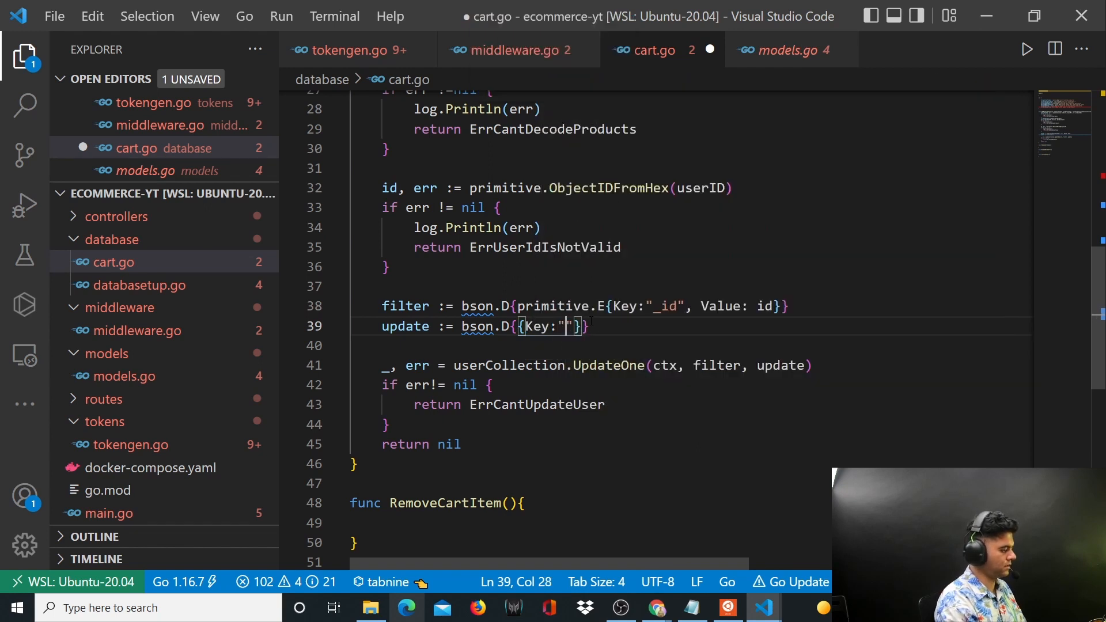
{"action": "type", "text": "$push"}
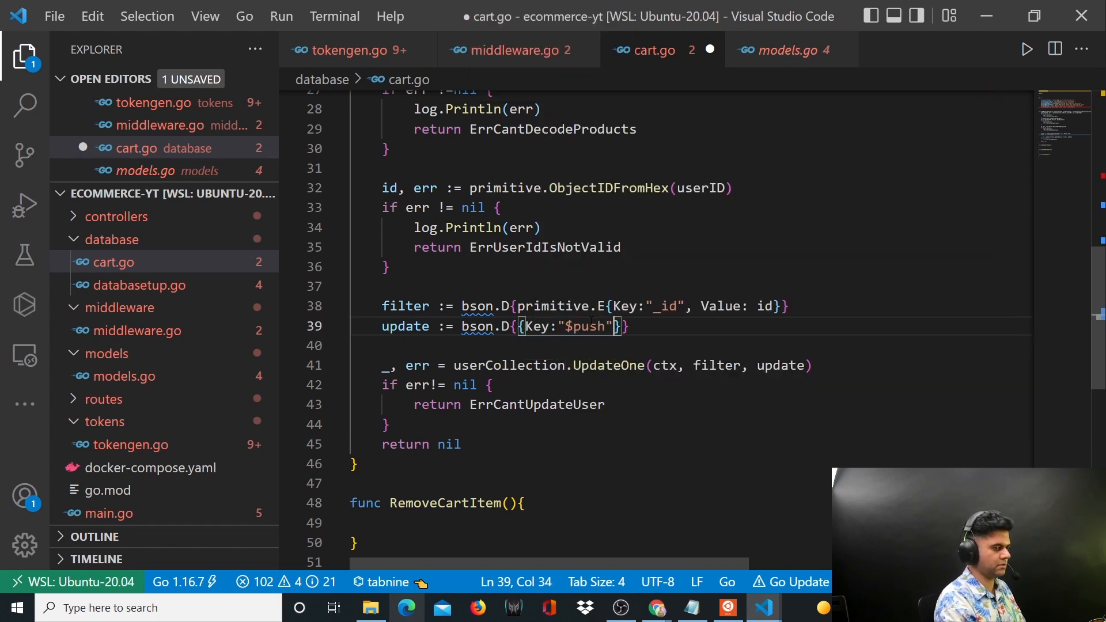
{"action": "type", "text": ", Va"}
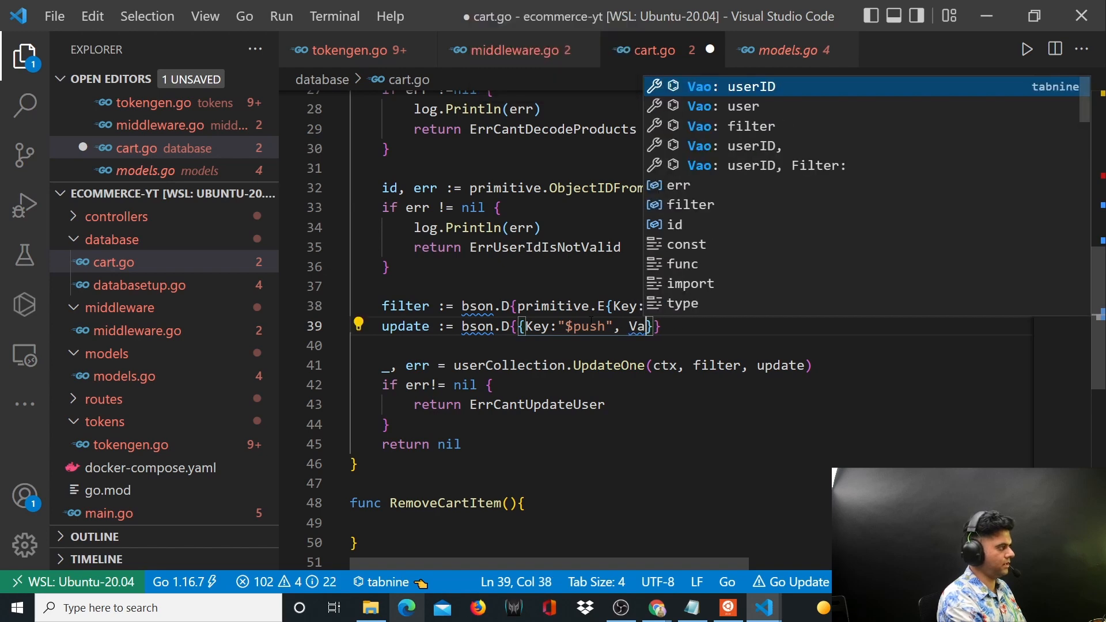
{"action": "type", "text": "lue: bson.D"}
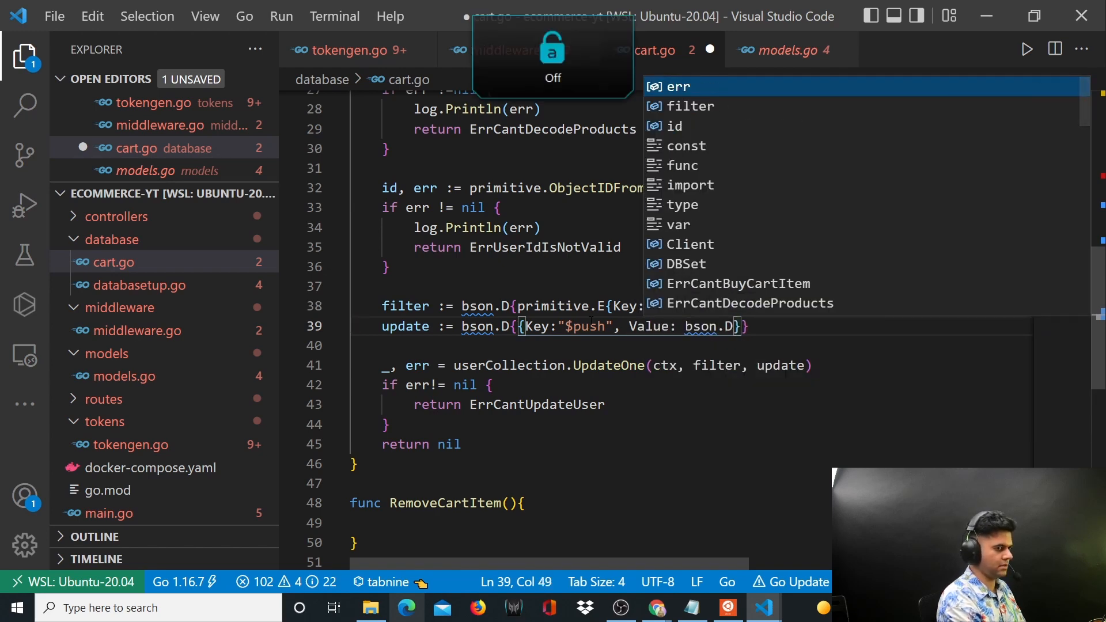
{"action": "type", "text": "primtive.E{"}
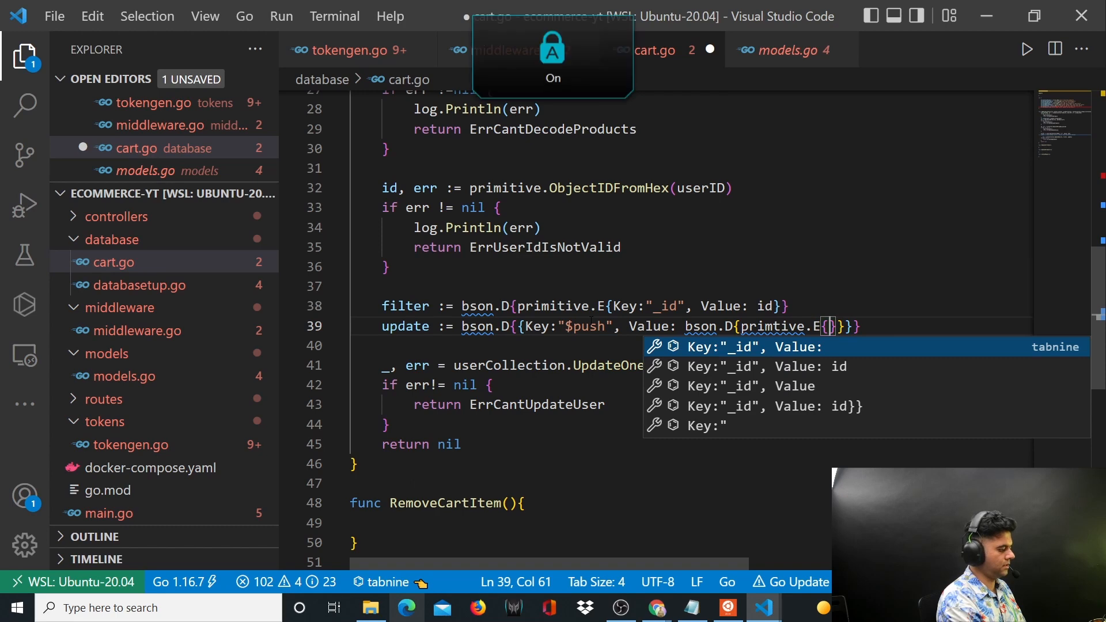
Point $push at usercart with a bson "$each" document whose Value is productCart.
{"action": "type", "text": "Kery:\"user"}
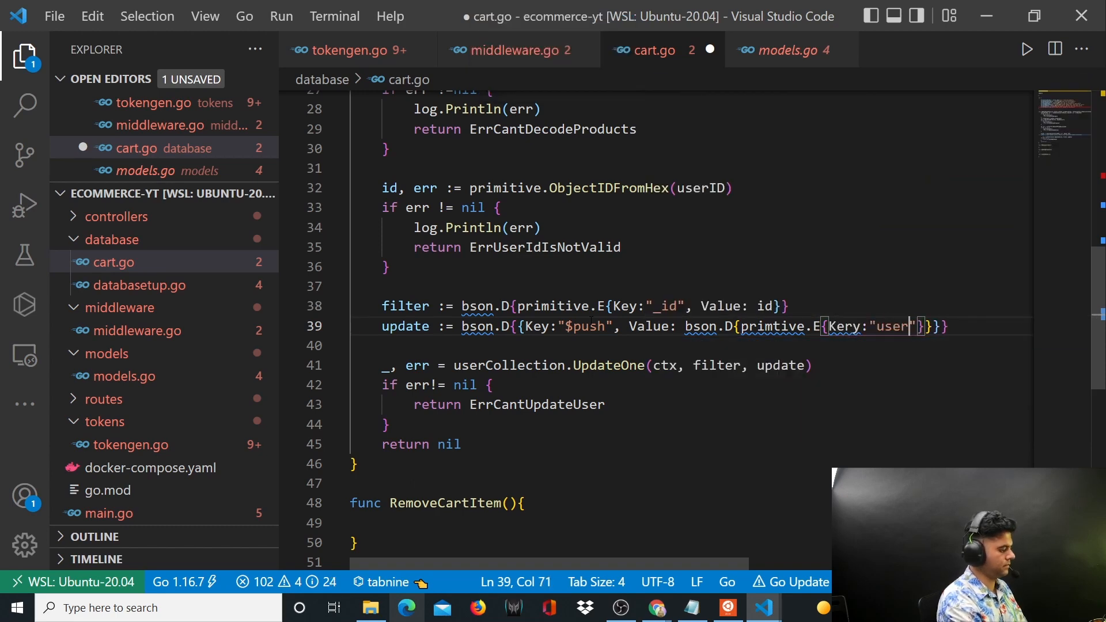
{"action": "type", "text": "cart"}
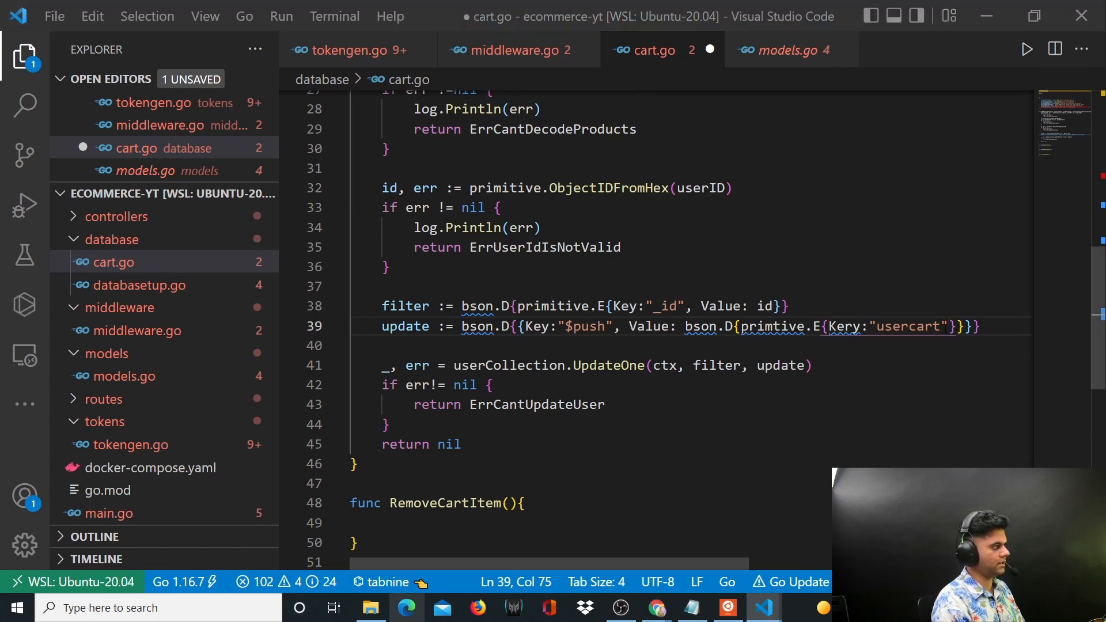
{"action": "type", "text": ","}
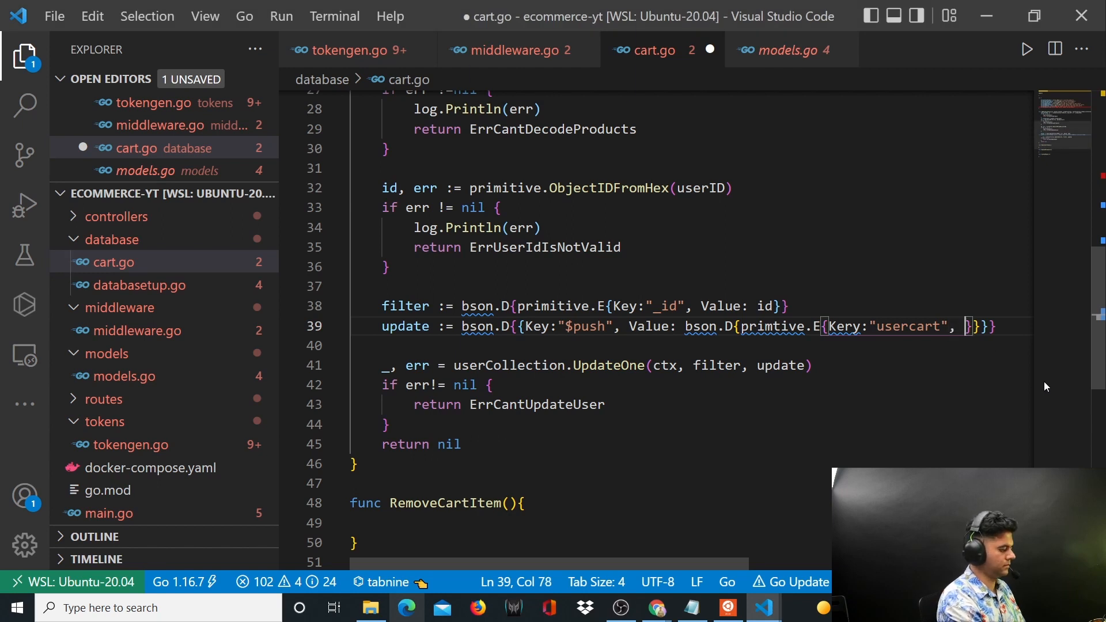
{"action": "type", "text": "Value:"}
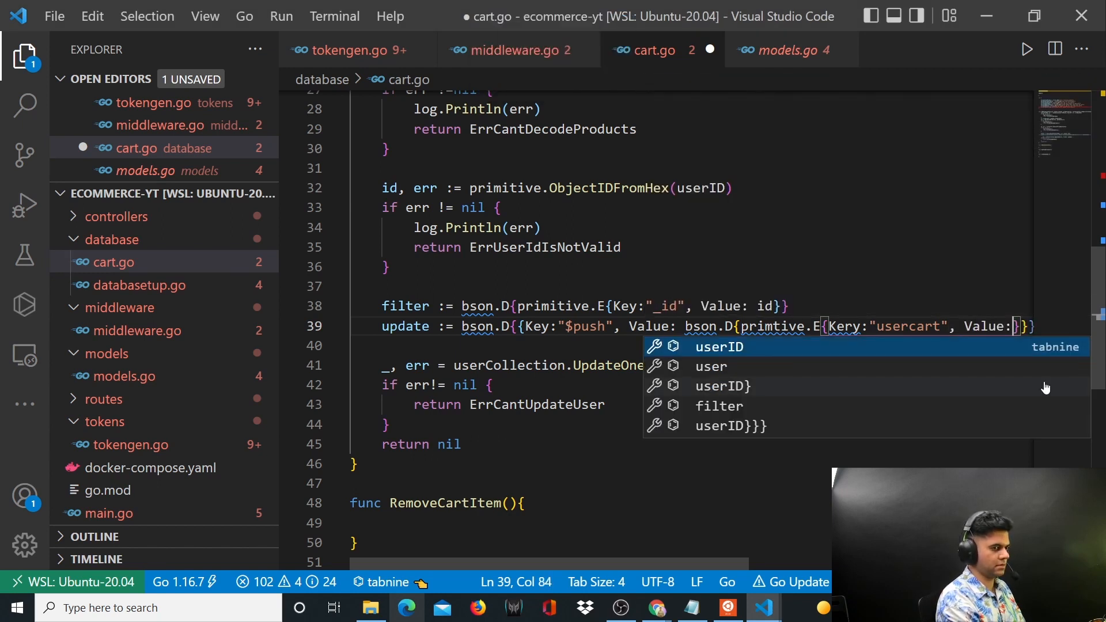
{"action": "type", "text": "bsopn"}
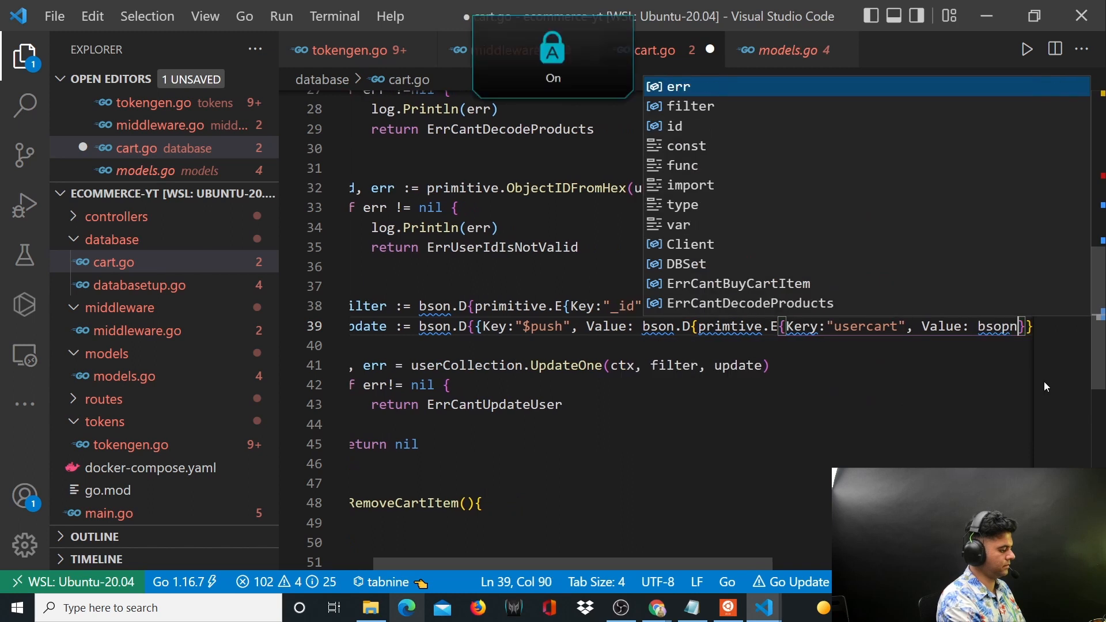
{"action": "type", "text": ".D{{Key:\""}
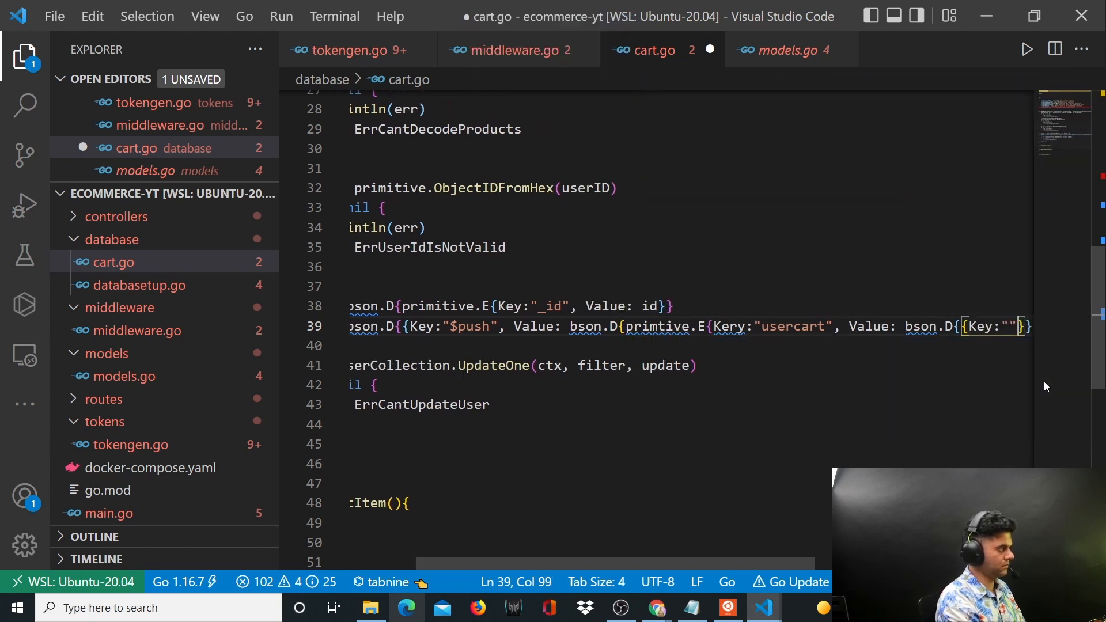
{"action": "type", "text": "$each"}
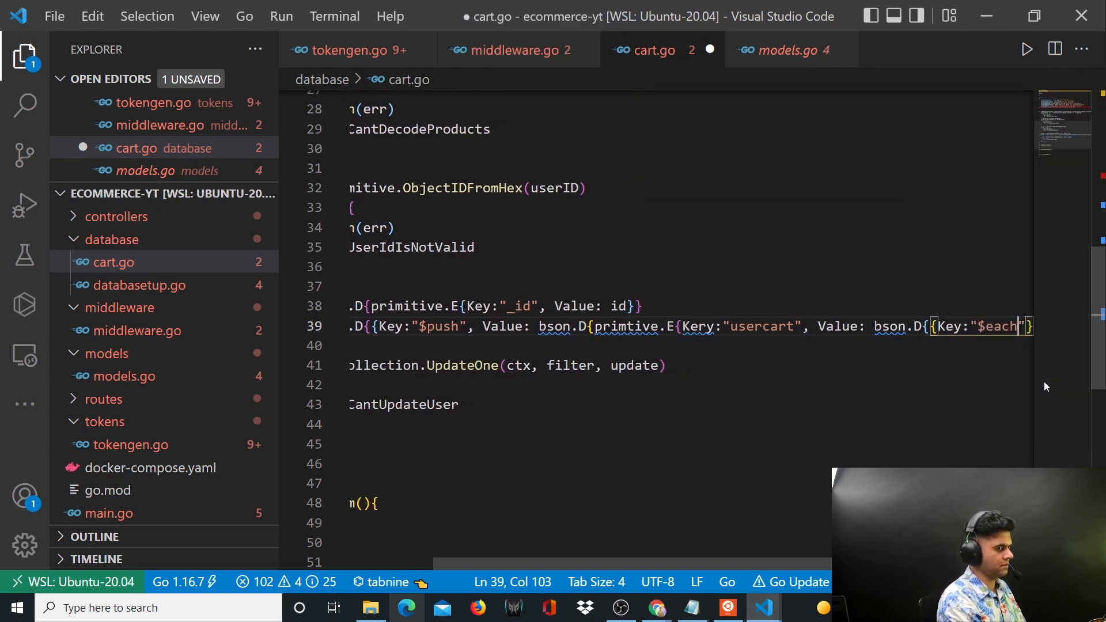
{"action": "type", "text": "\", }"}
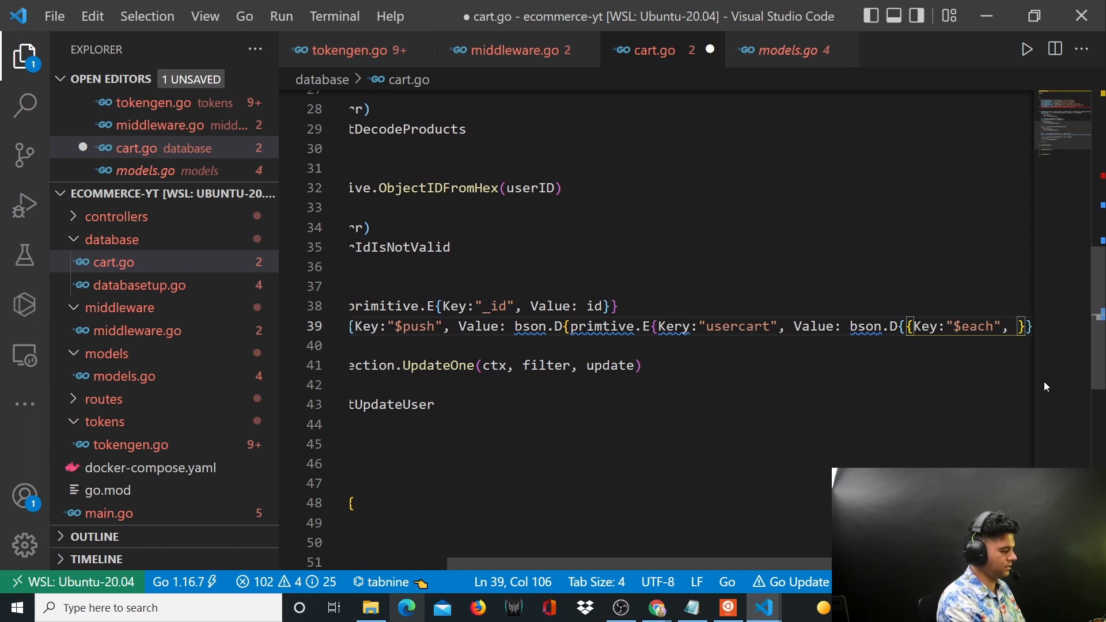
{"action": "type", "text": "Value"}
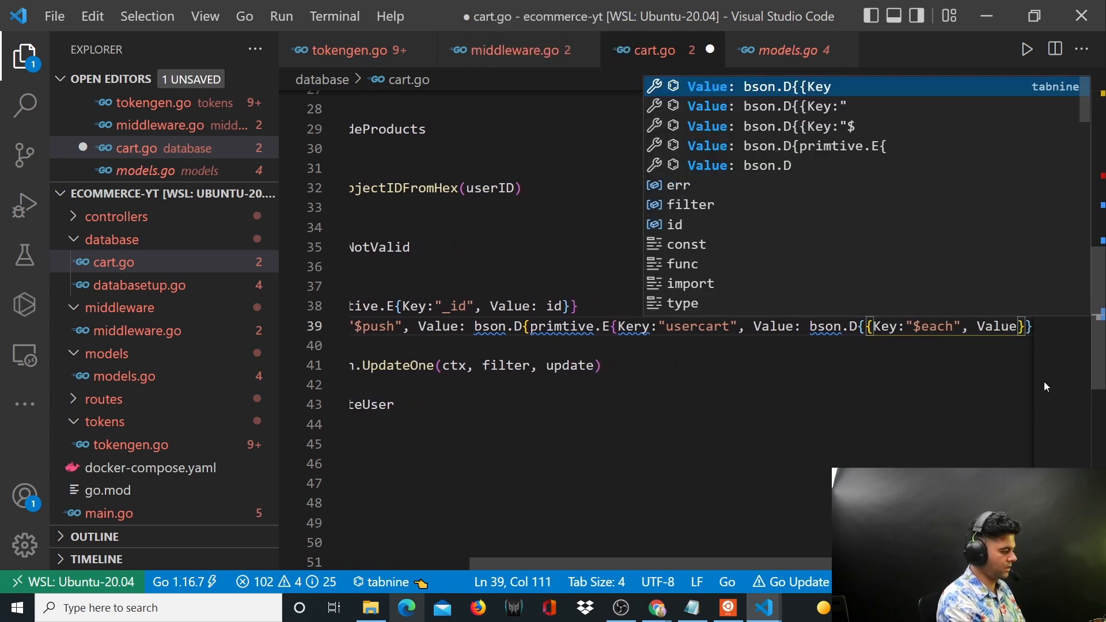
{"action": "type", "text": "productCart"}
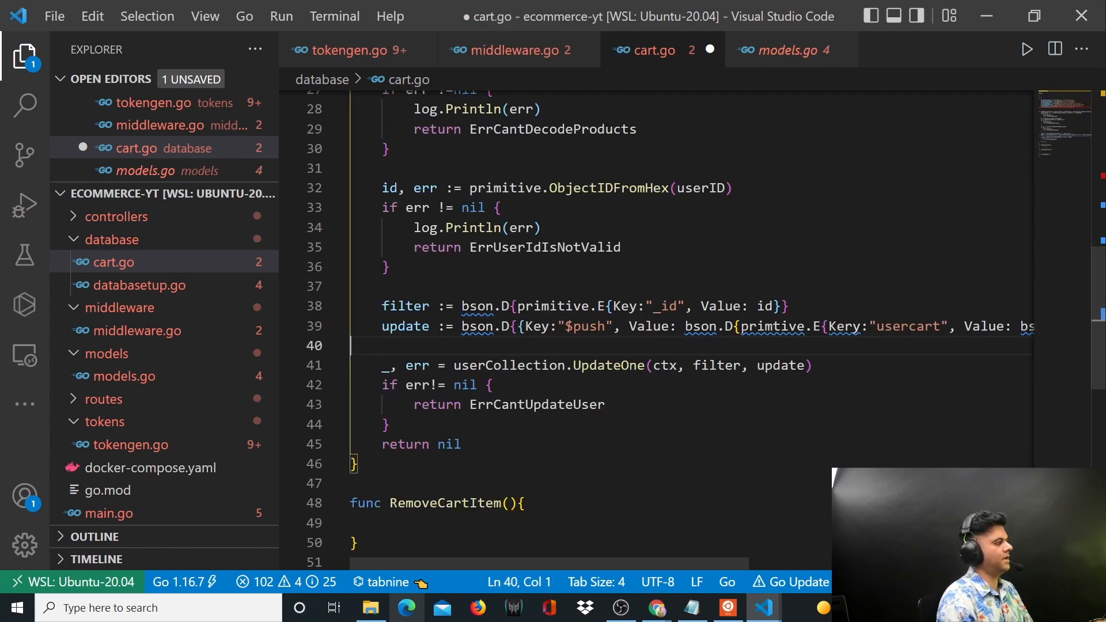
Review the UpdateOne call, the filter id and productCart's ProductUser type, then open models.go.
{"action": "left_click", "coordinate": [850, 326]}
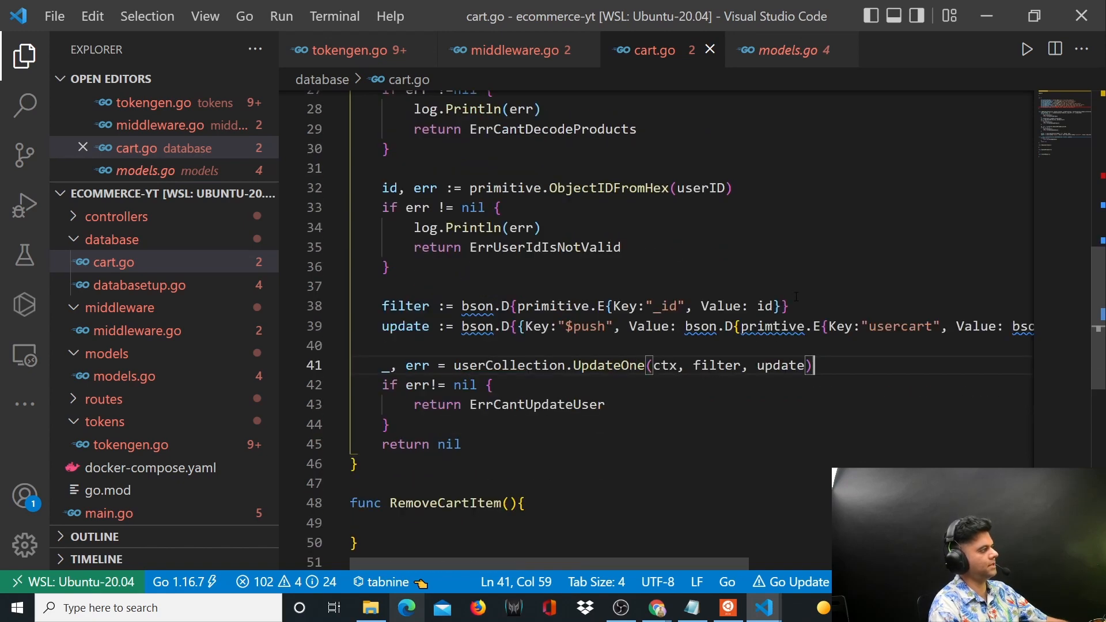
{"action": "scroll", "scroll_direction": "down", "scroll_amount": 3}
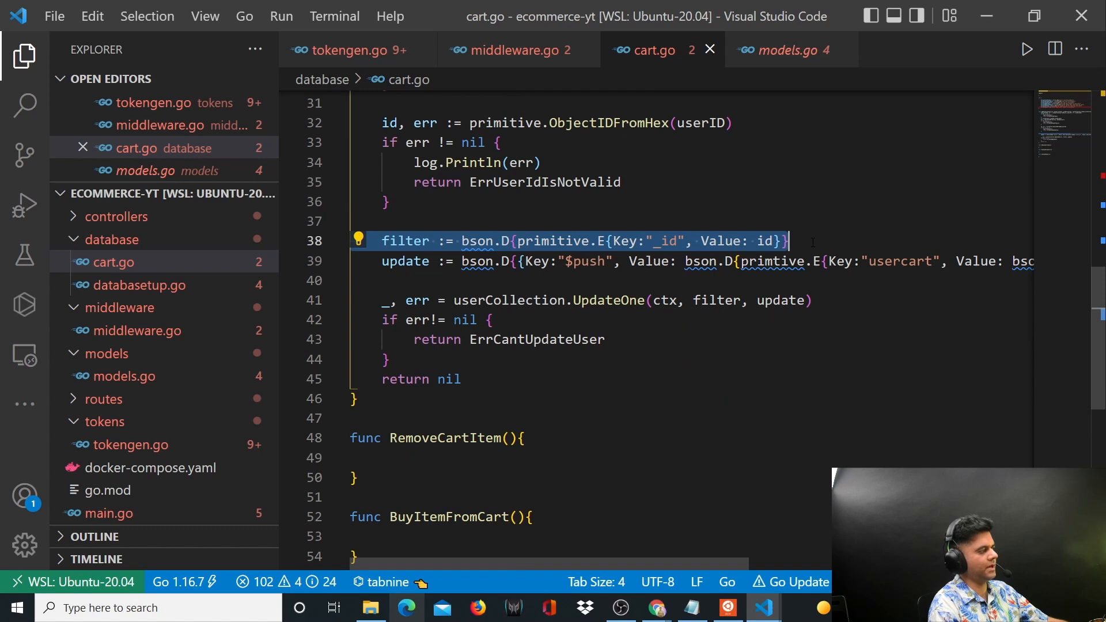
{"action": "left_click", "coordinate": [773, 241]}
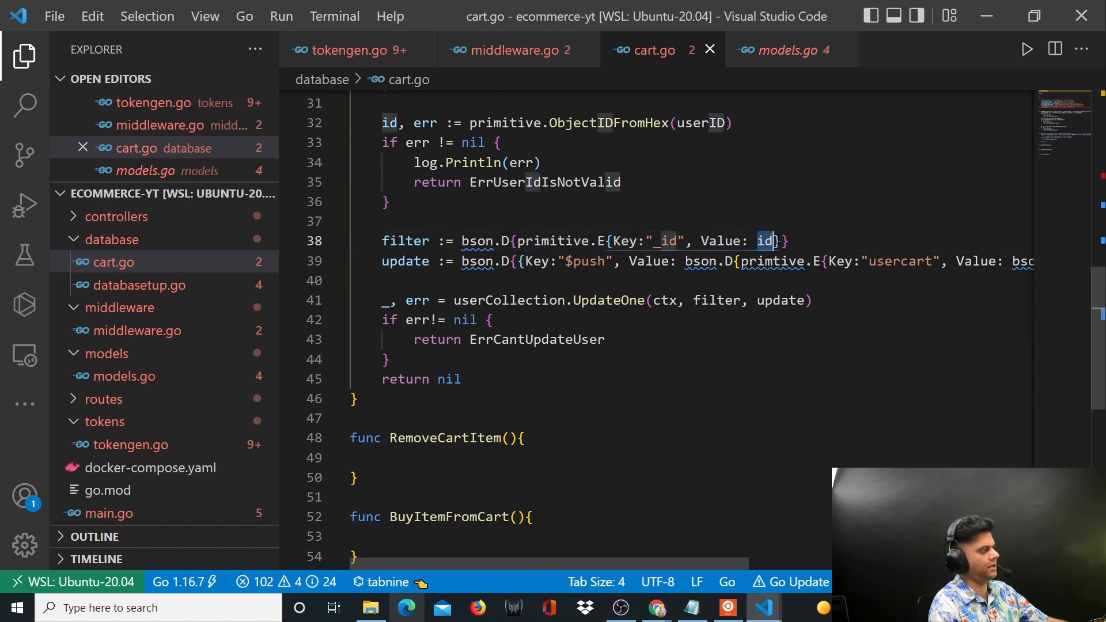
{"action": "scroll", "scroll_direction": "up", "scroll_amount": 3}
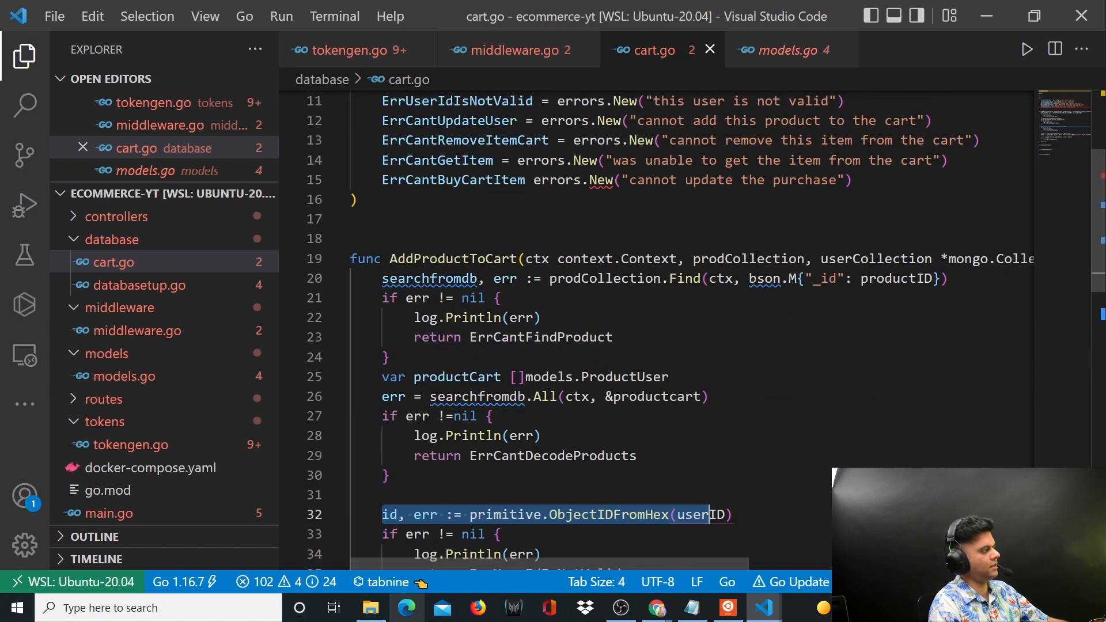
{"action": "scroll", "scroll_direction": "down", "scroll_amount": 3}
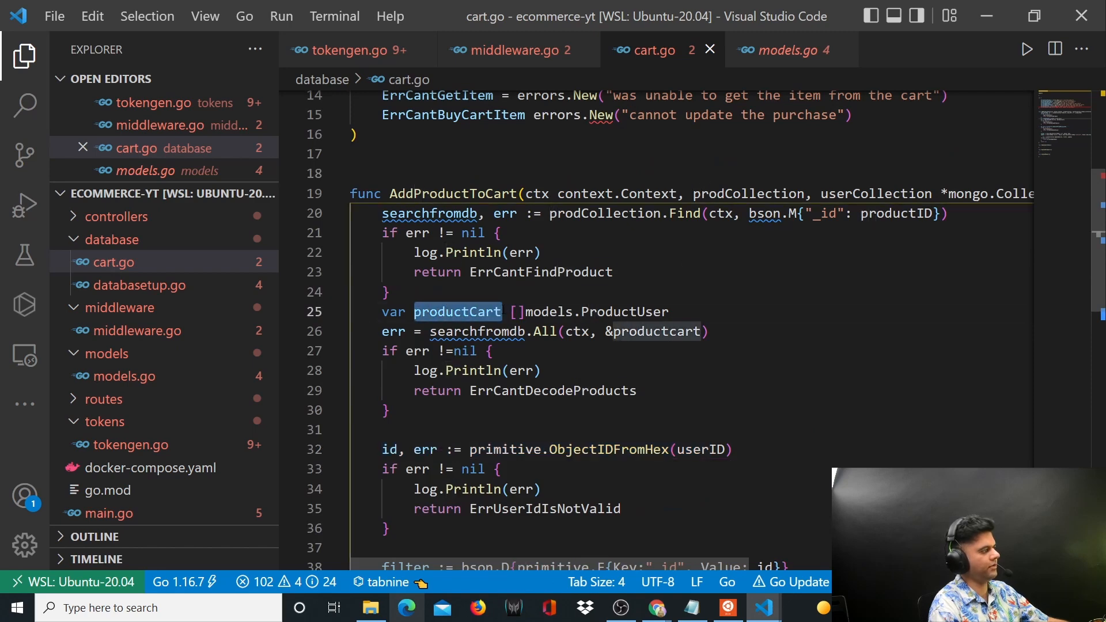
{"action": "left_click", "coordinate": [518, 311]}
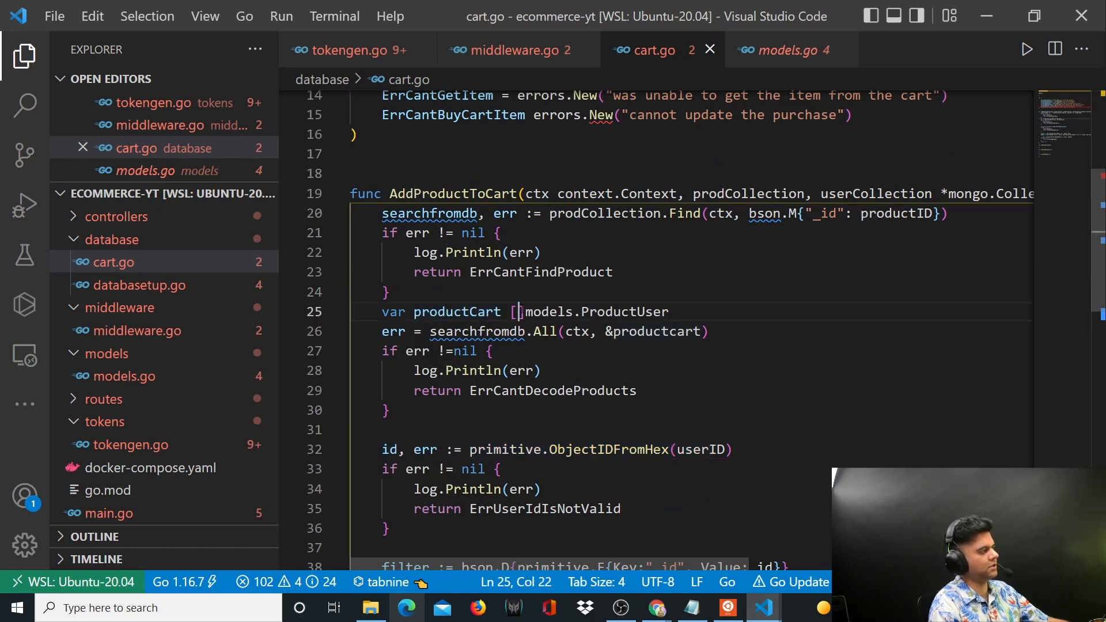
{"action": "left_click", "coordinate": [778, 50]}
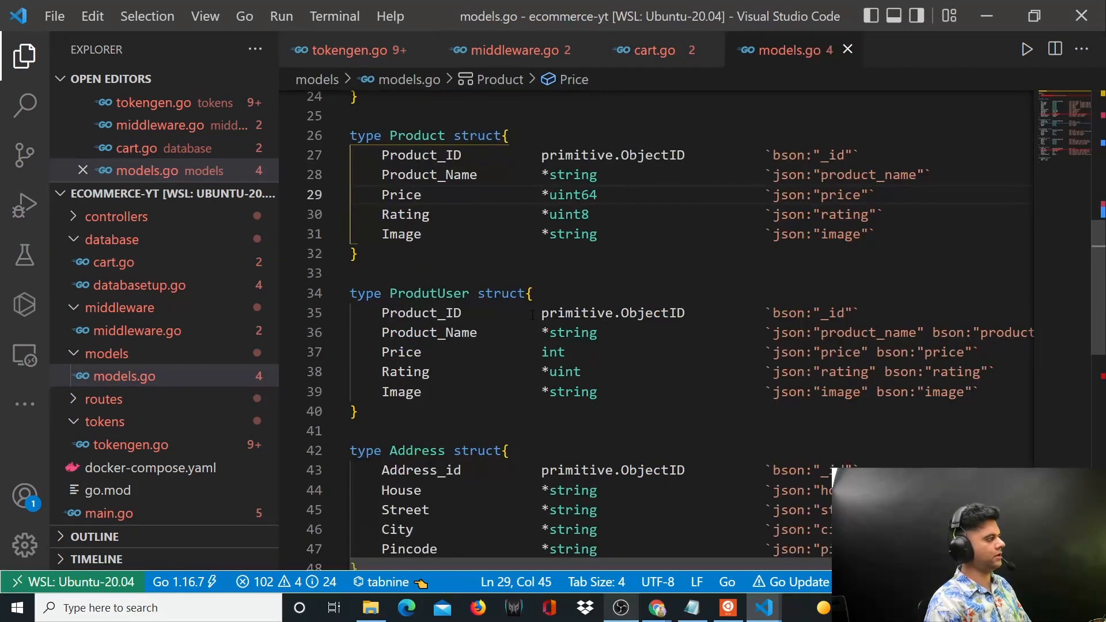
Compare the UserCart product type with the Product struct, rename ProdutUser to ProductUser, and go back to cart.go.
{"action": "left_click", "coordinate": [826, 392]}
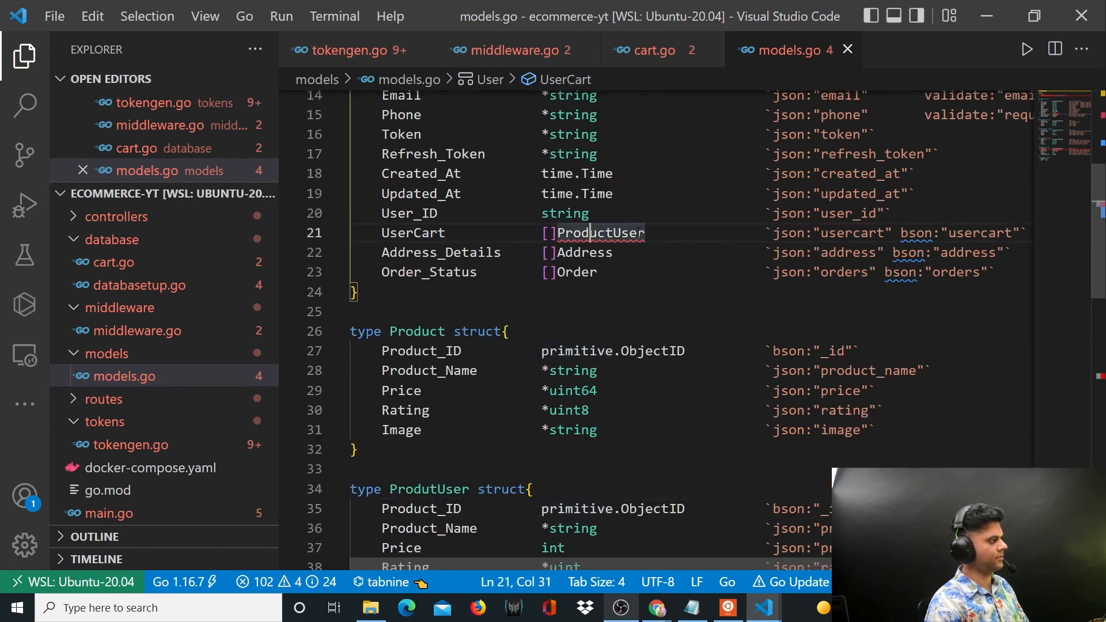
{"action": "scroll", "scroll_direction": "down", "scroll_amount": 3}
{"action": "type", "text": "c"}
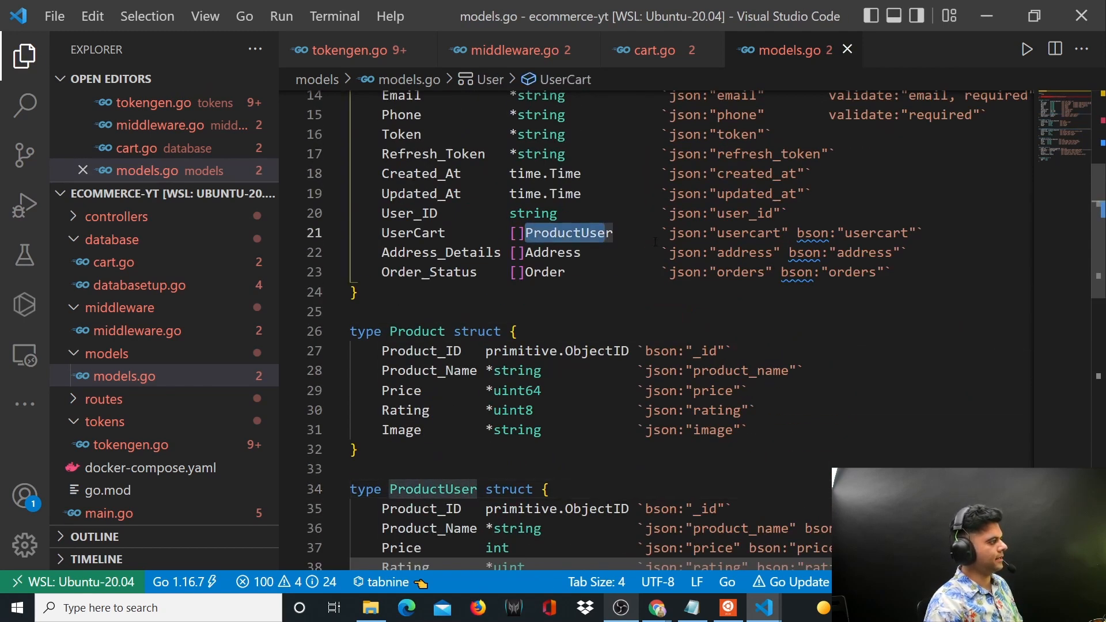
{"action": "scroll", "scroll_direction": "down", "scroll_amount": 3}
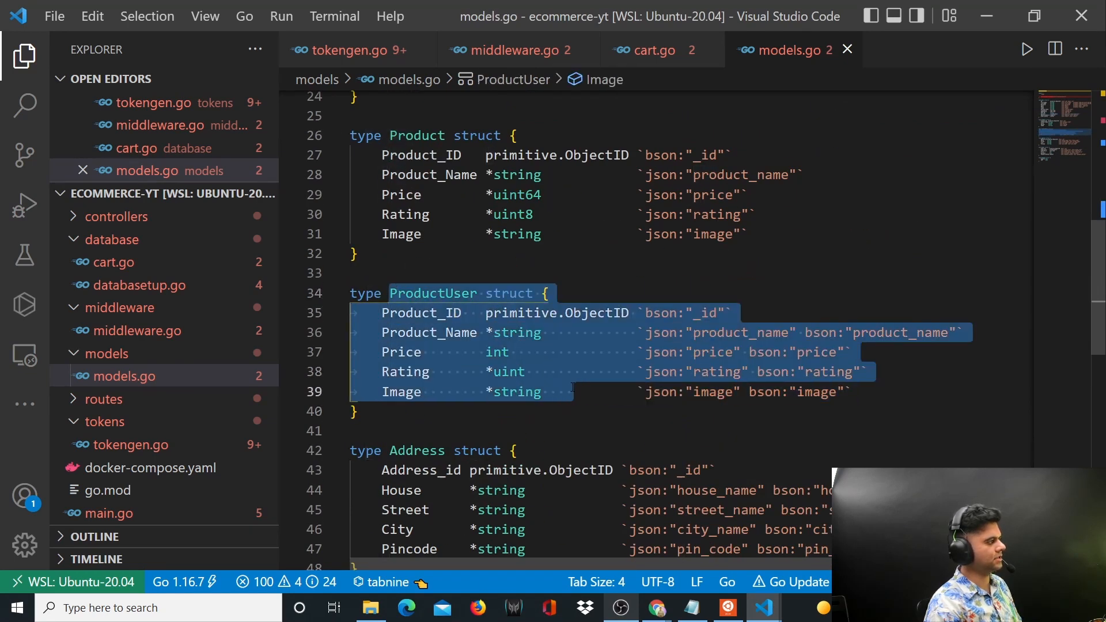
{"action": "left_click", "coordinate": [428, 332]}
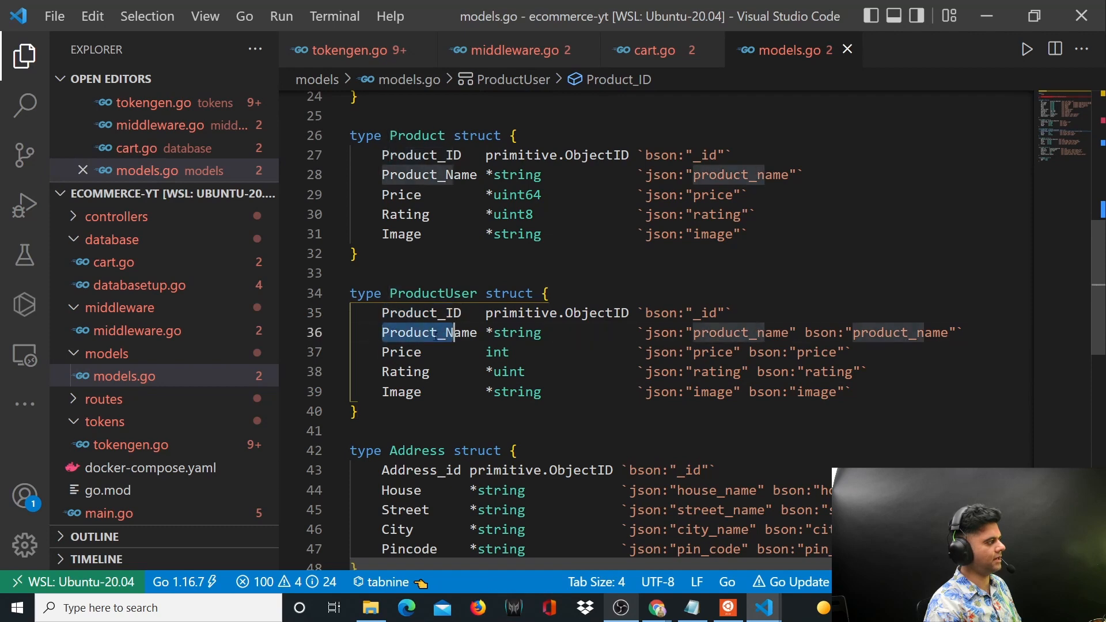
{"action": "scroll", "scroll_direction": "up", "scroll_amount": 3}
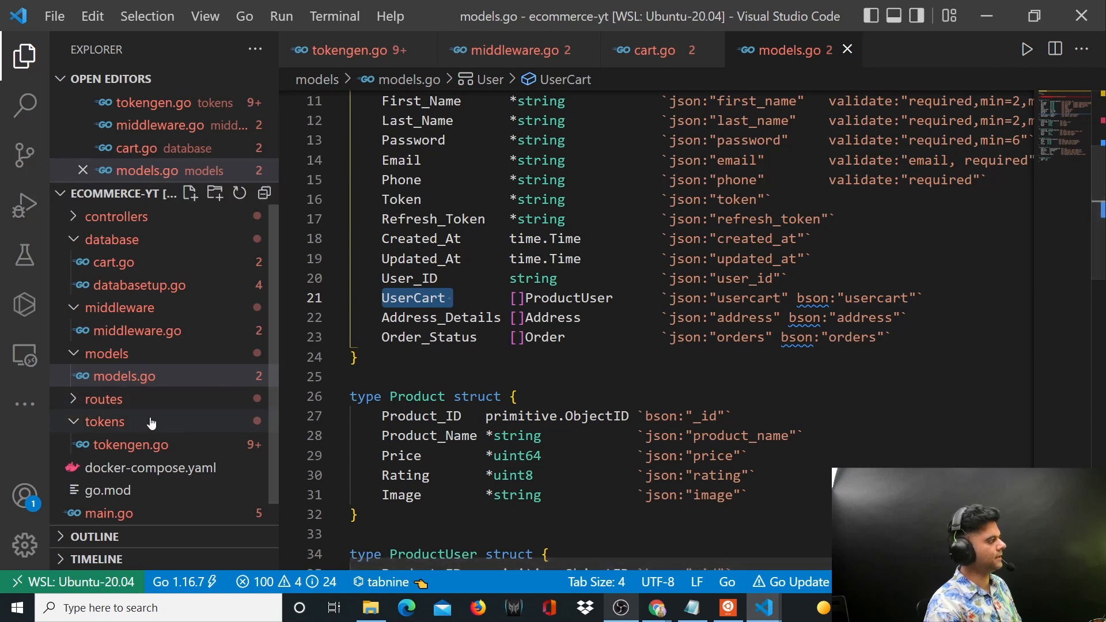
{"action": "left_click", "coordinate": [124, 375]}
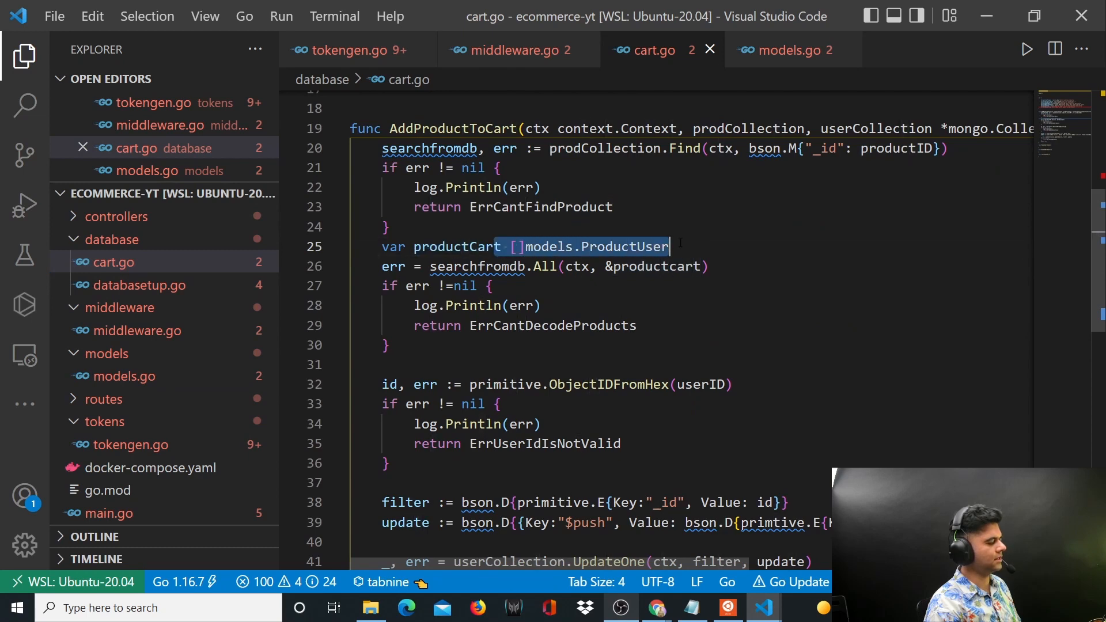
{"action": "scroll", "scroll_direction": "down", "scroll_amount": 3}
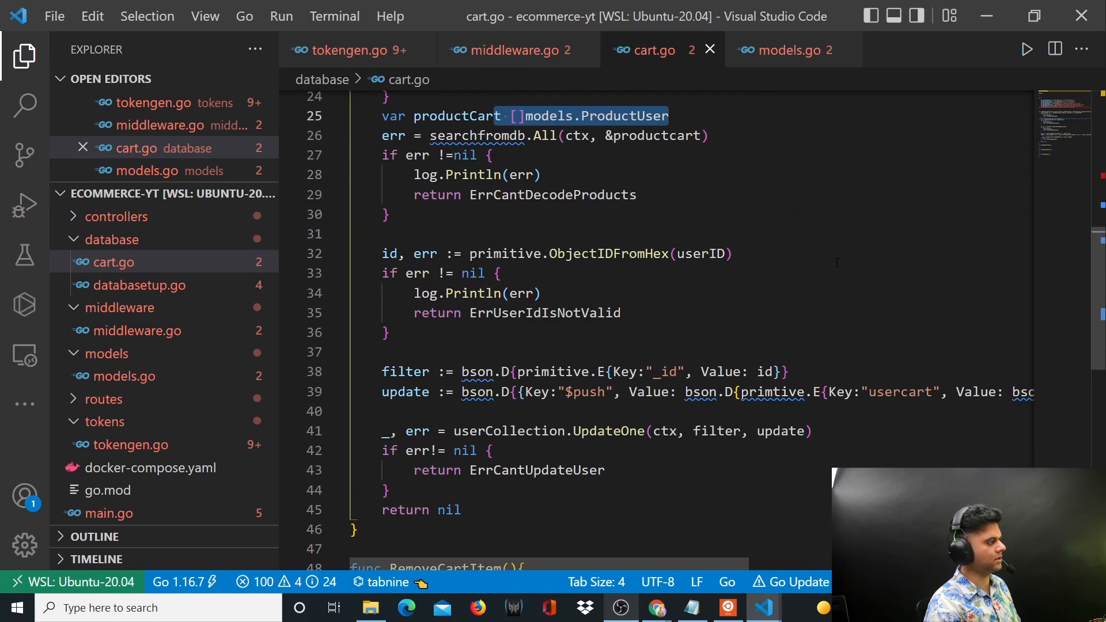
{"action": "scroll", "scroll_direction": "down", "scroll_amount": 3}
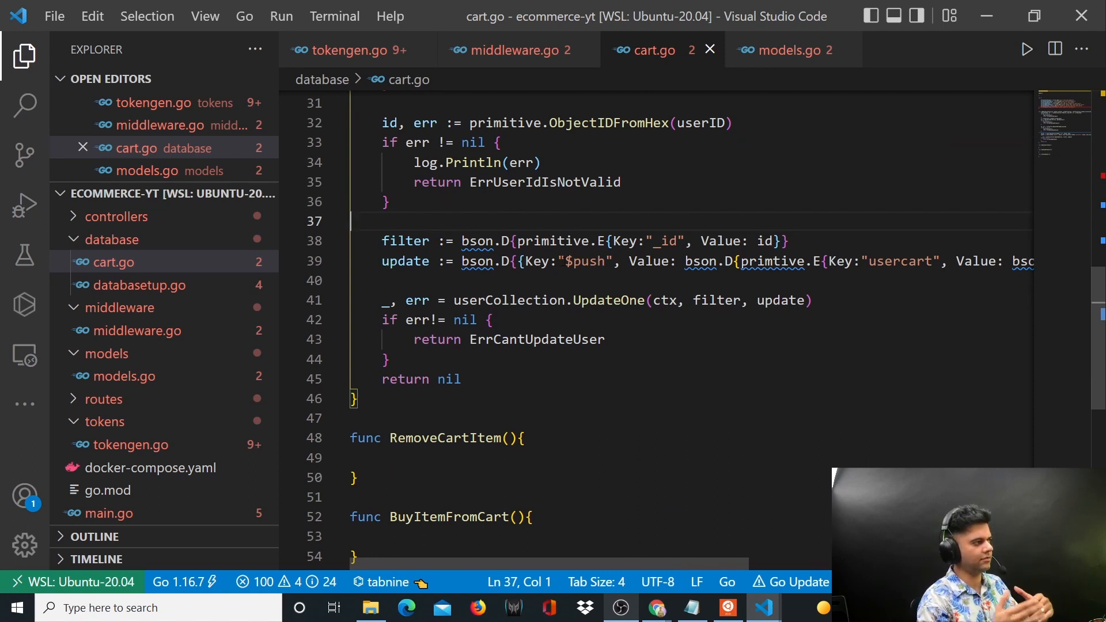
{"action": "mouse_move", "coordinate": [133, 271]}
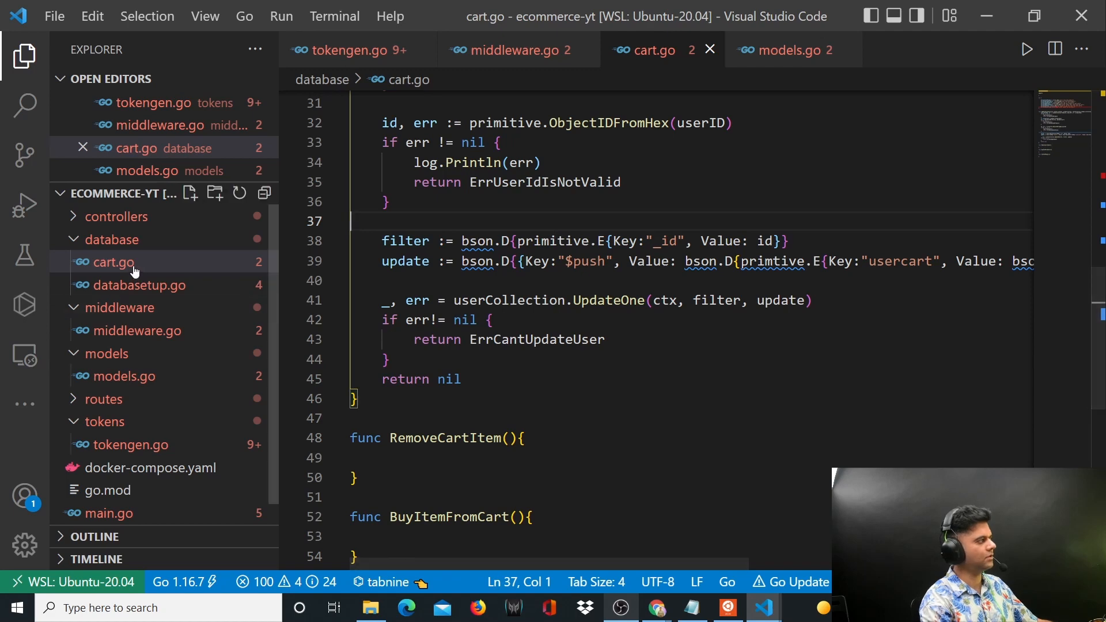
{"action": "left_click", "coordinate": [108, 353]}
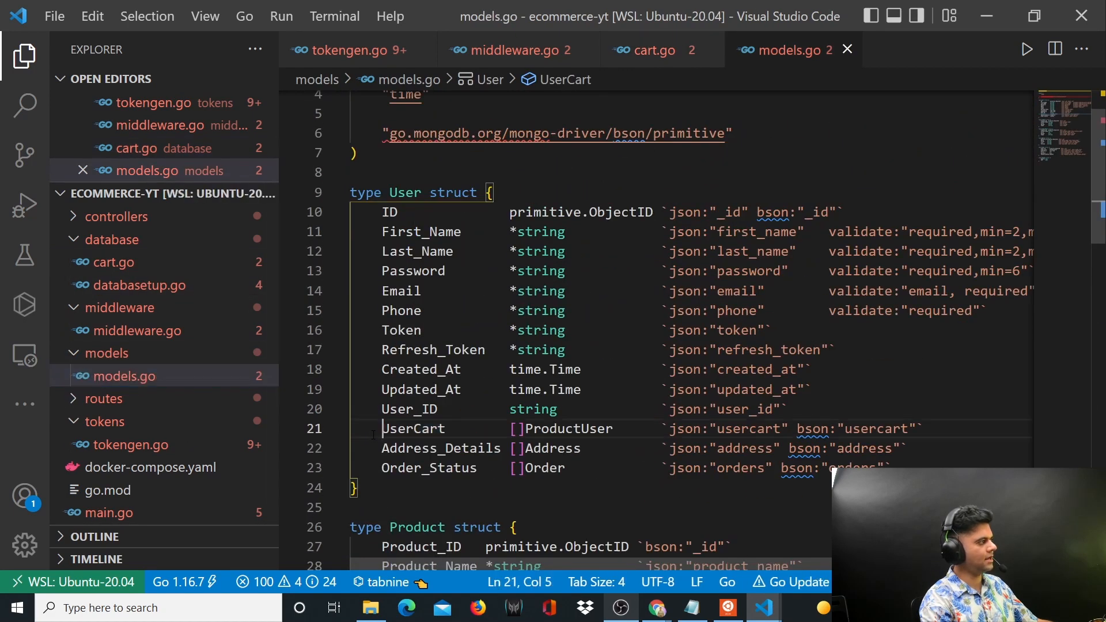
{"action": "left_click", "coordinate": [369, 192]}
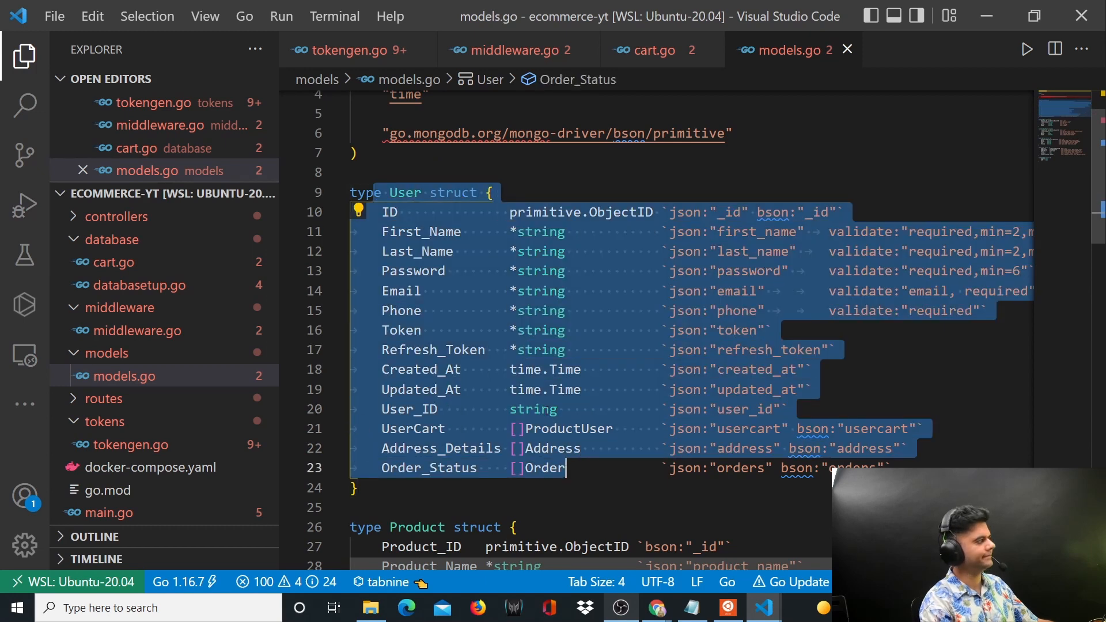
{"action": "left_click", "coordinate": [651, 51]}
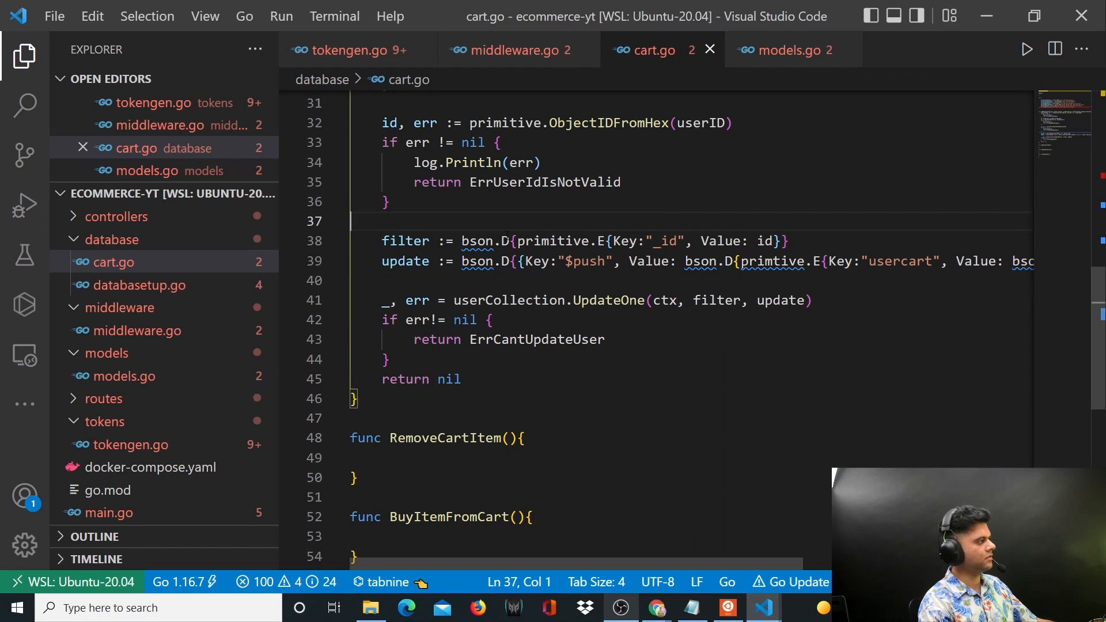
{"action": "left_click", "coordinate": [559, 261]}
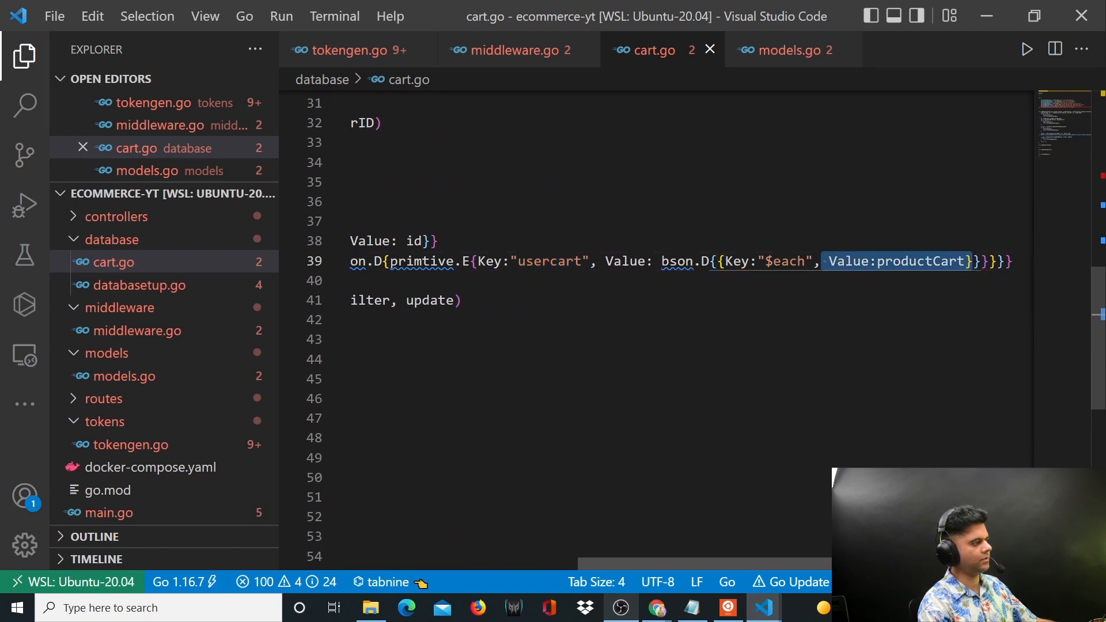
{"action": "scroll", "scroll_direction": "up", "scroll_amount": 3}
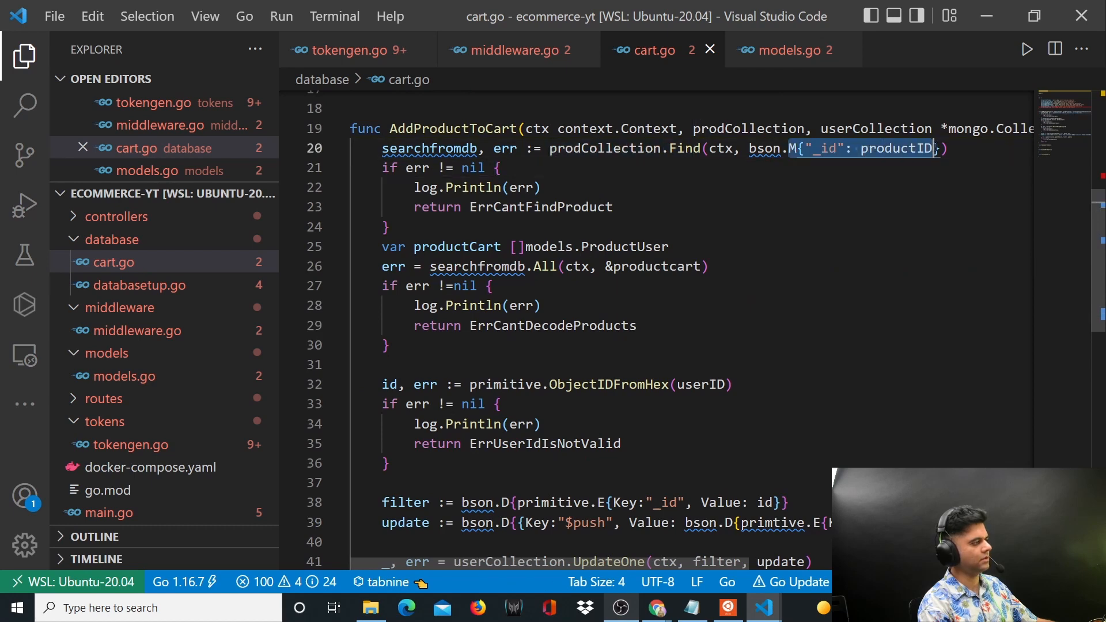
{"action": "scroll", "scroll_direction": "down", "scroll_amount": 3}
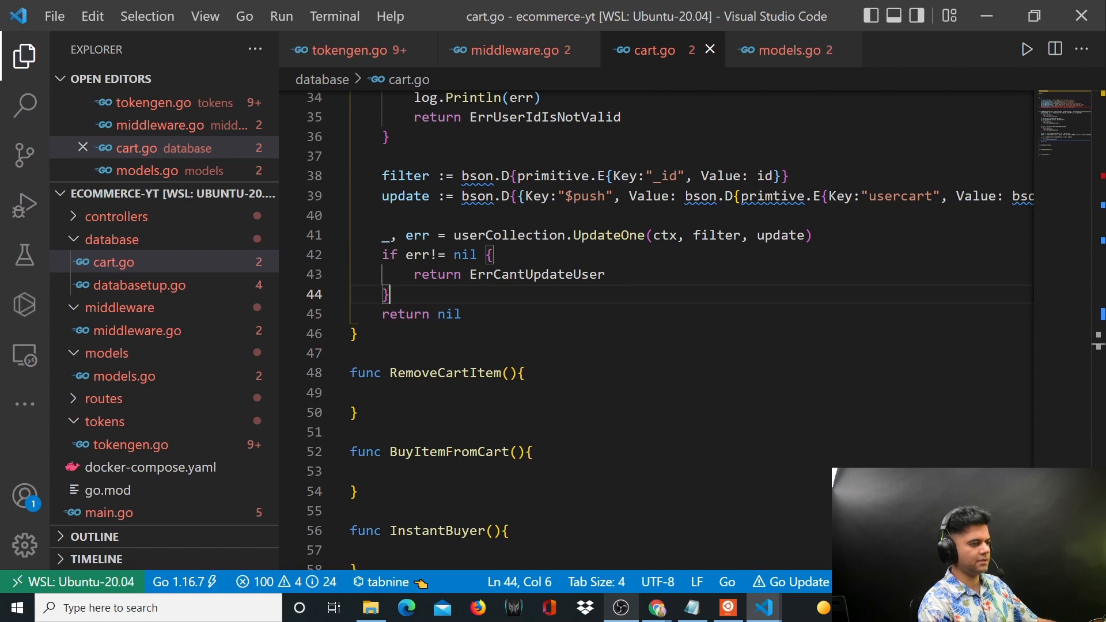
{"action": "scroll", "scroll_direction": "up", "scroll_amount": 3}
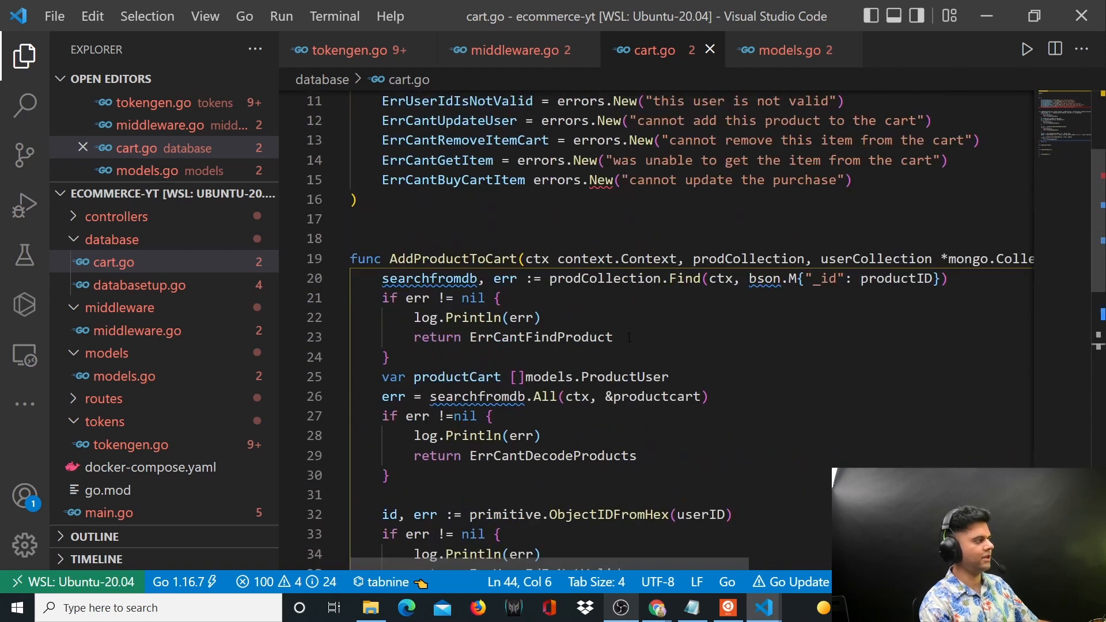
{"action": "scroll", "scroll_direction": "down", "scroll_amount": 3}
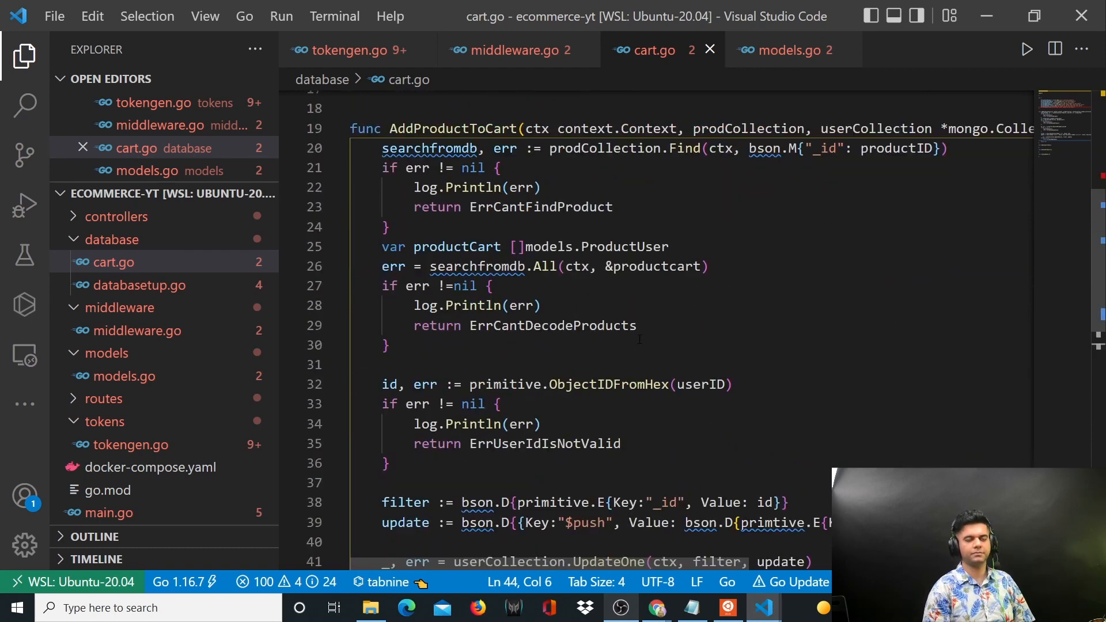